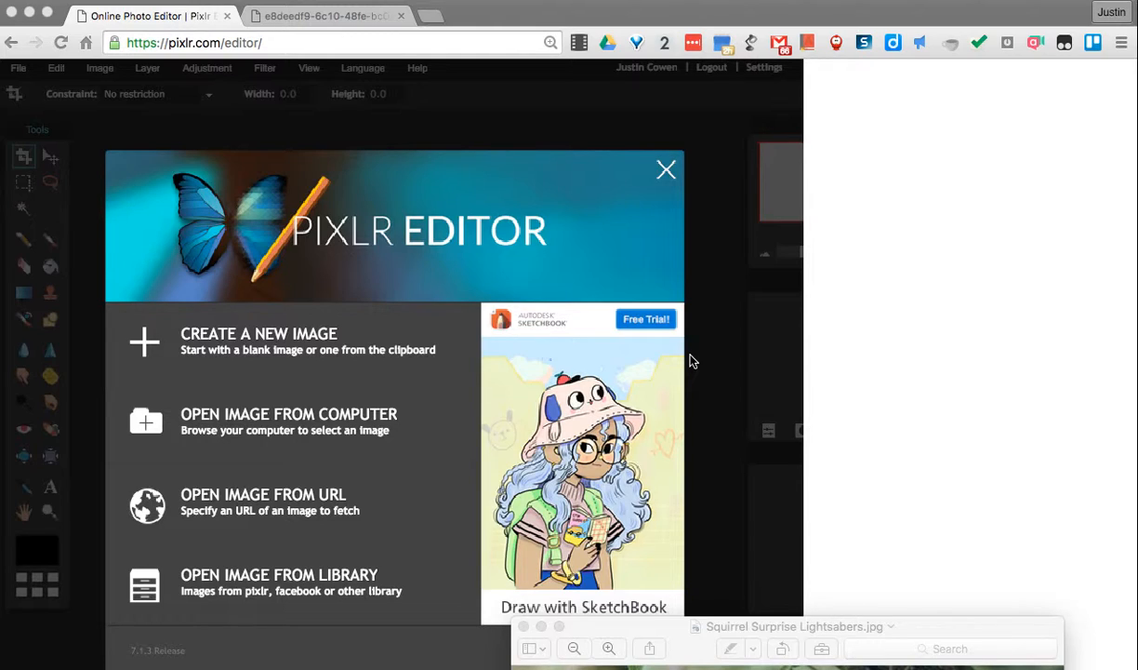
{"action": "mouse_move", "coordinate": [655, 636]}
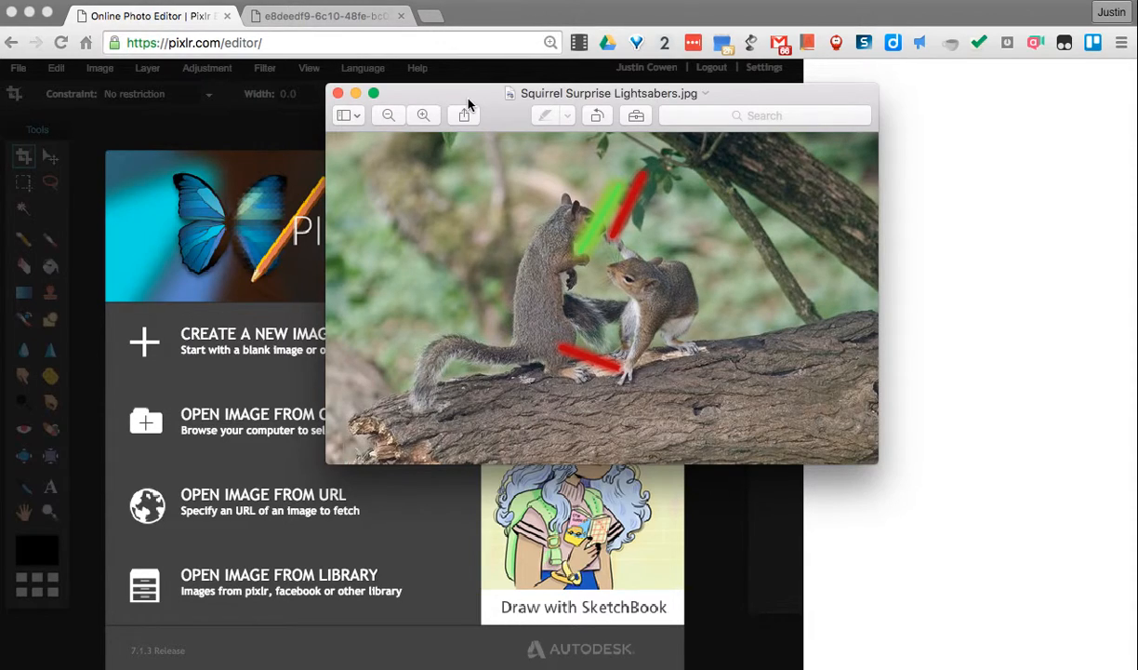
{"action": "mouse_move", "coordinate": [707, 208]}
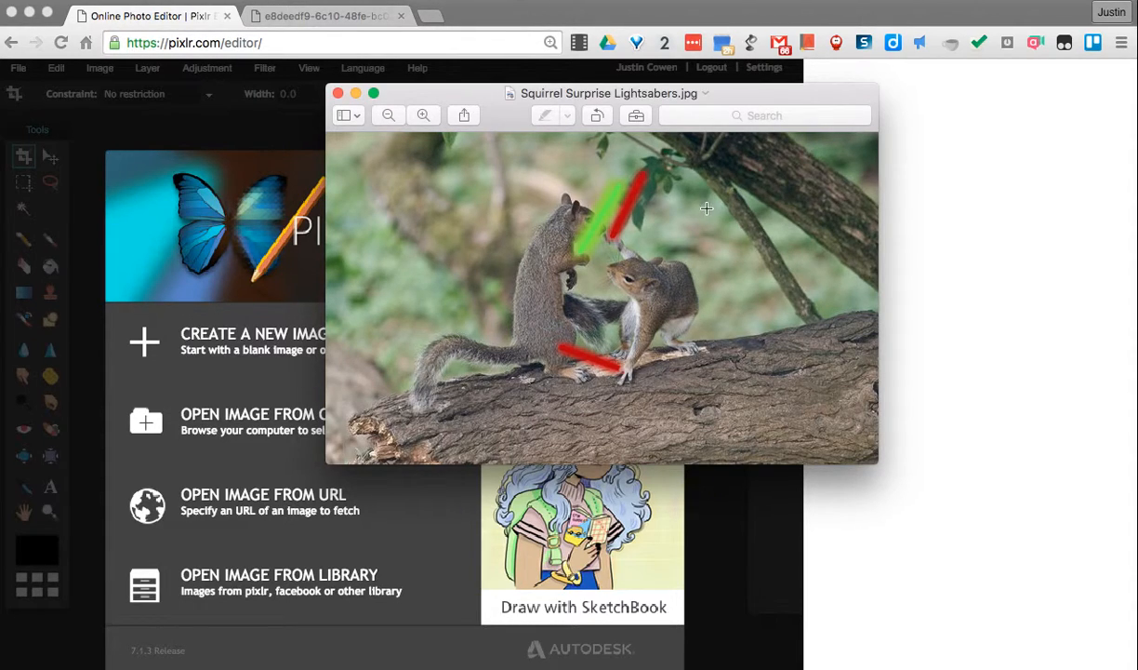
{"action": "mouse_move", "coordinate": [688, 271]}
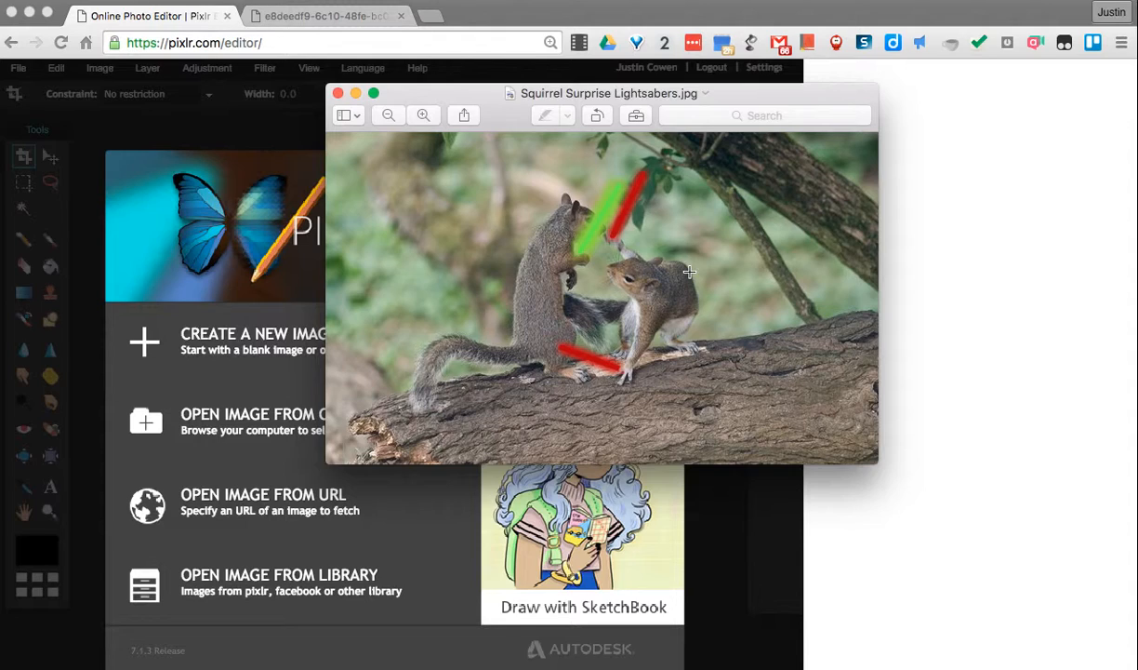
{"action": "mouse_move", "coordinate": [558, 260]}
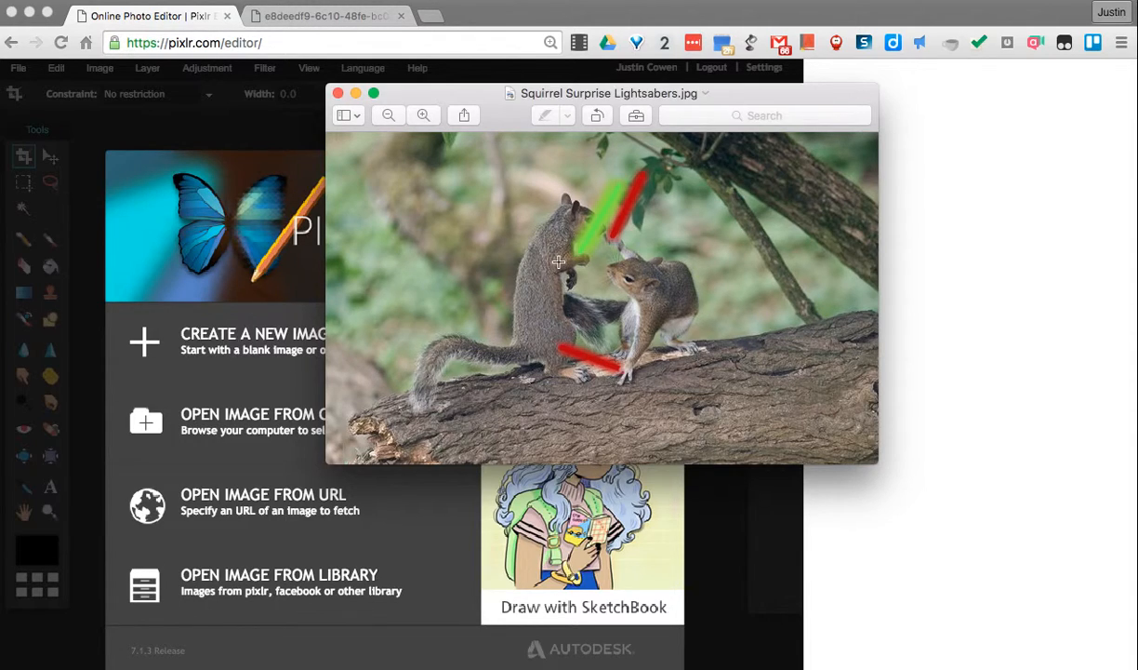
{"action": "mouse_move", "coordinate": [728, 339]}
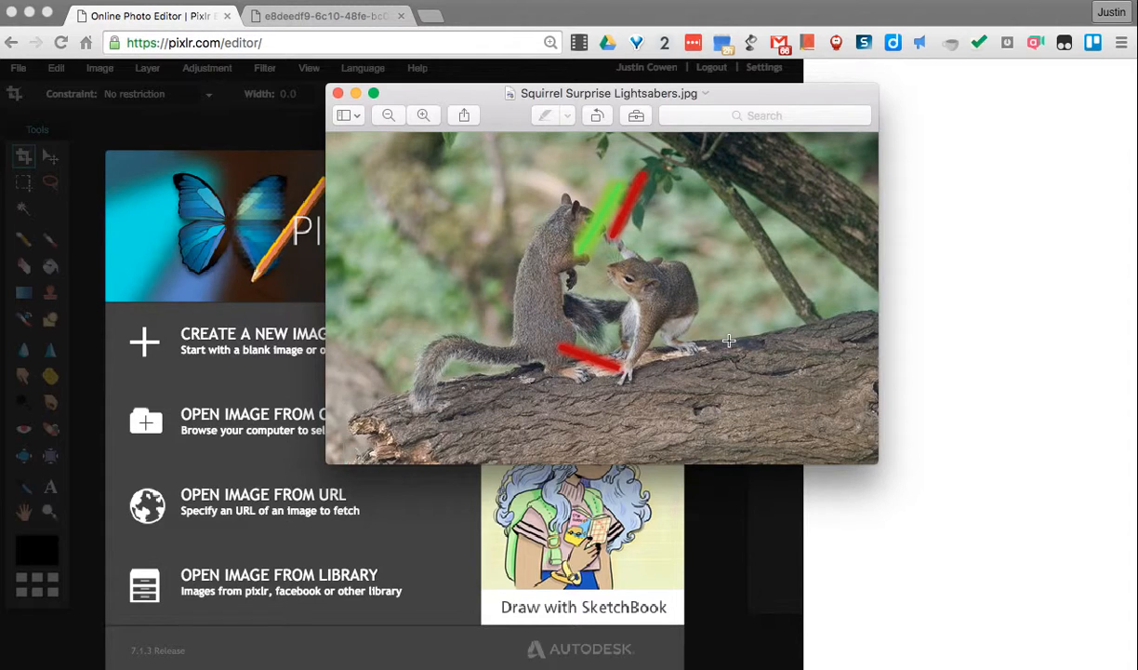
Bring Chrome forward, show the source squirrel photo tab and select its web address.
{"action": "left_click", "coordinate": [338, 93]}
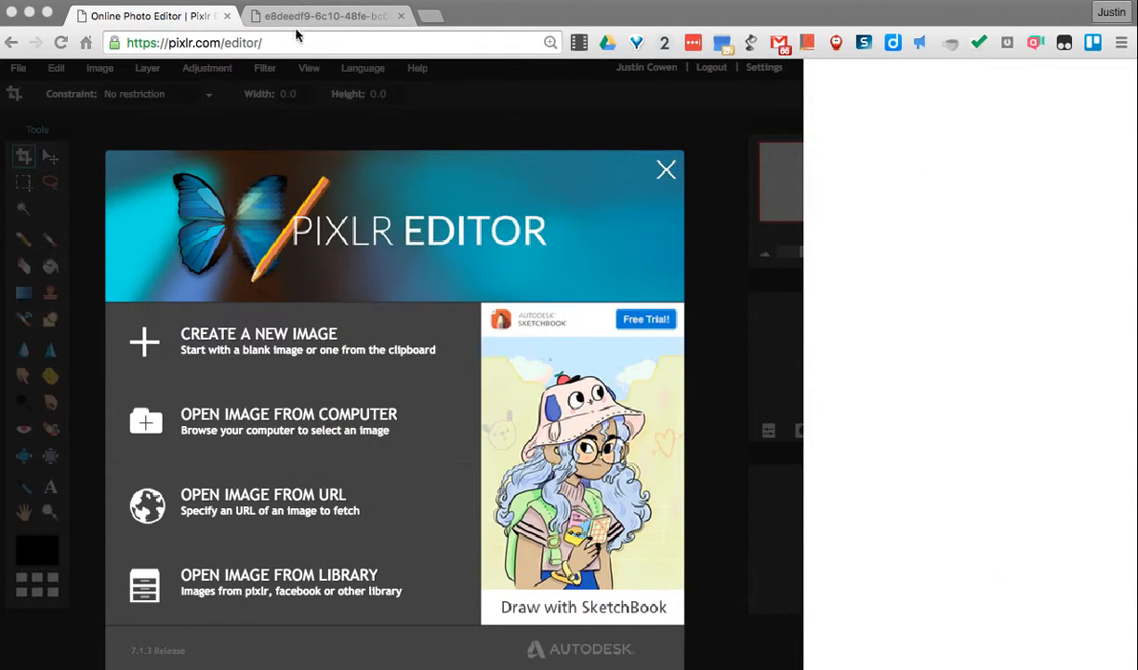
{"action": "left_click", "coordinate": [325, 15]}
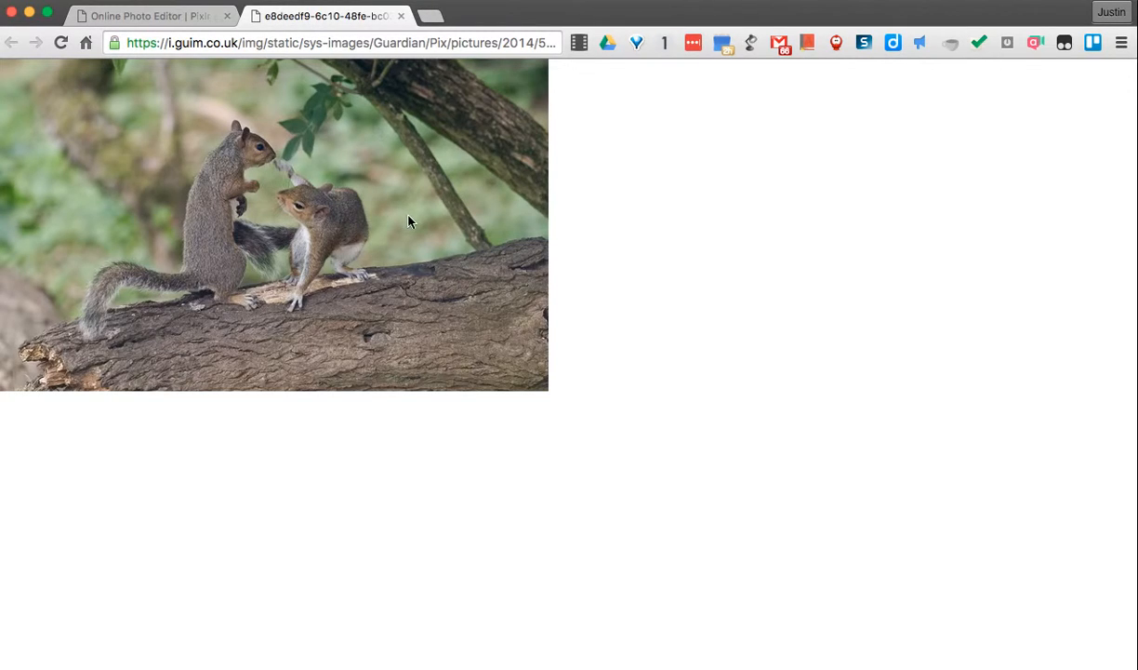
{"action": "mouse_move", "coordinate": [692, 236]}
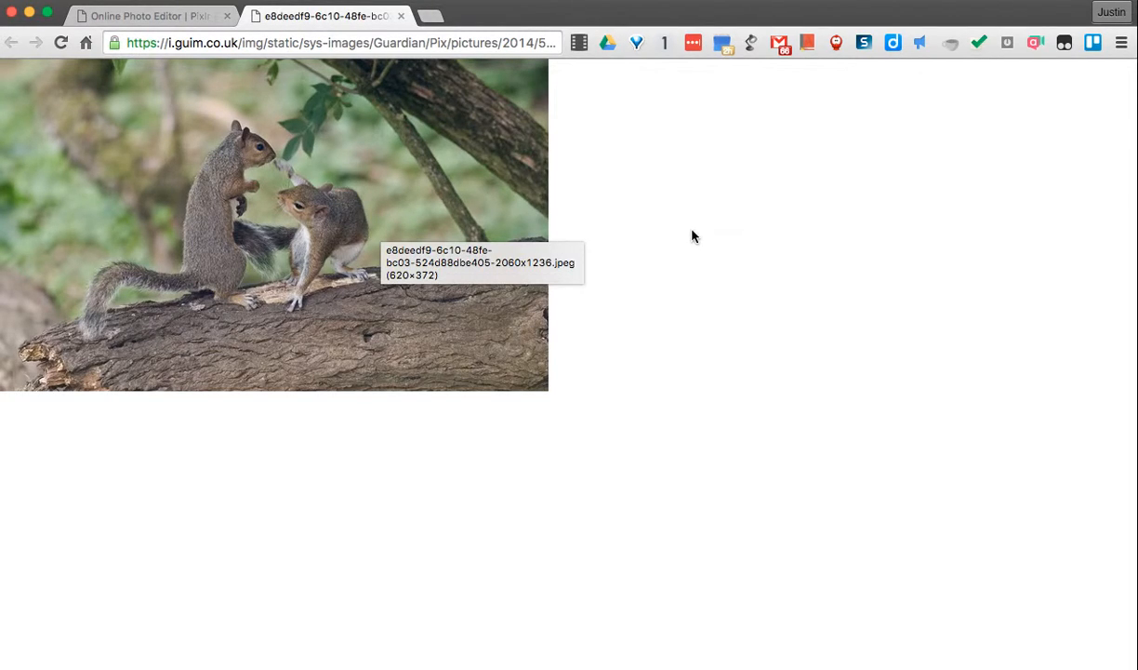
{"action": "left_click", "coordinate": [338, 43]}
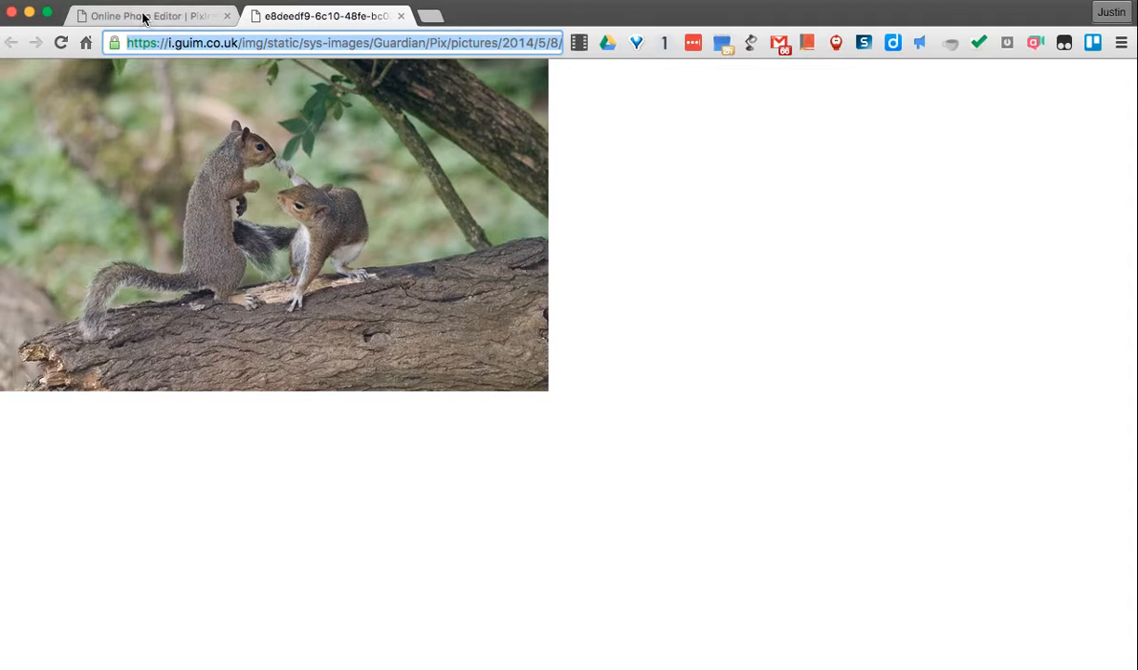
Load the squirrel photo into Pixlr via Open Image From URL with the pasted address.
{"action": "left_click", "coordinate": [153, 15]}
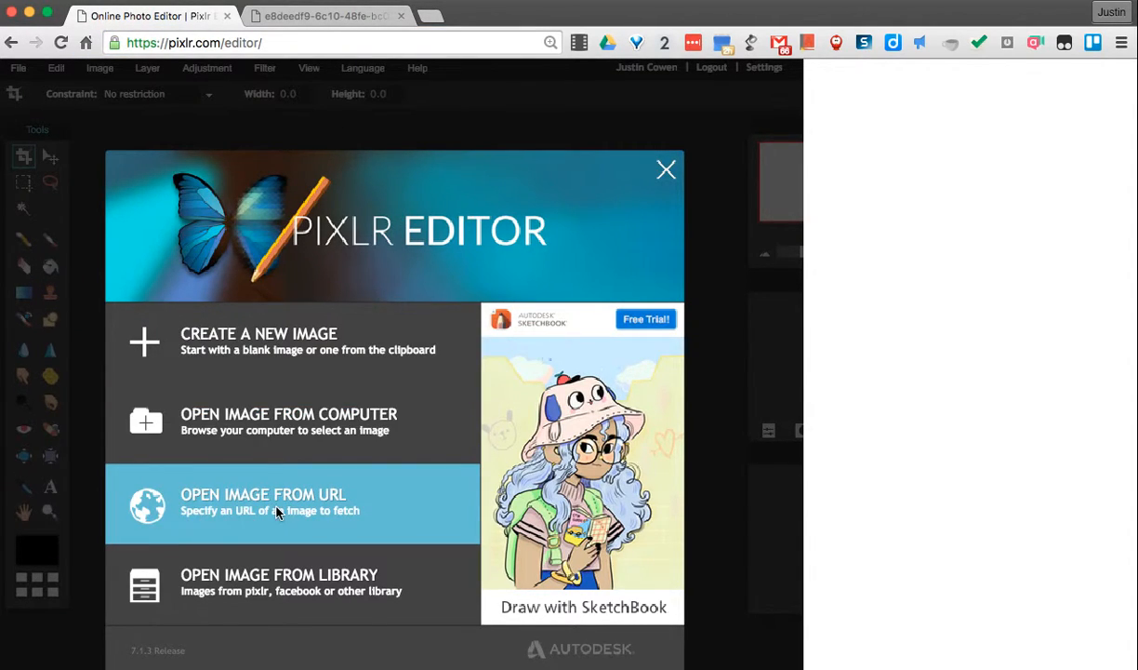
{"action": "left_click", "coordinate": [264, 502]}
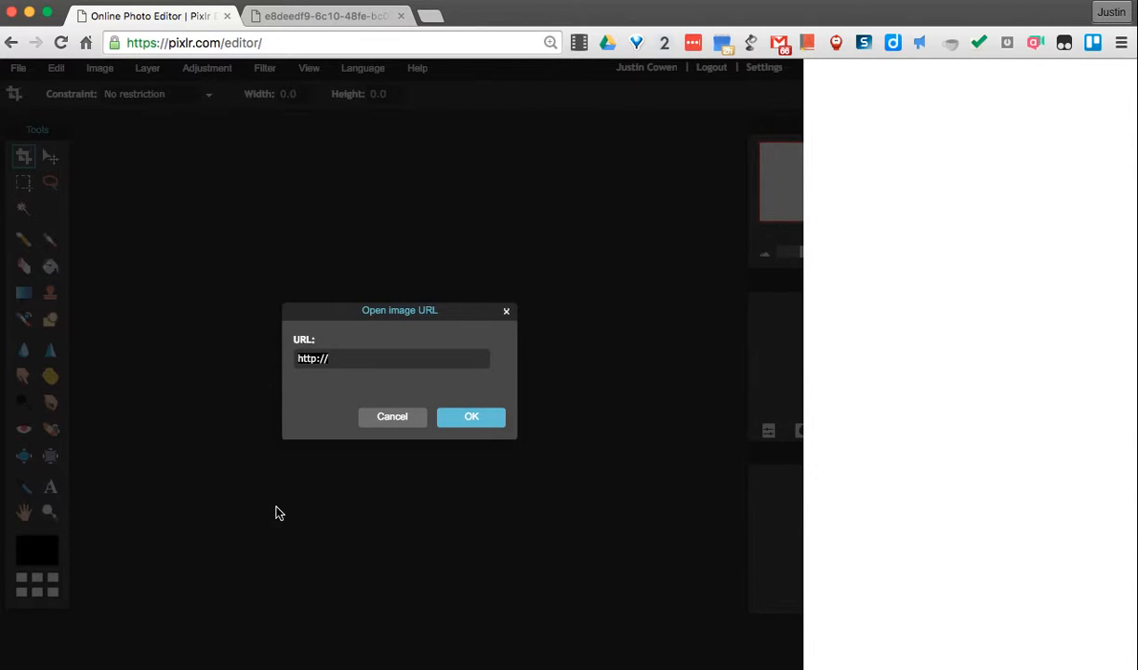
{"action": "mouse_move", "coordinate": [348, 372]}
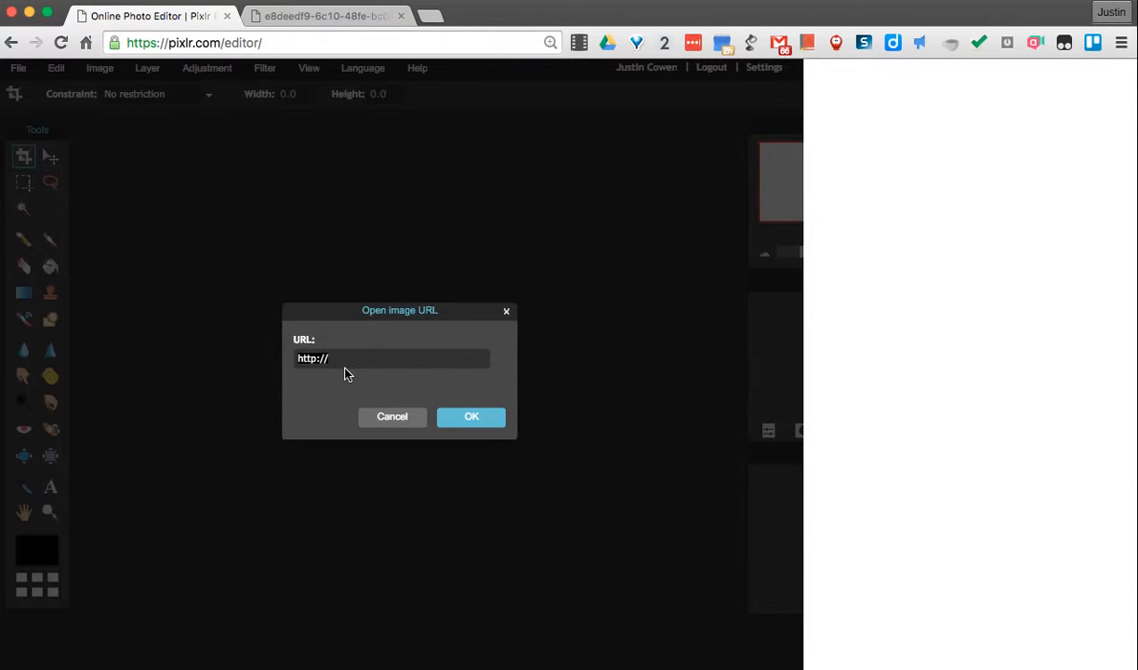
{"action": "type", "text": "f3c32117c809b5a9cbdd1aa8b345c4c7"}
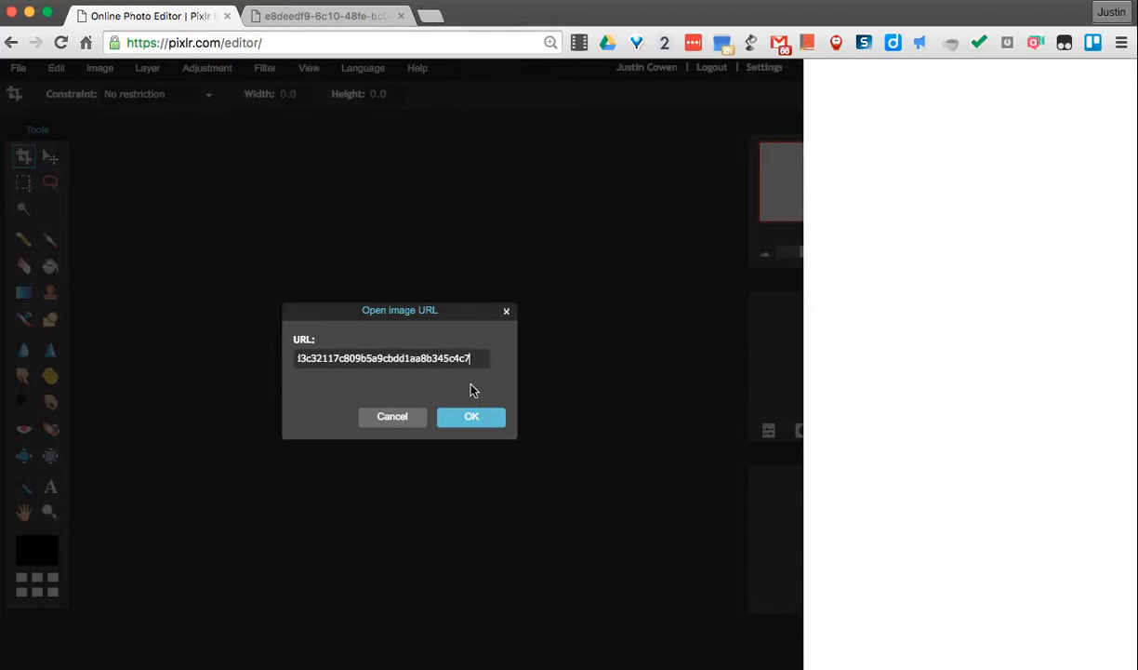
{"action": "left_click", "coordinate": [470, 416]}
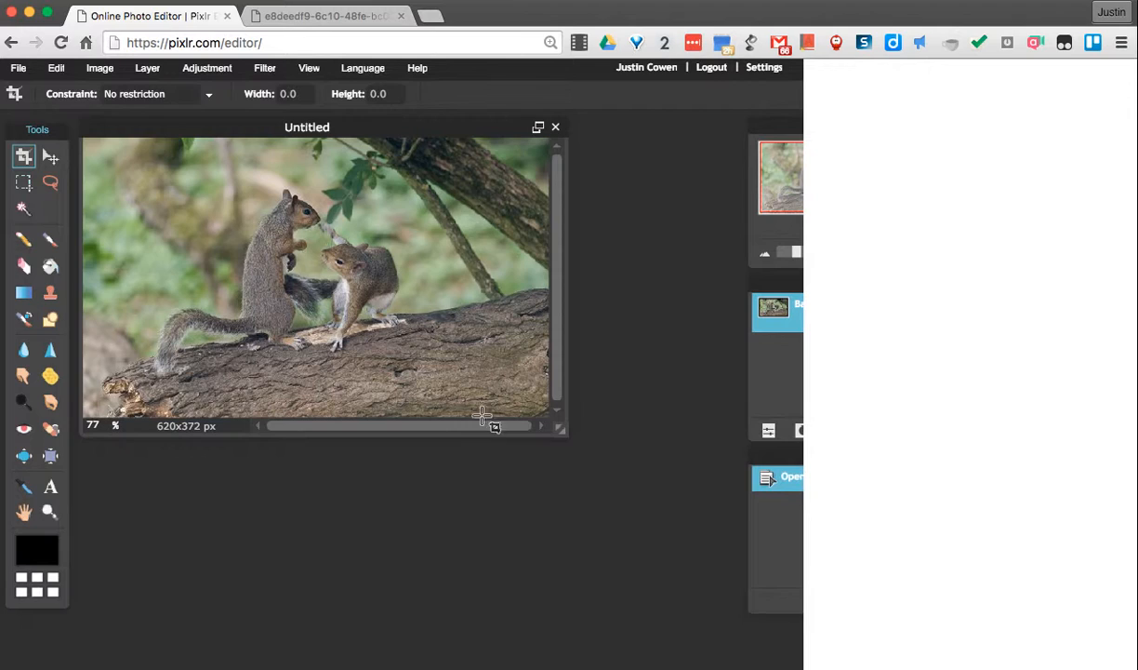
{"action": "mouse_move", "coordinate": [814, 147]}
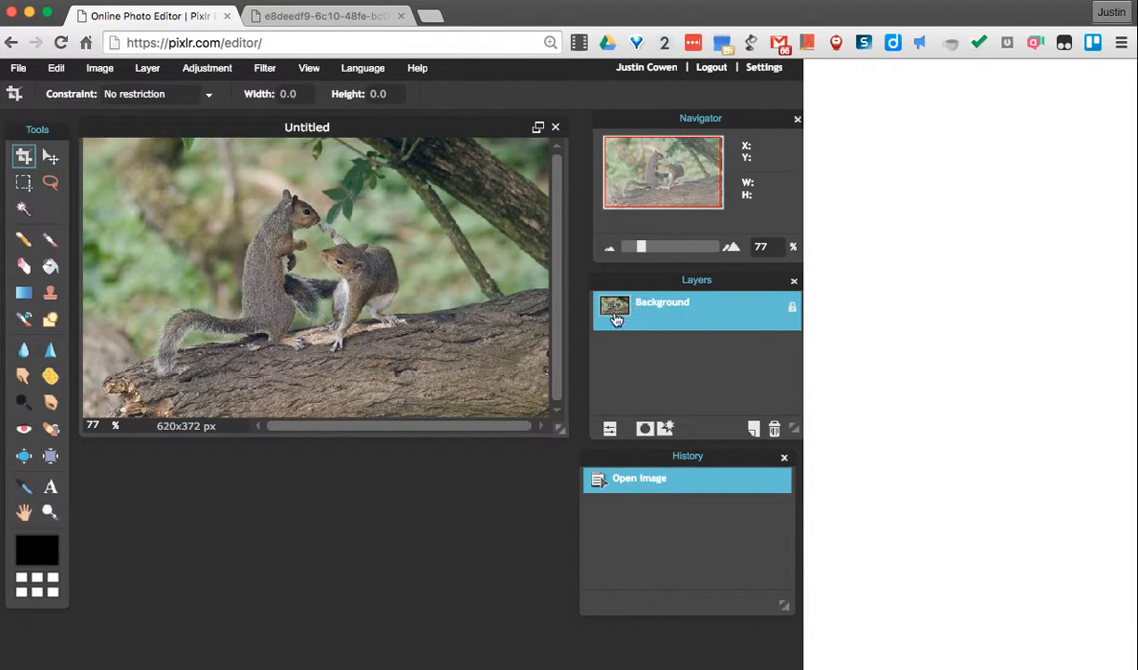
{"action": "mouse_move", "coordinate": [352, 307]}
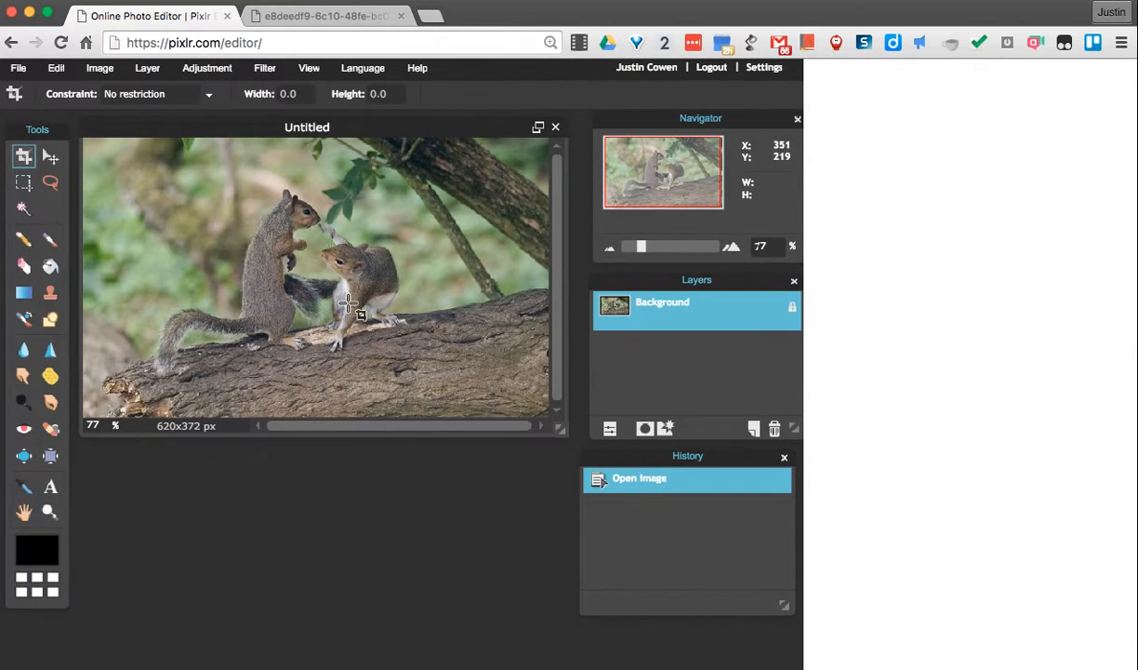
{"action": "mouse_move", "coordinate": [384, 190]}
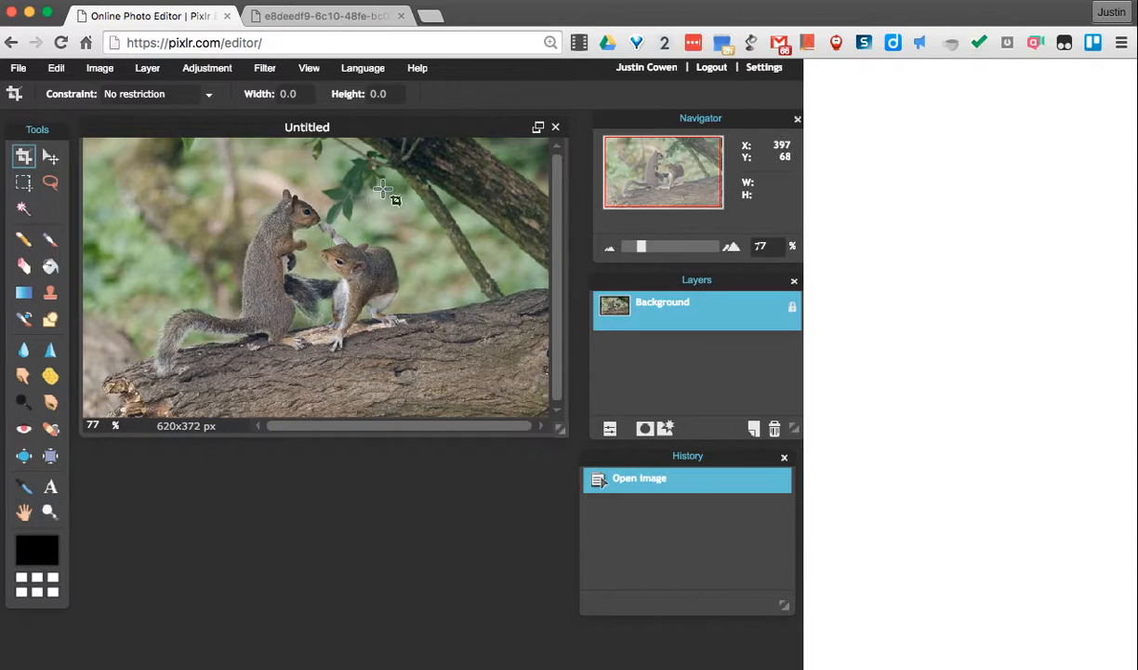
{"action": "mouse_move", "coordinate": [292, 251]}
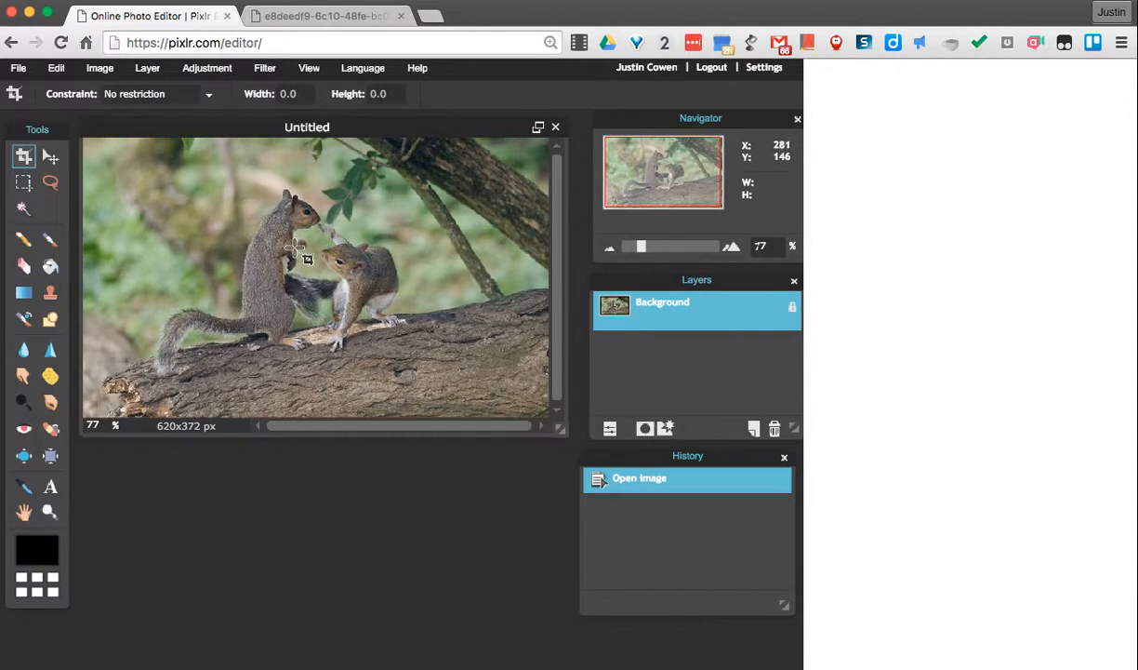
{"action": "mouse_move", "coordinate": [320, 166]}
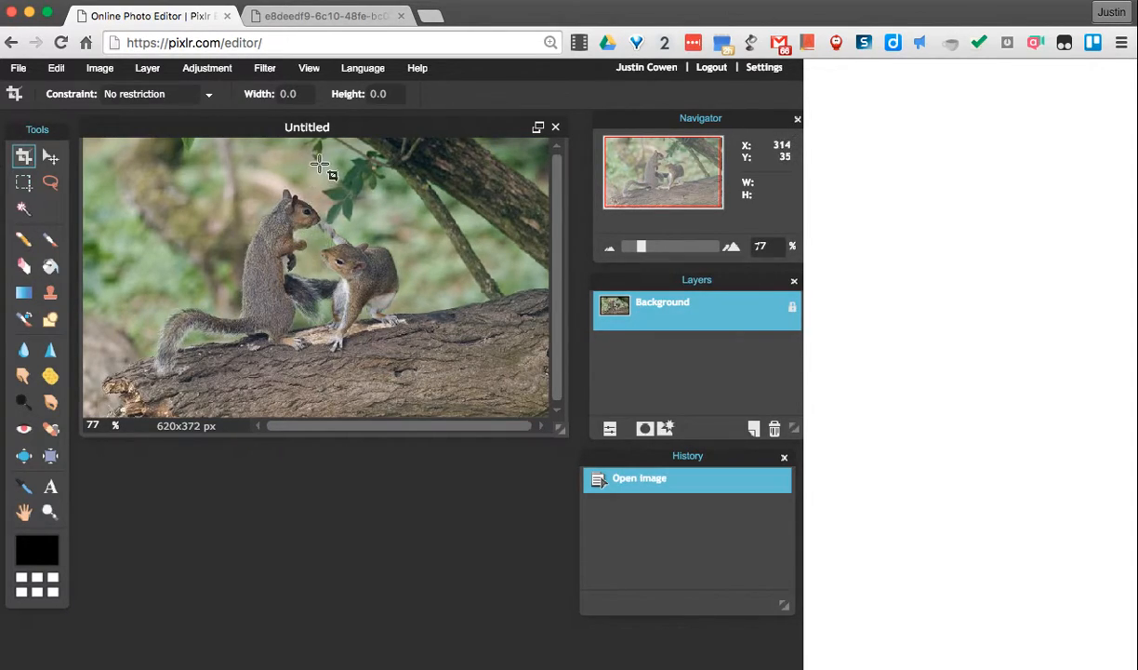
{"action": "mouse_move", "coordinate": [300, 246]}
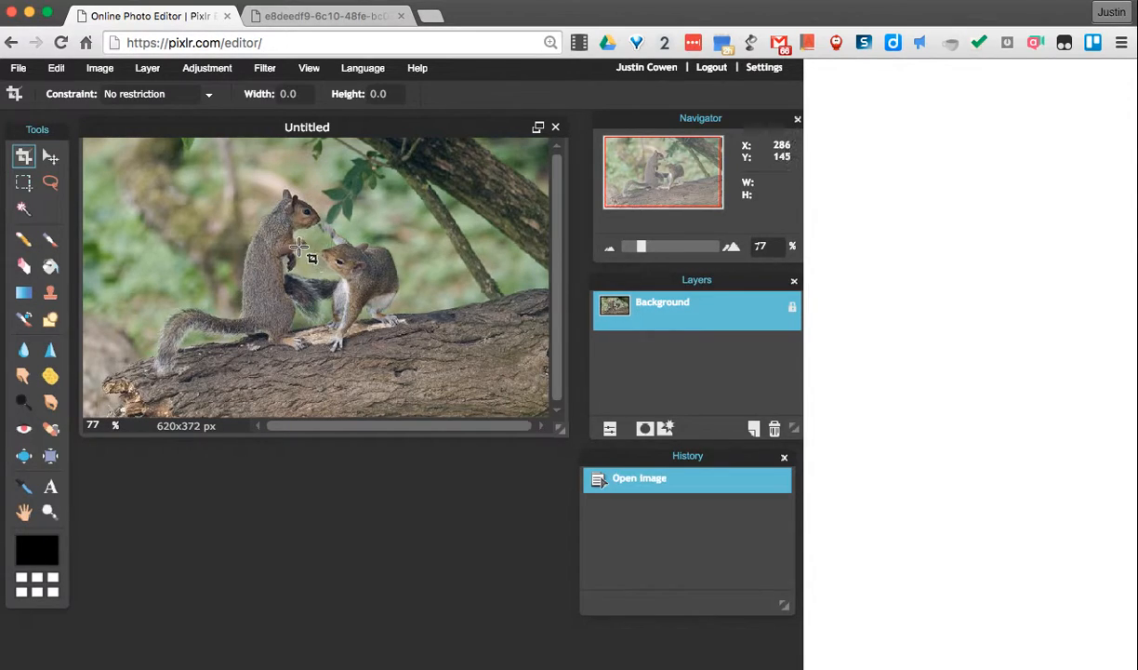
{"action": "mouse_move", "coordinate": [343, 268]}
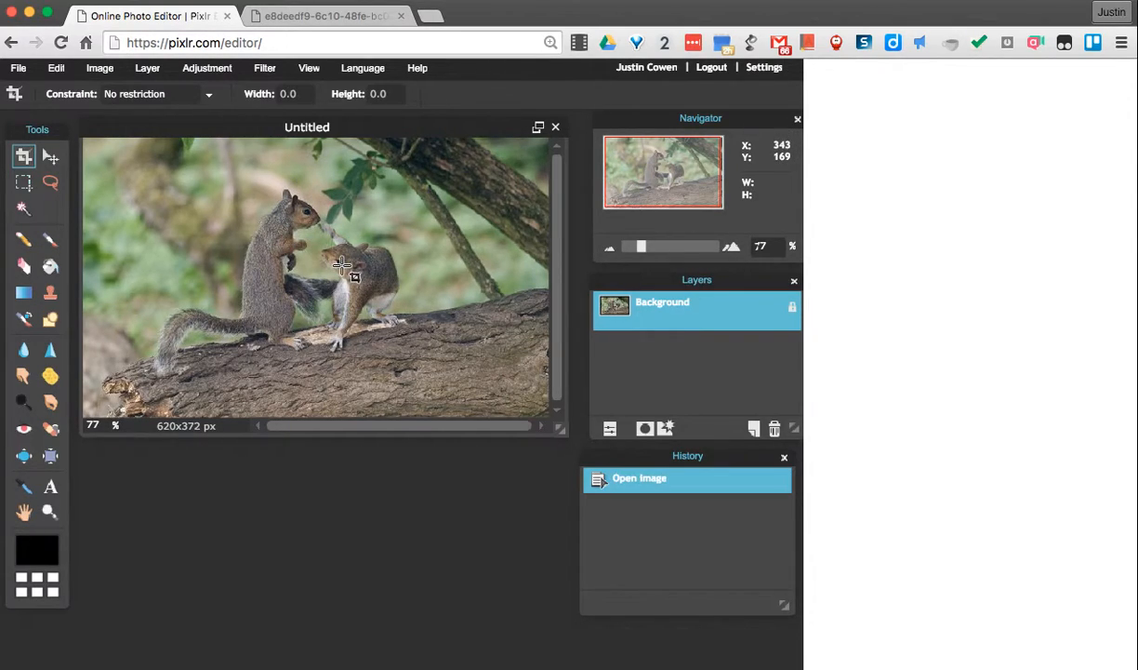
{"action": "mouse_move", "coordinate": [351, 307]}
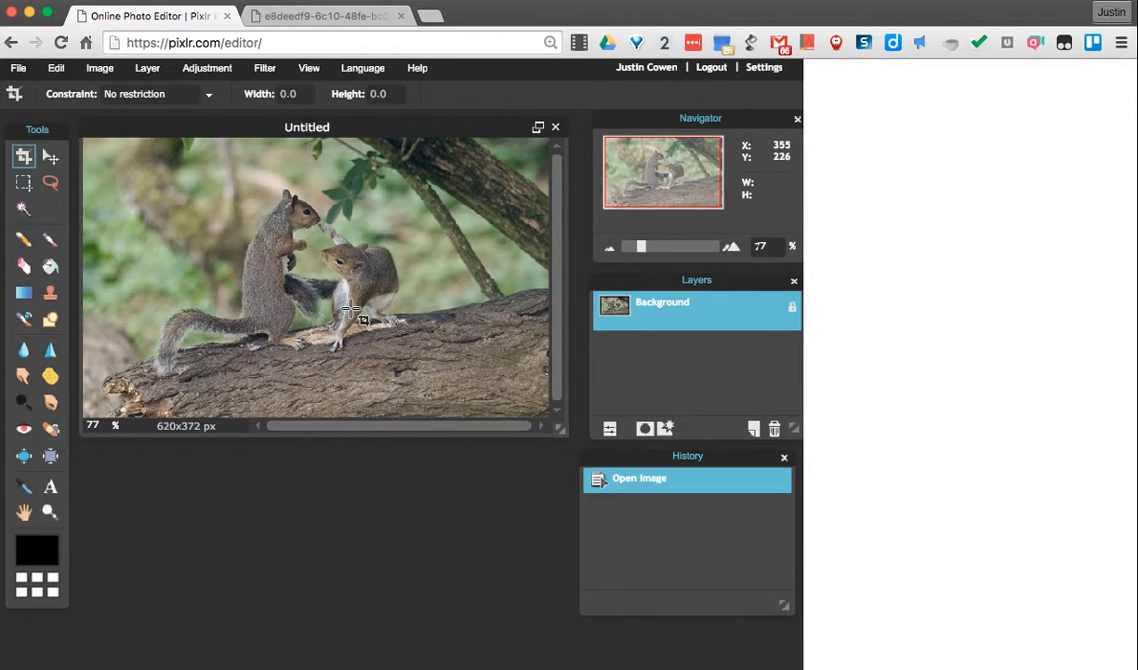
{"action": "mouse_move", "coordinate": [336, 342]}
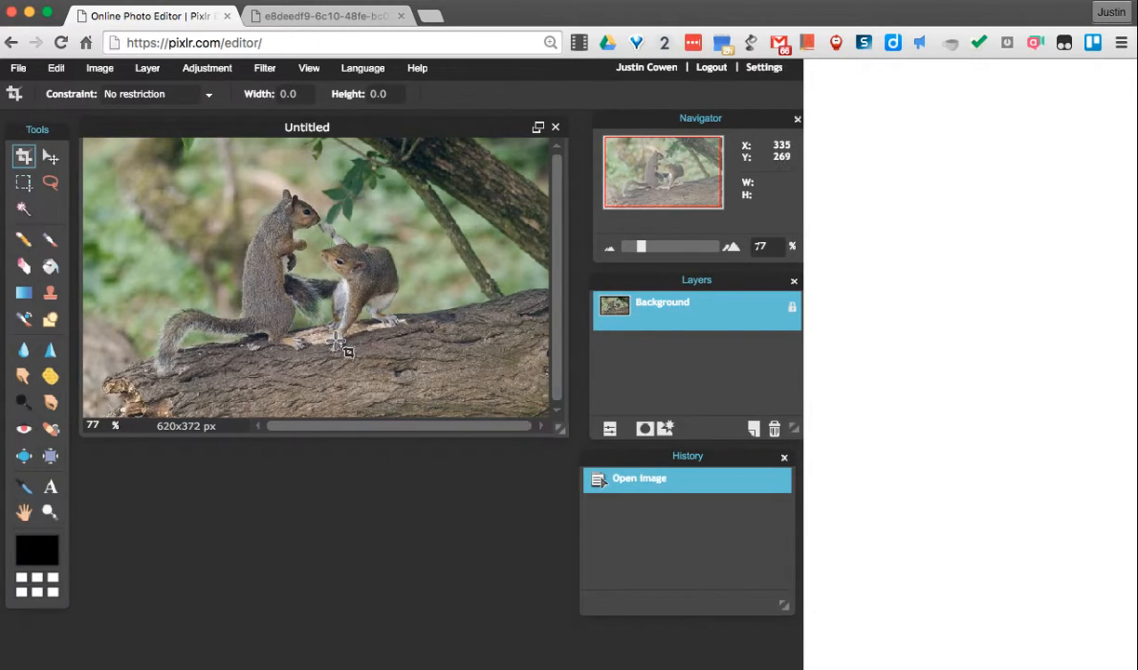
{"action": "mouse_move", "coordinate": [327, 233]}
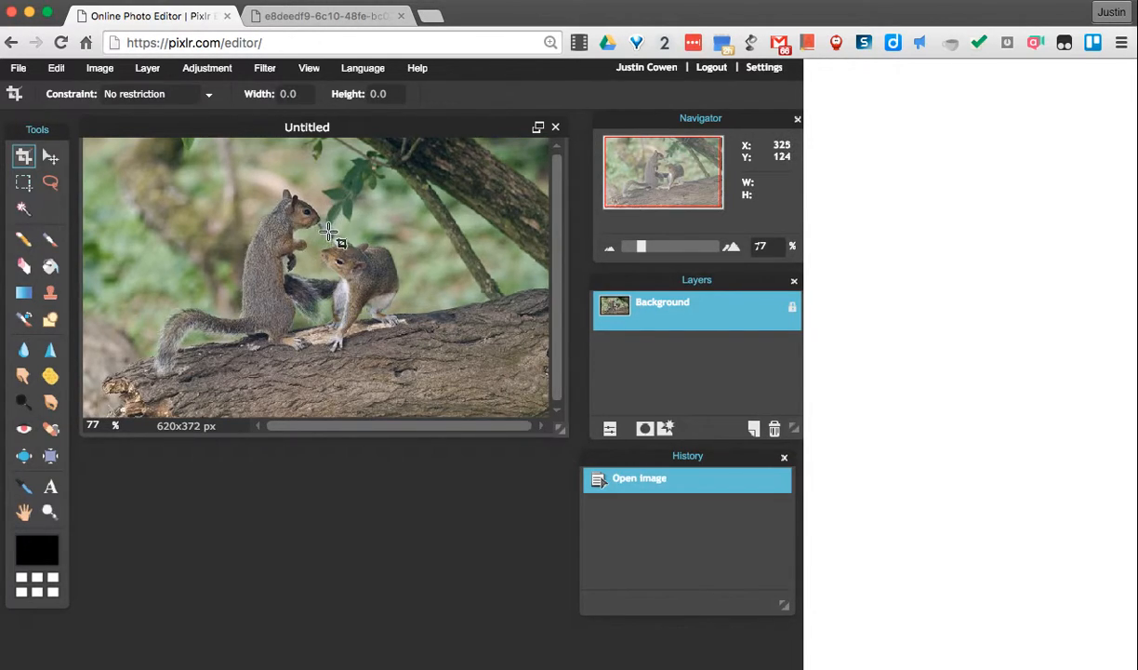
{"action": "mouse_move", "coordinate": [338, 352]}
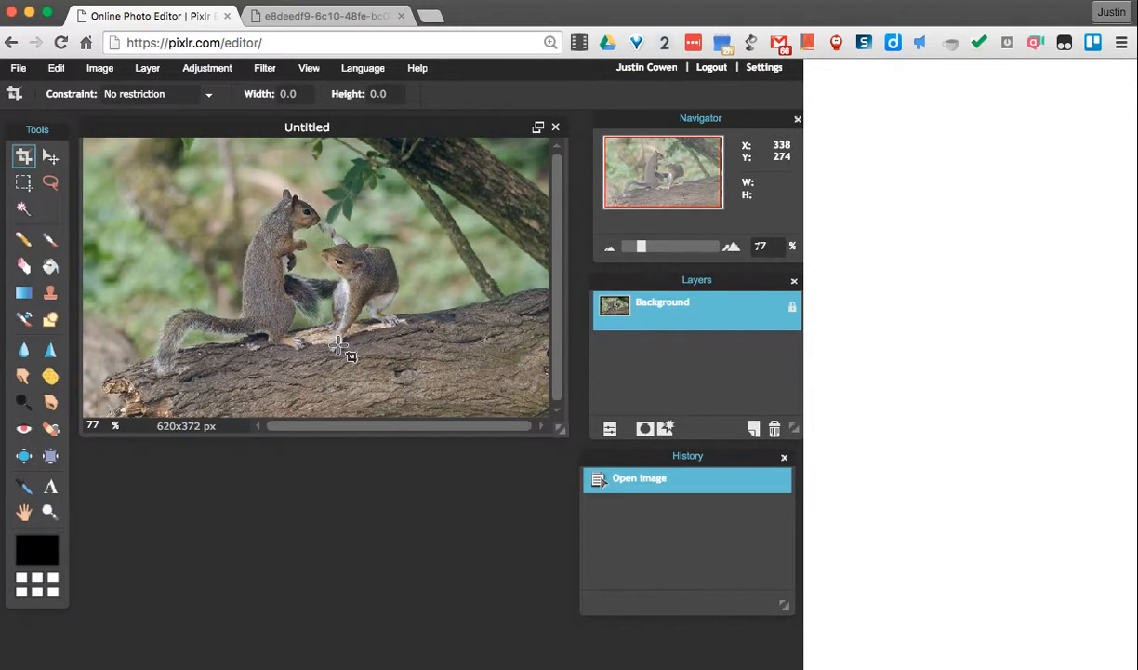
{"action": "mouse_move", "coordinate": [327, 346]}
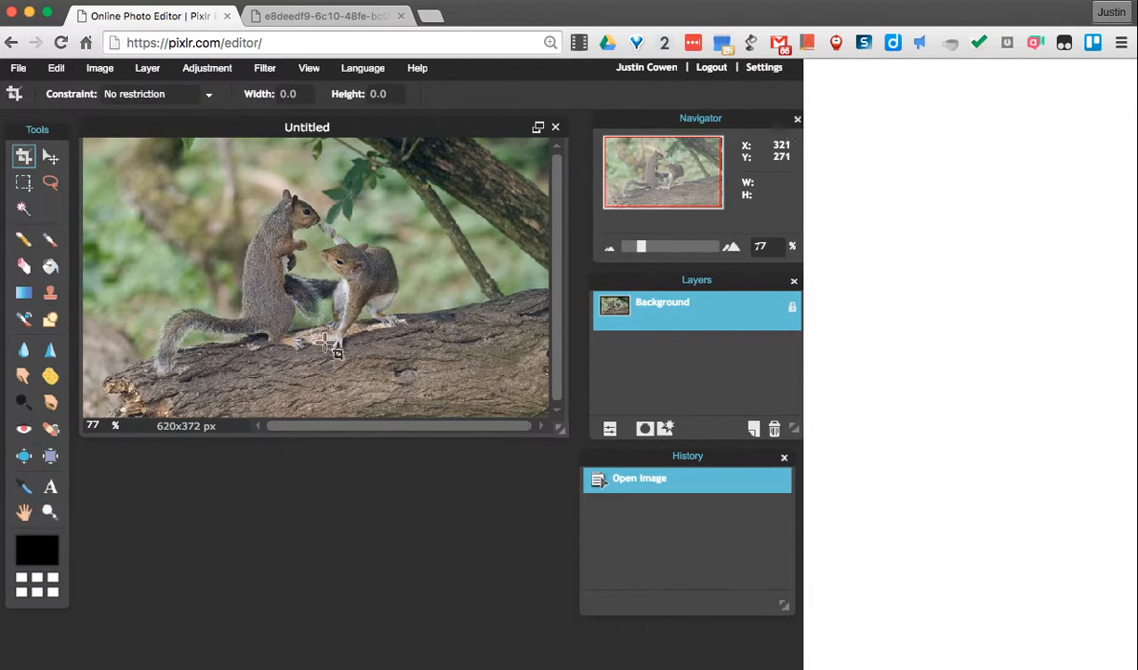
{"action": "mouse_move", "coordinate": [66, 380]}
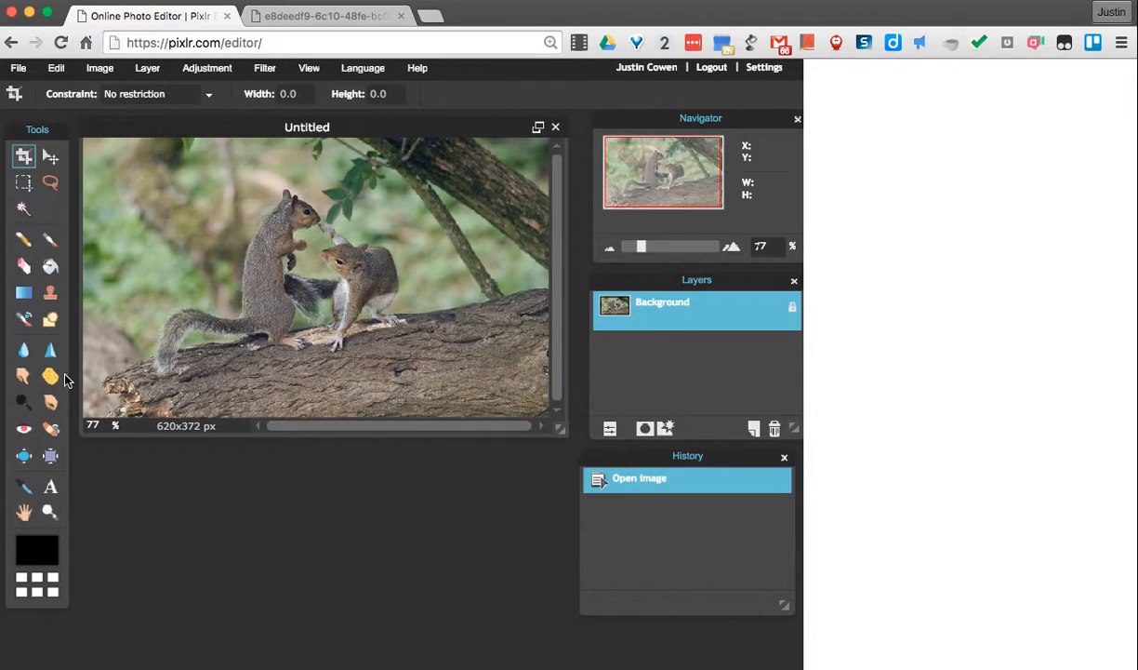
{"action": "mouse_move", "coordinate": [116, 491]}
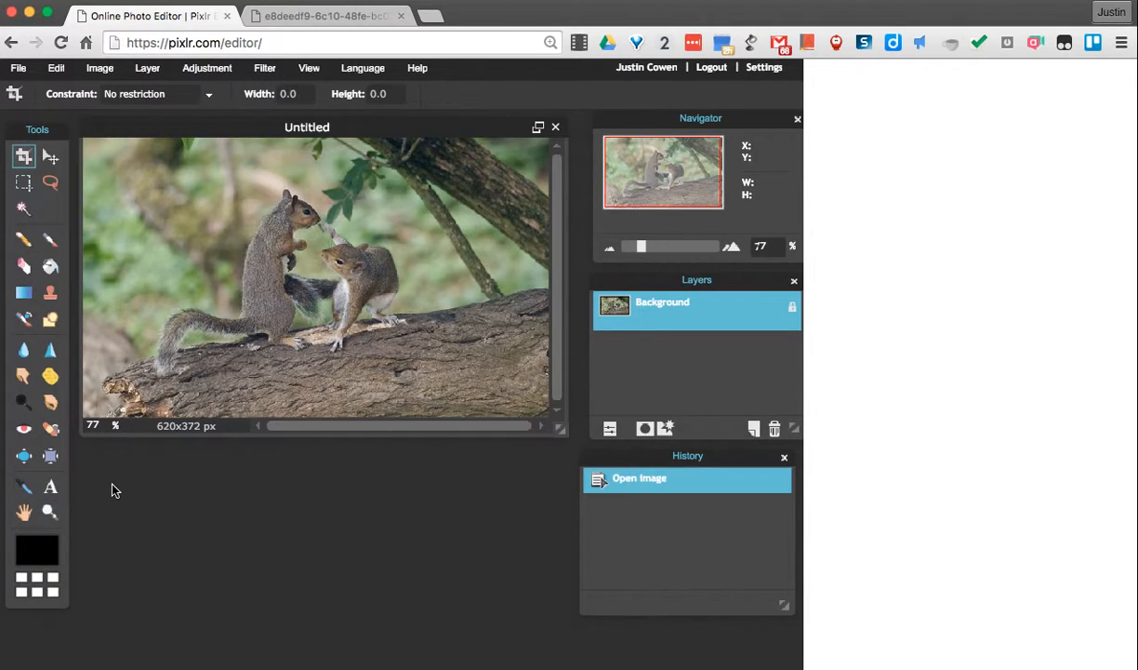
{"action": "mouse_move", "coordinate": [260, 336]}
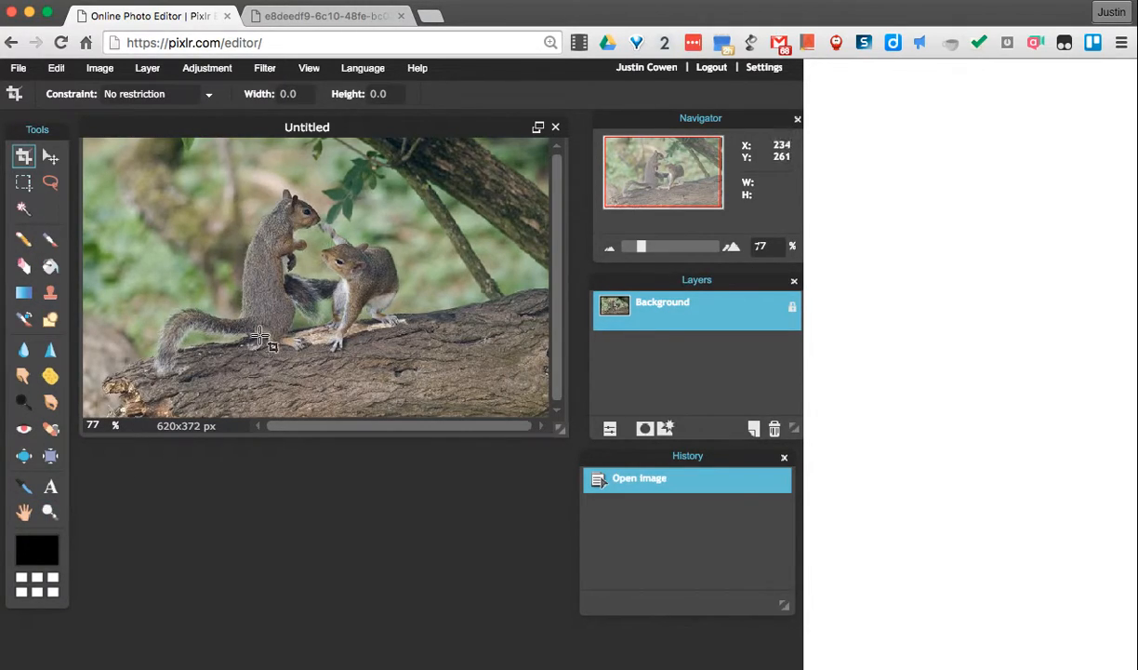
{"action": "mouse_move", "coordinate": [256, 312]}
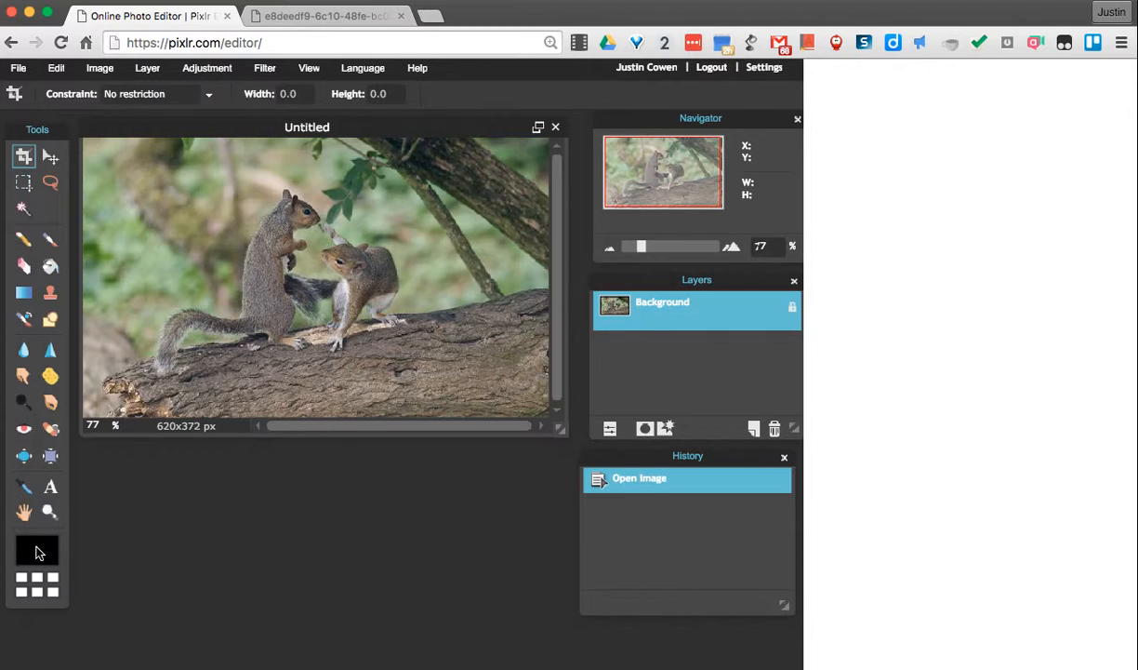
Set the primary drawing colour to vivid purple #8500cc in the Color selector.
{"action": "left_click", "coordinate": [37, 549]}
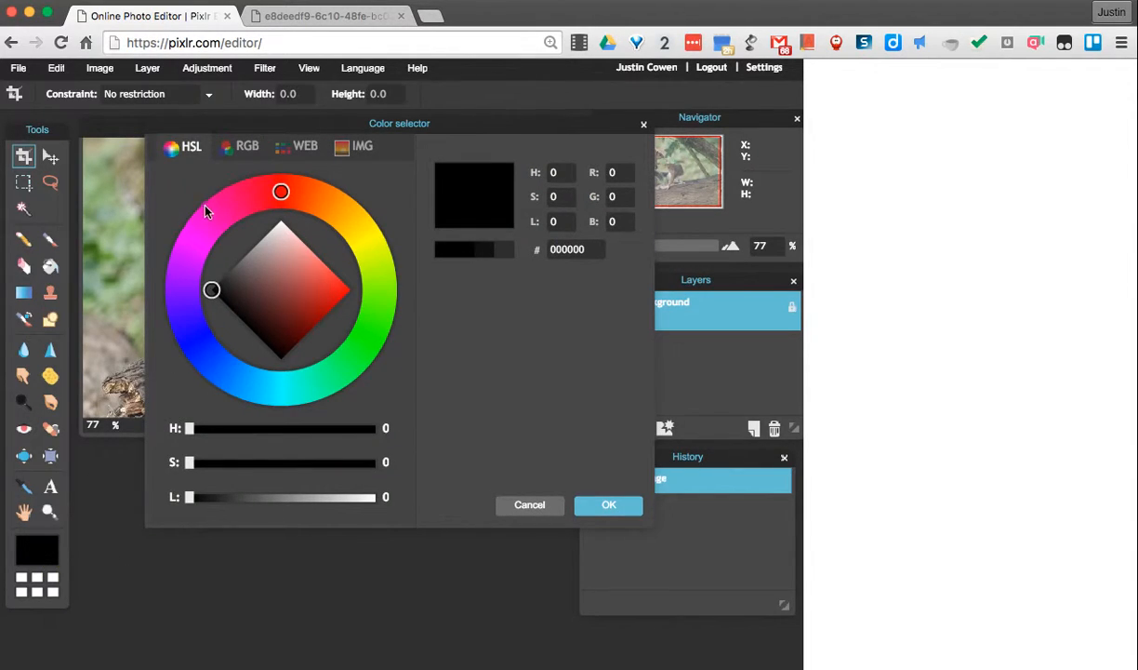
{"action": "left_click", "coordinate": [186, 277]}
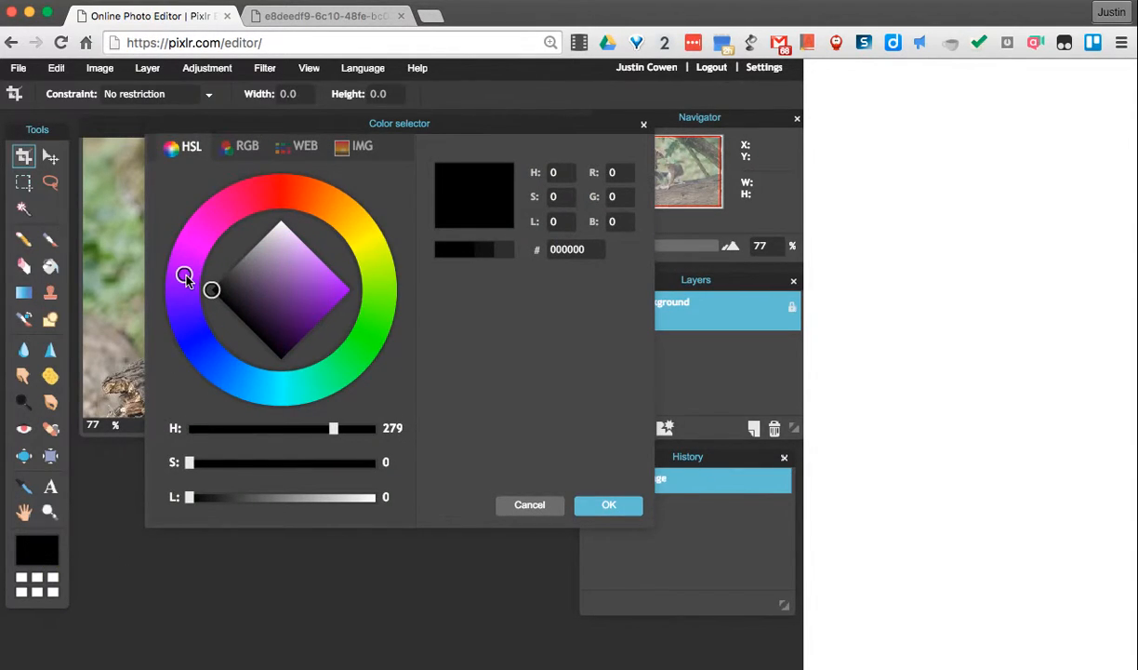
{"action": "left_click", "coordinate": [348, 296]}
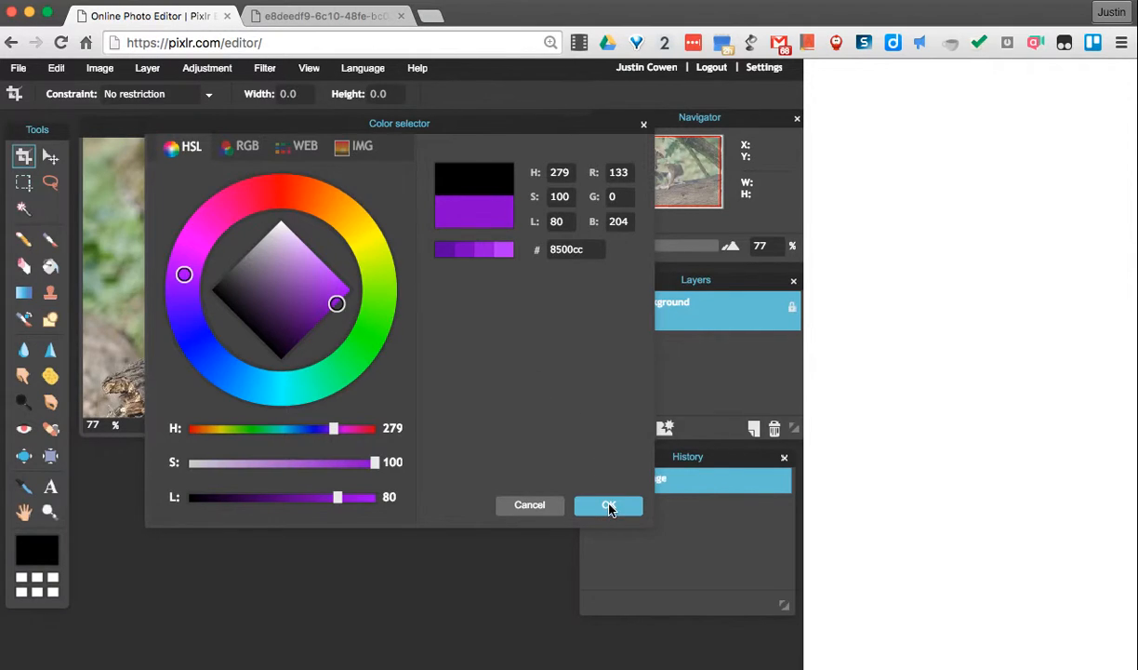
{"action": "left_click", "coordinate": [608, 504]}
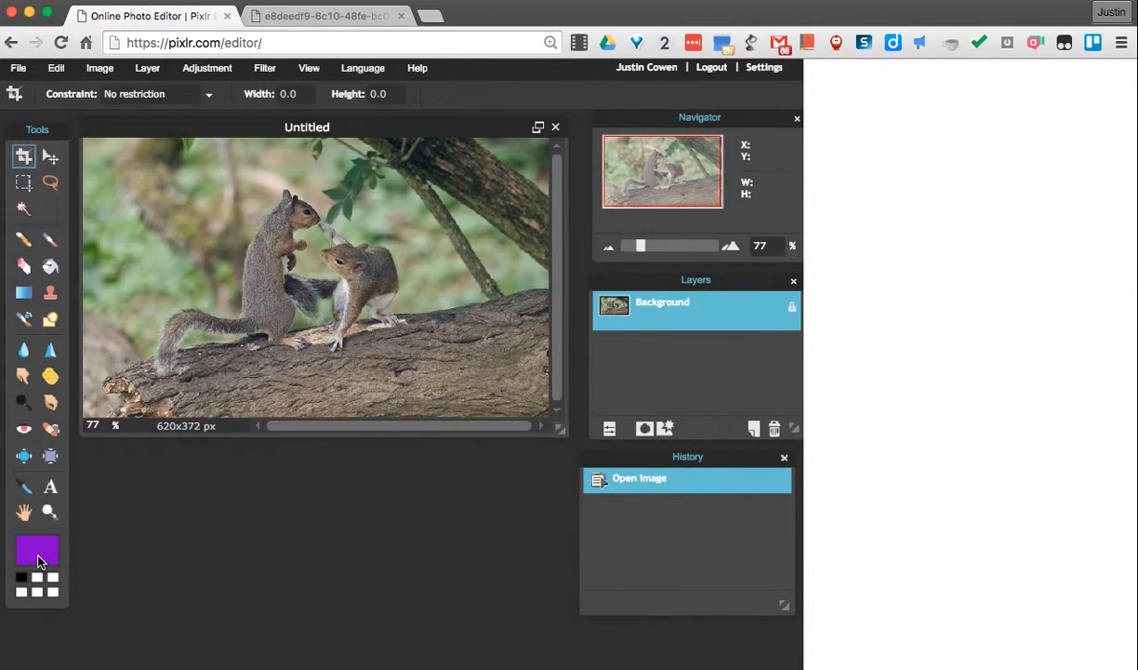
{"action": "mouse_move", "coordinate": [246, 231]}
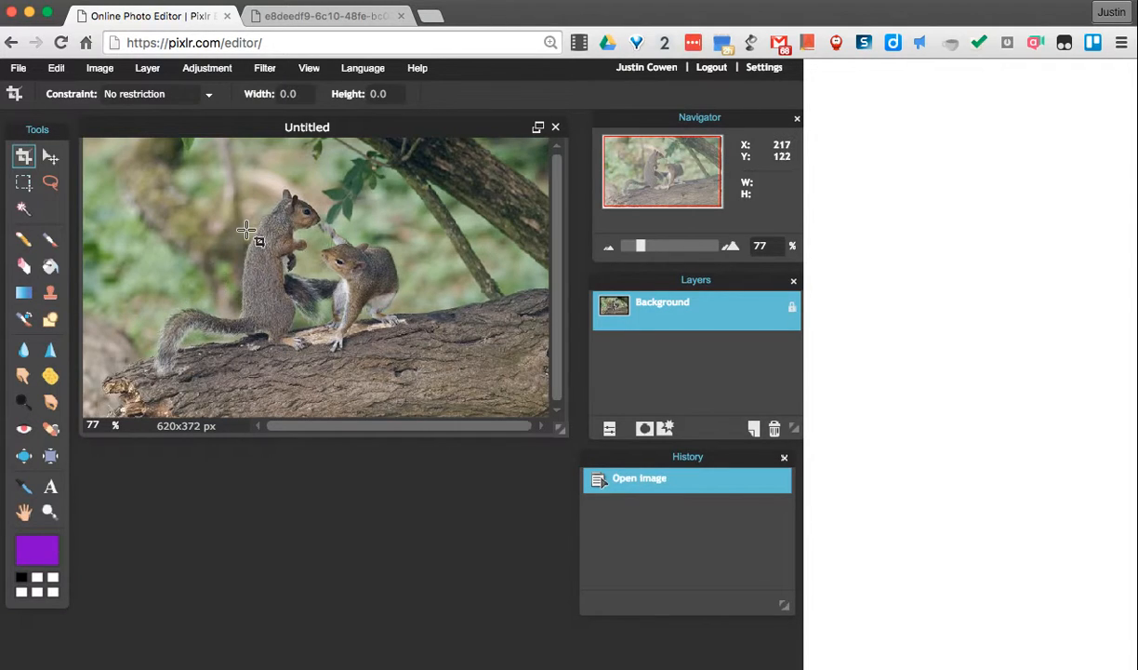
{"action": "mouse_move", "coordinate": [307, 231]}
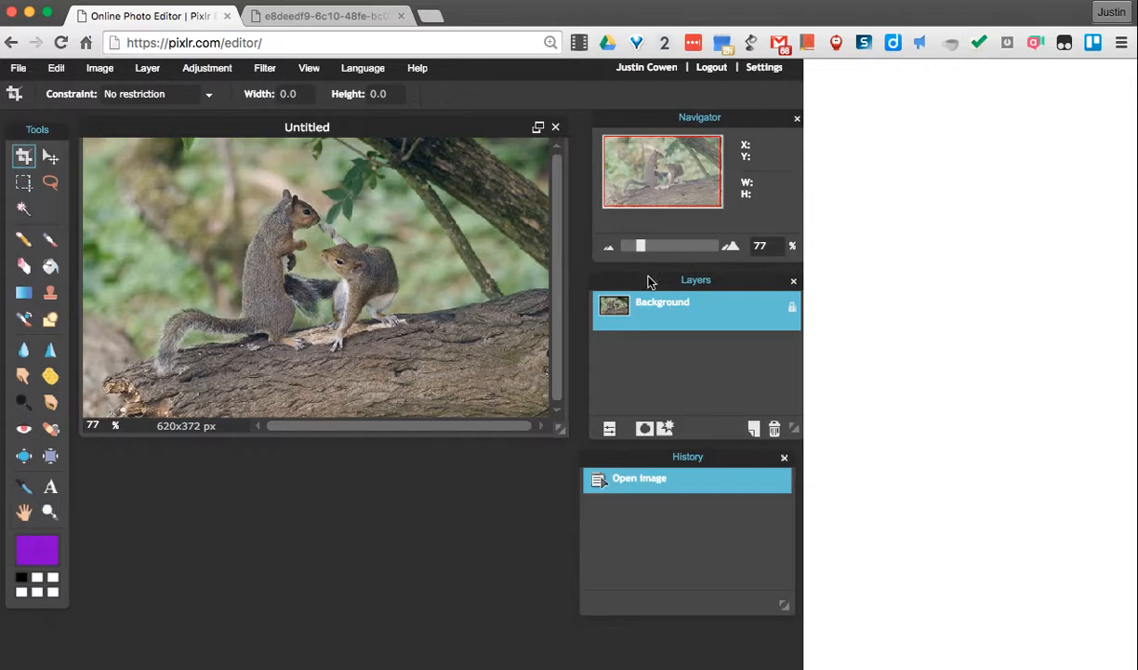
{"action": "mouse_move", "coordinate": [753, 424]}
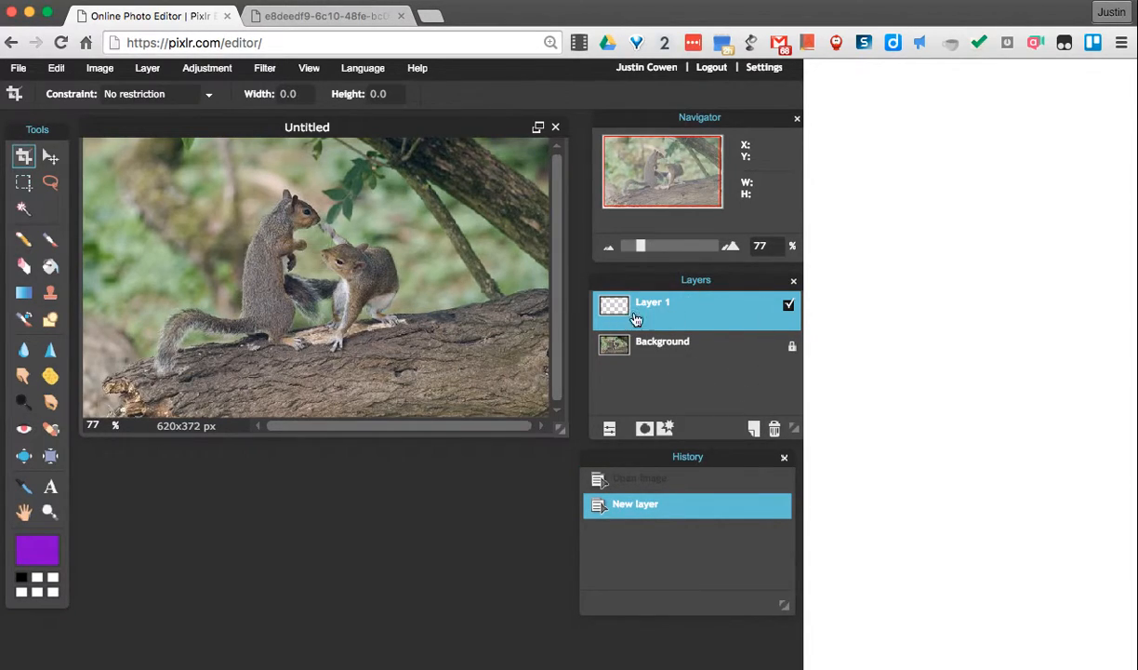
{"action": "mouse_move", "coordinate": [699, 351]}
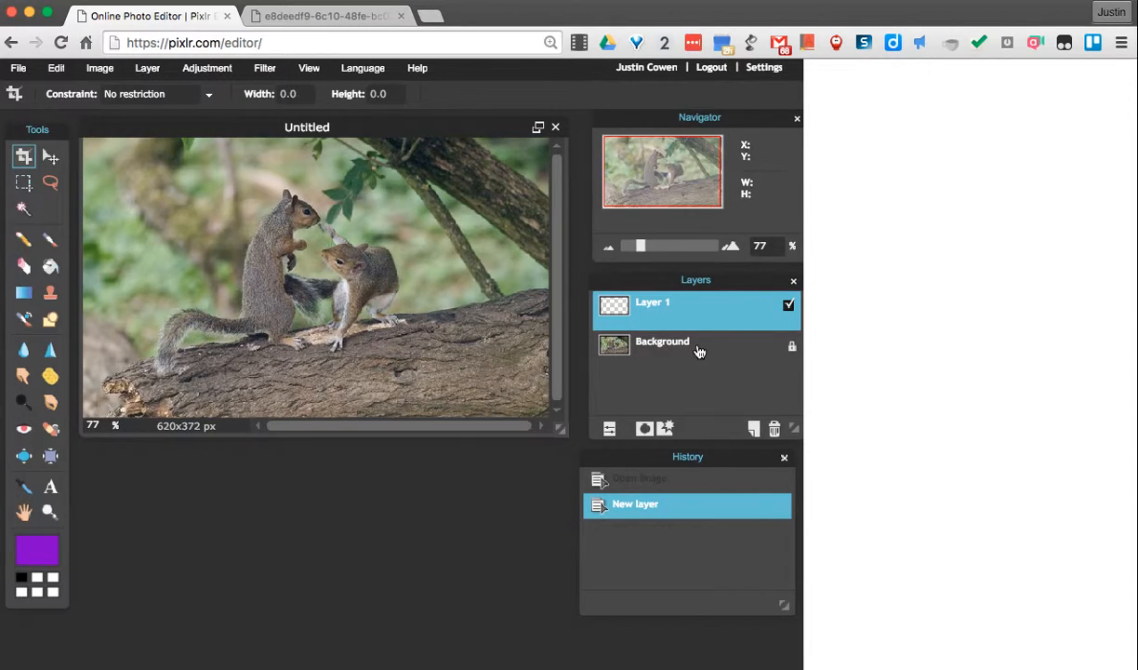
{"action": "mouse_move", "coordinate": [696, 350]}
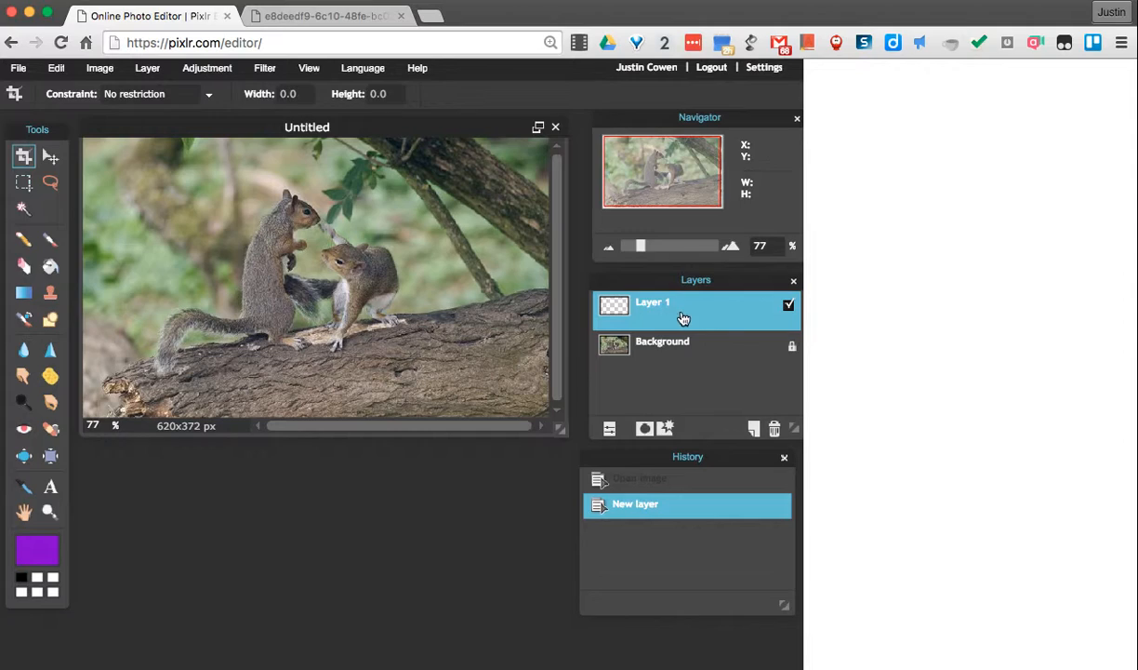
{"action": "mouse_move", "coordinate": [210, 331]}
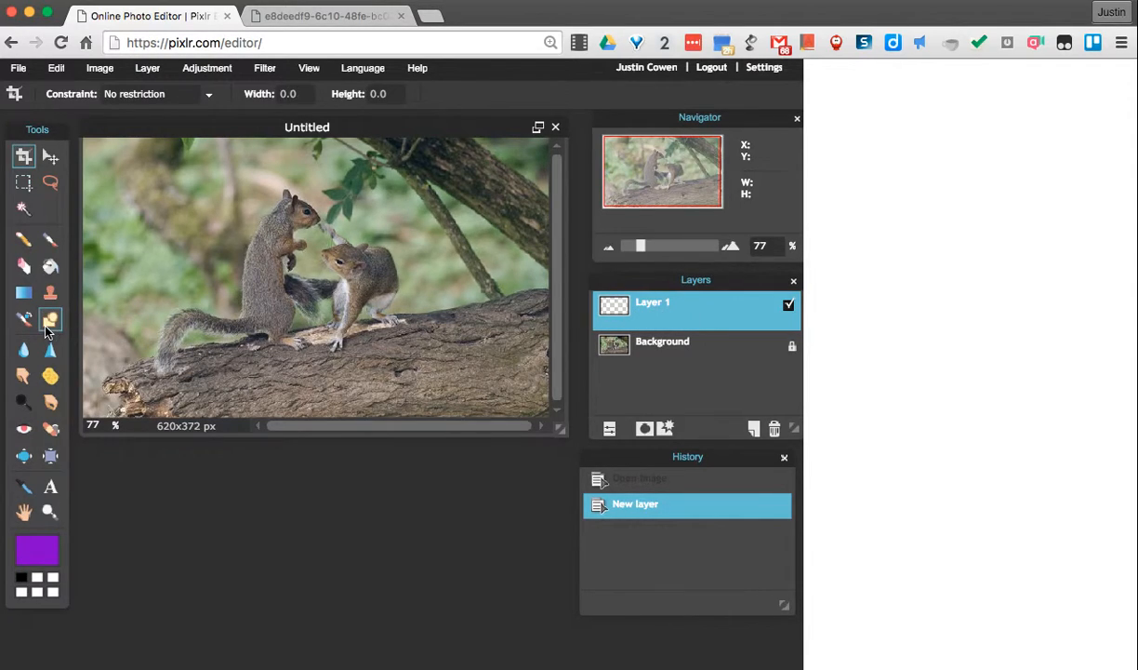
{"action": "mouse_move", "coordinate": [50, 320]}
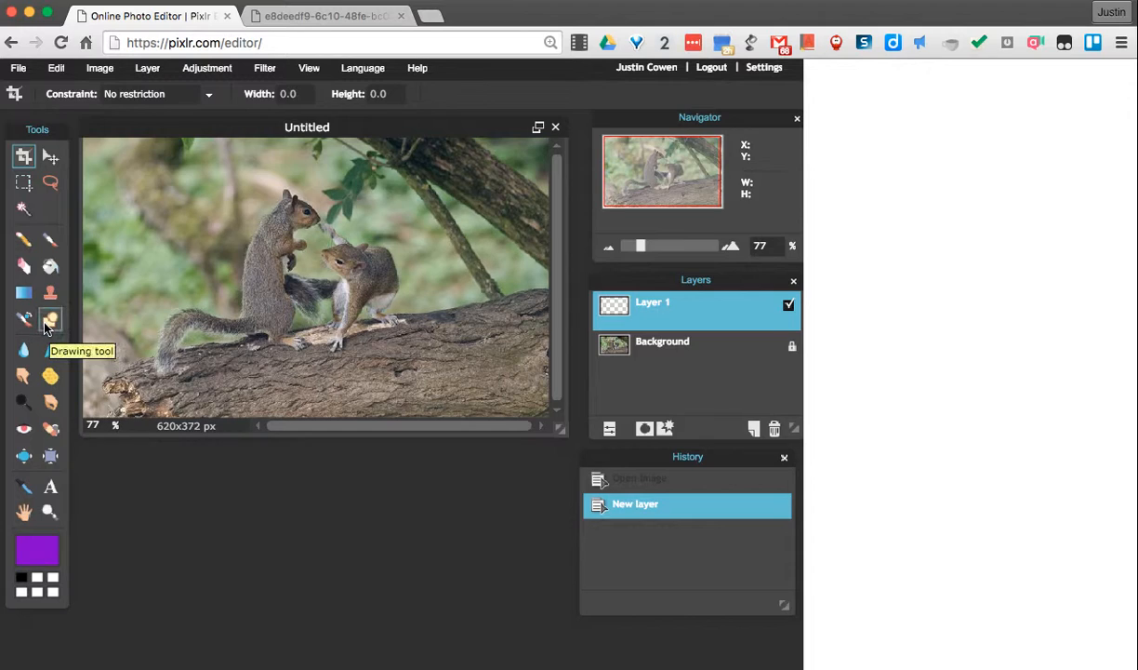
Choose the Drawing tool in Line mode and raise the stroke size to 6.
{"action": "left_click", "coordinate": [50, 320]}
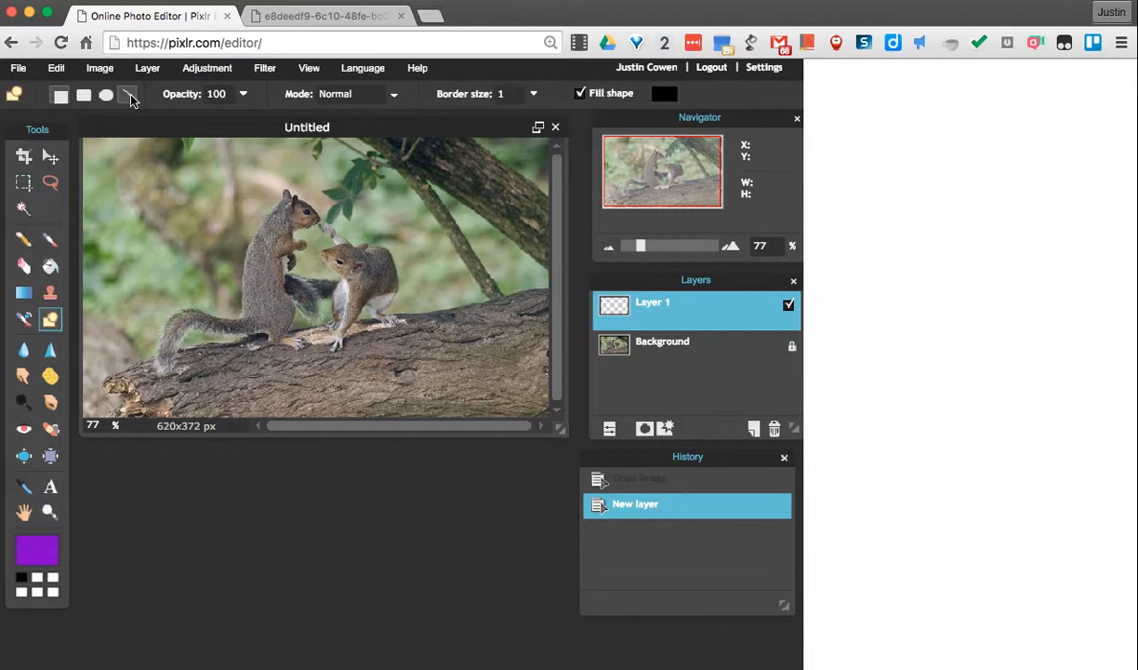
{"action": "left_click", "coordinate": [129, 93]}
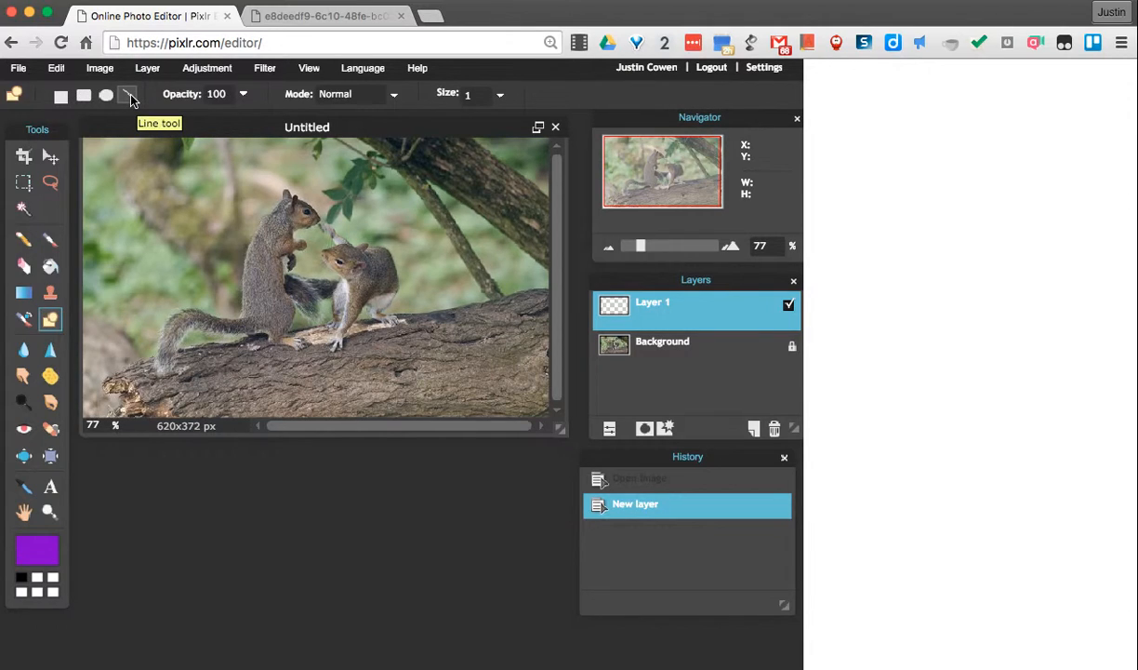
{"action": "mouse_move", "coordinate": [468, 97]}
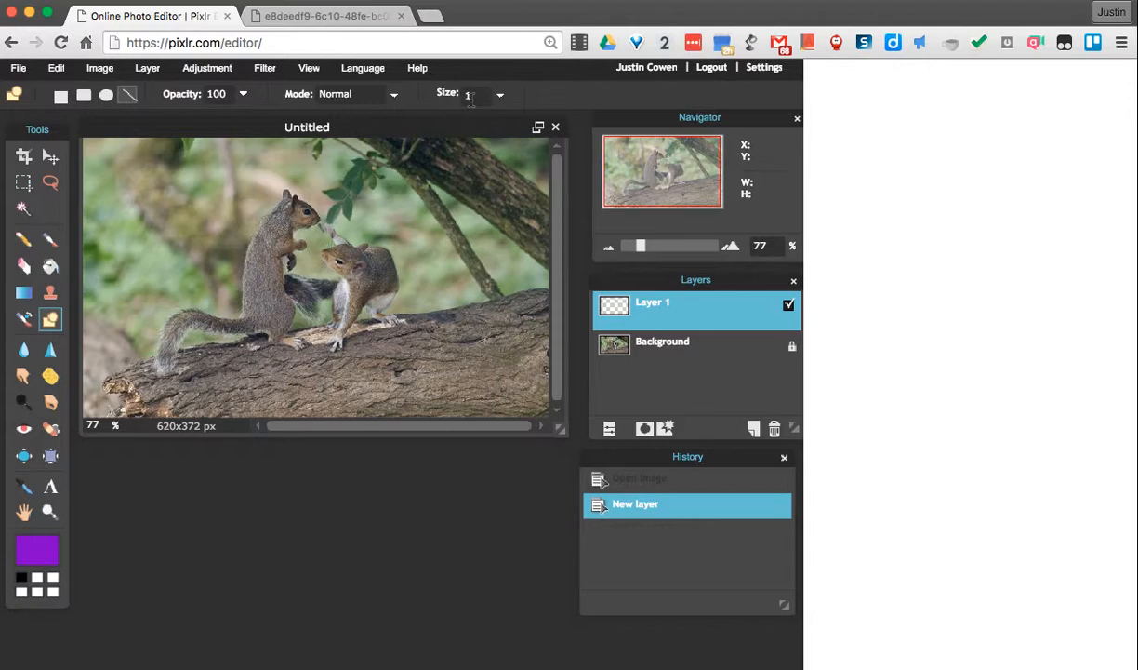
{"action": "left_click", "coordinate": [501, 93]}
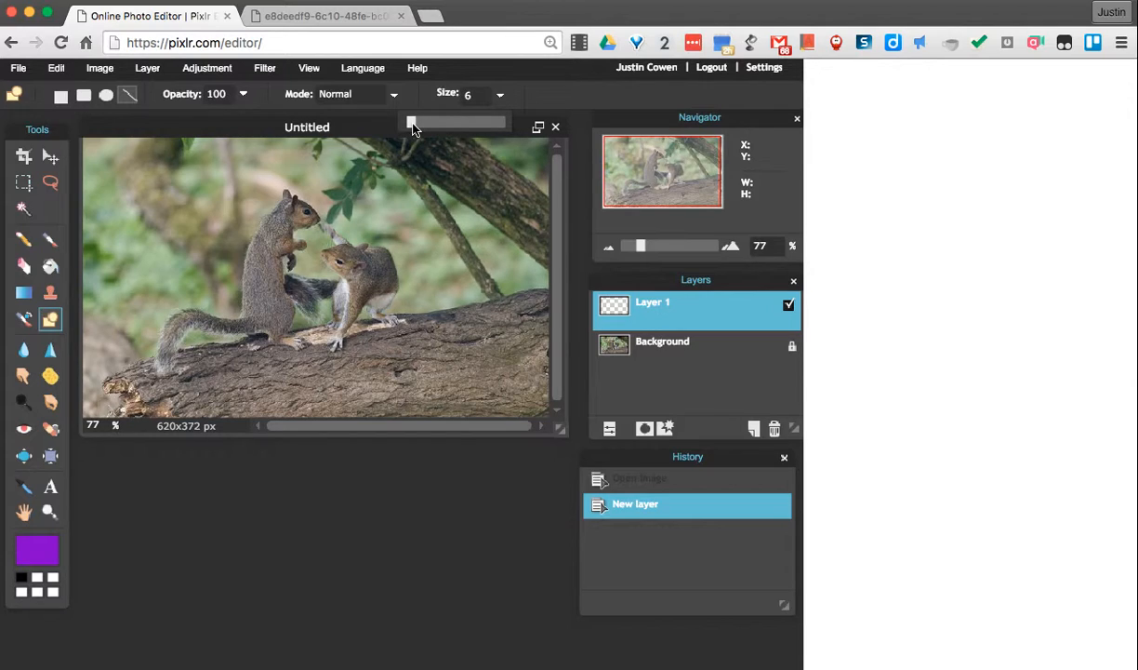
{"action": "mouse_move", "coordinate": [372, 132]}
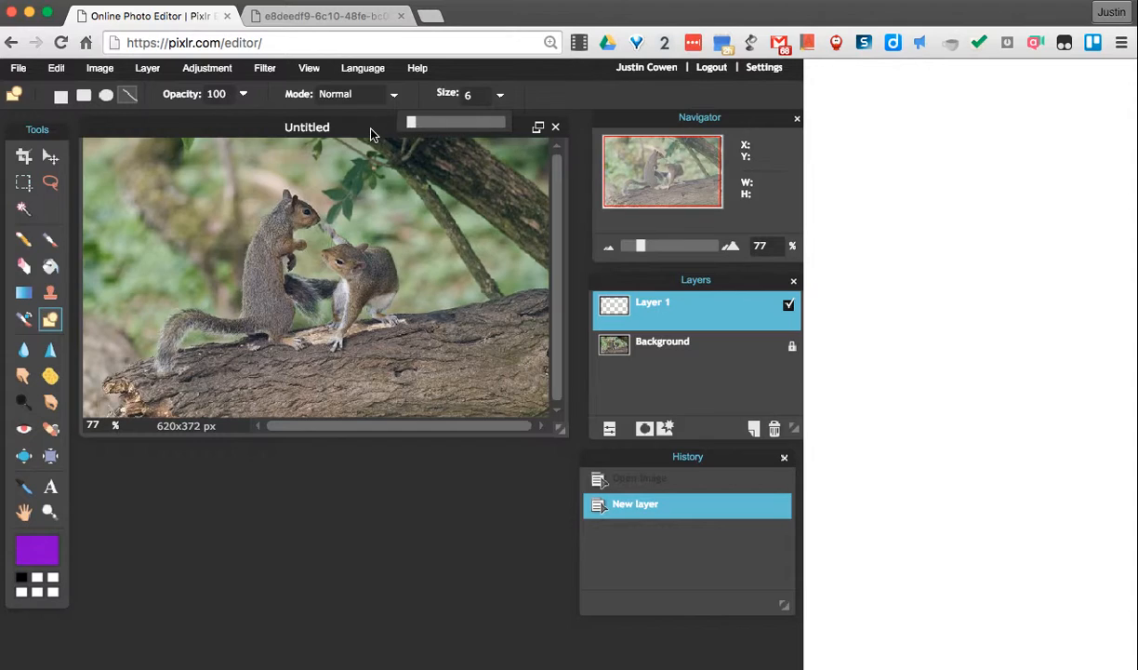
{"action": "mouse_move", "coordinate": [402, 127]}
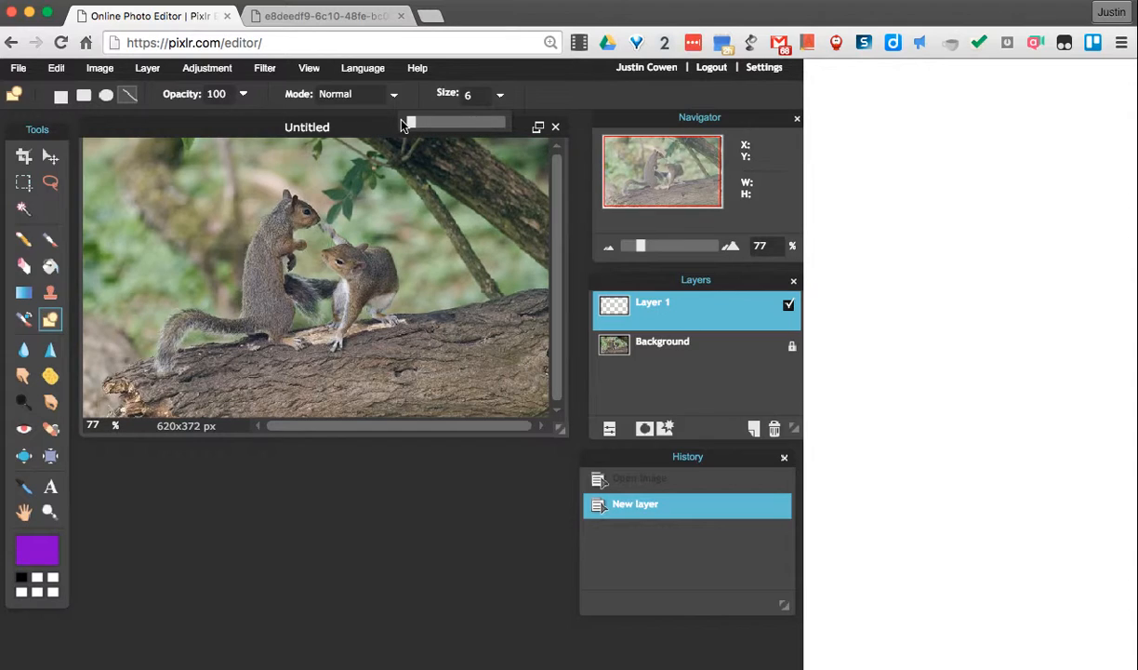
{"action": "mouse_move", "coordinate": [368, 134]}
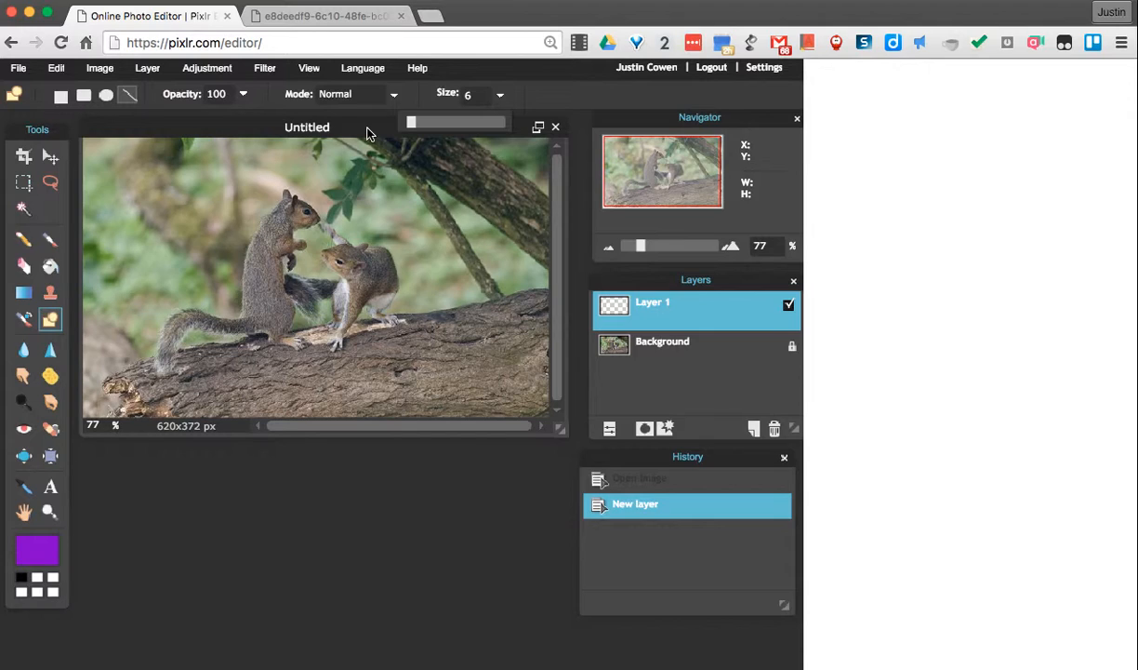
{"action": "mouse_move", "coordinate": [292, 234]}
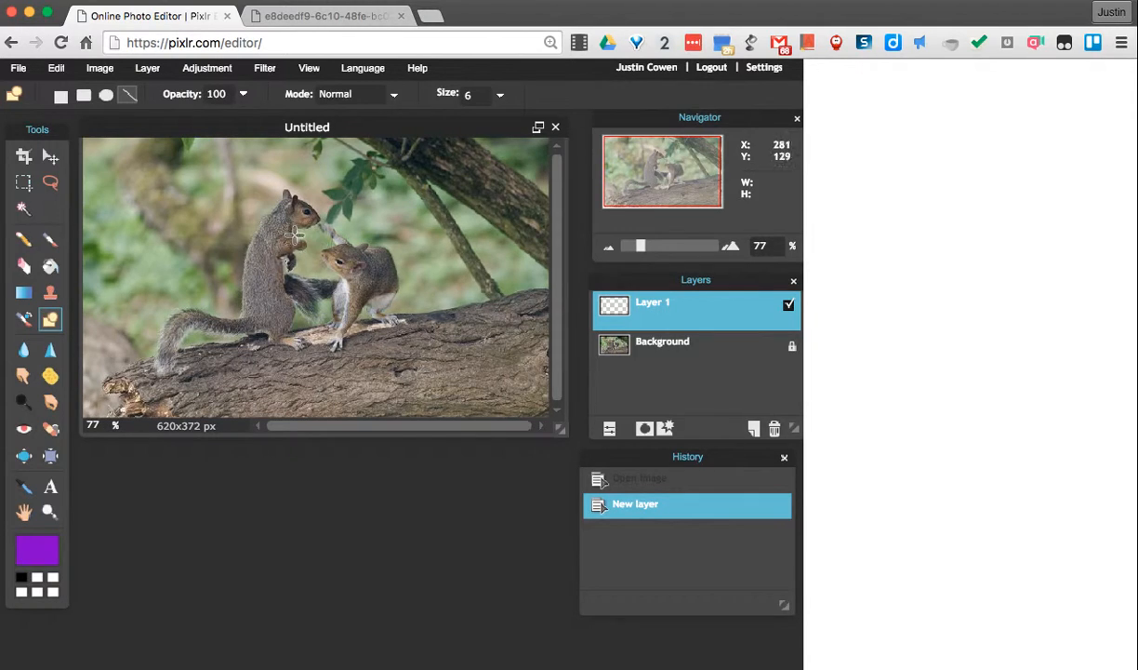
{"action": "mouse_move", "coordinate": [307, 221]}
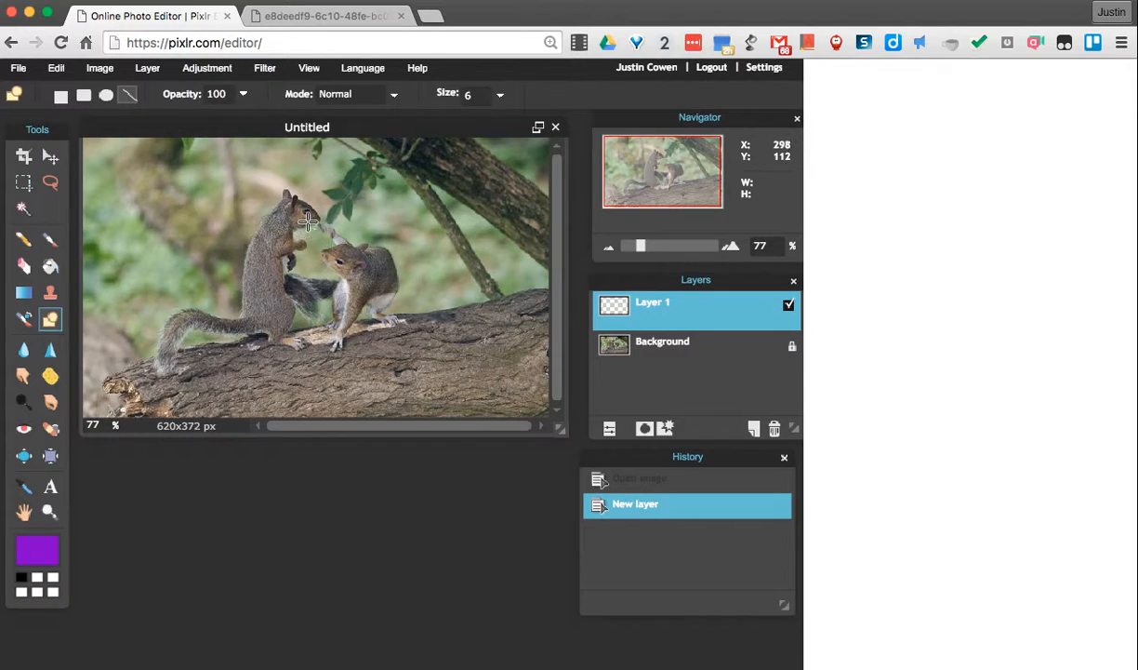
{"action": "mouse_move", "coordinate": [301, 238]}
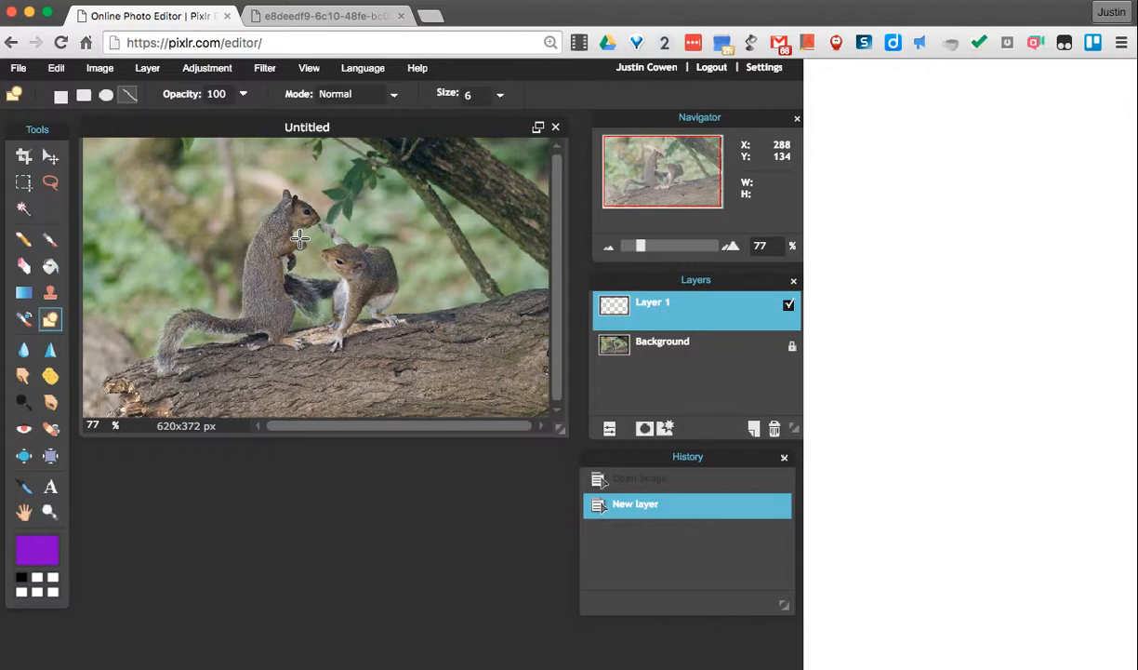
{"action": "mouse_move", "coordinate": [307, 175]}
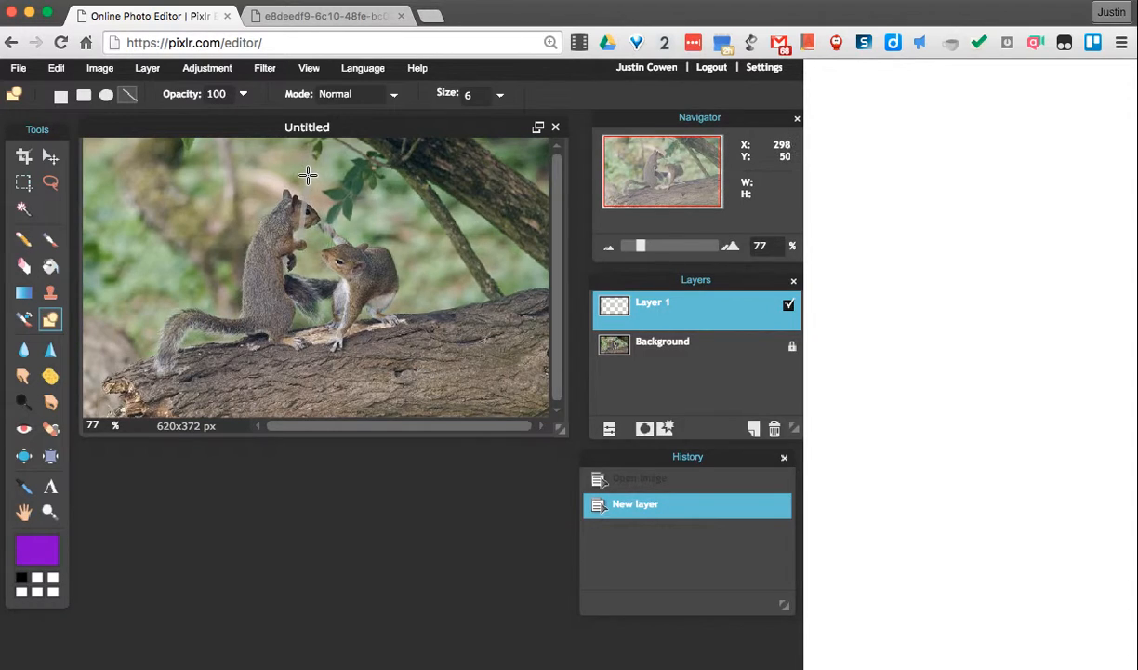
Draw a thick purple line upward from the left squirrel's paw as the saber blade.
{"action": "left_click_drag", "start_coordinate": [309, 169], "coordinate": [301, 245]}
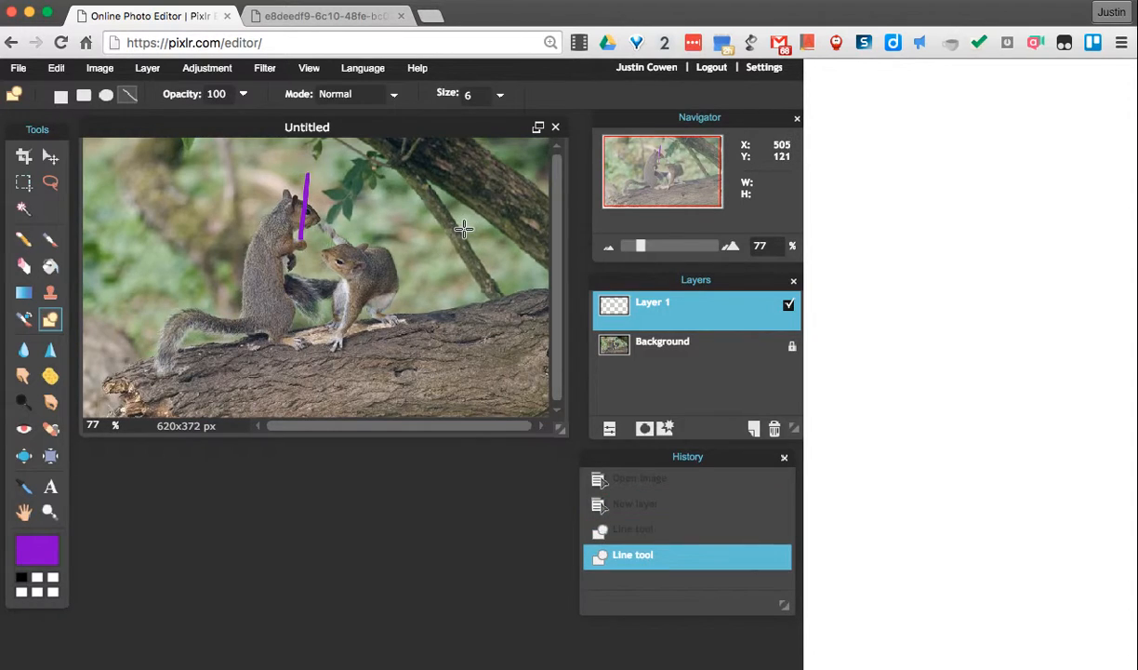
{"action": "mouse_move", "coordinate": [469, 229]}
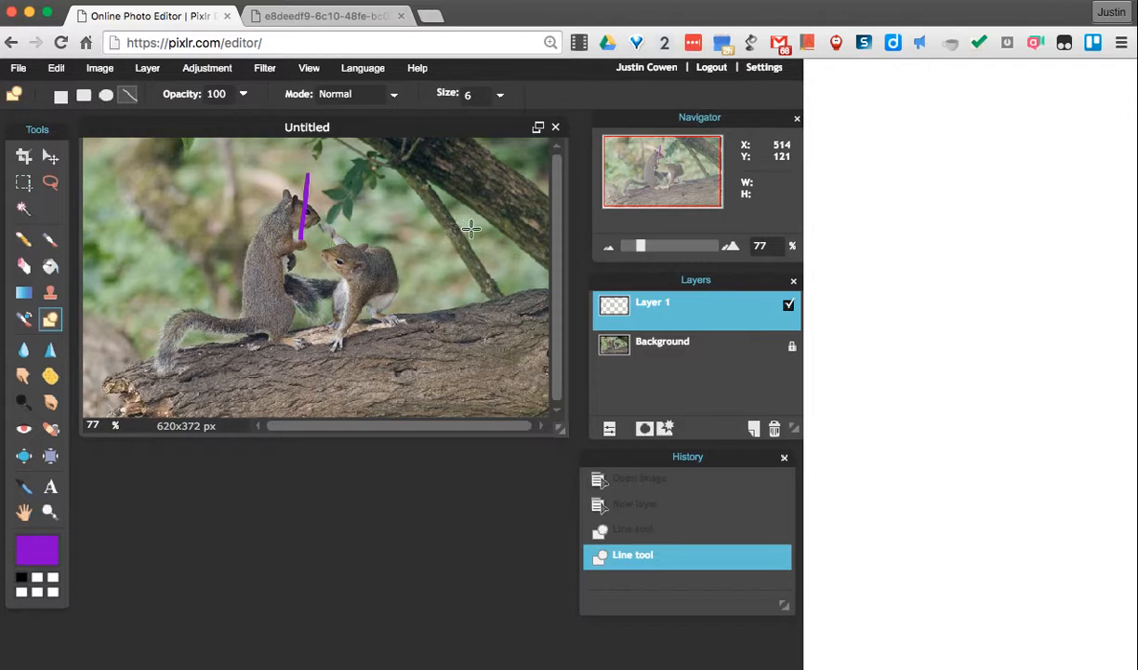
{"action": "mouse_move", "coordinate": [661, 426]}
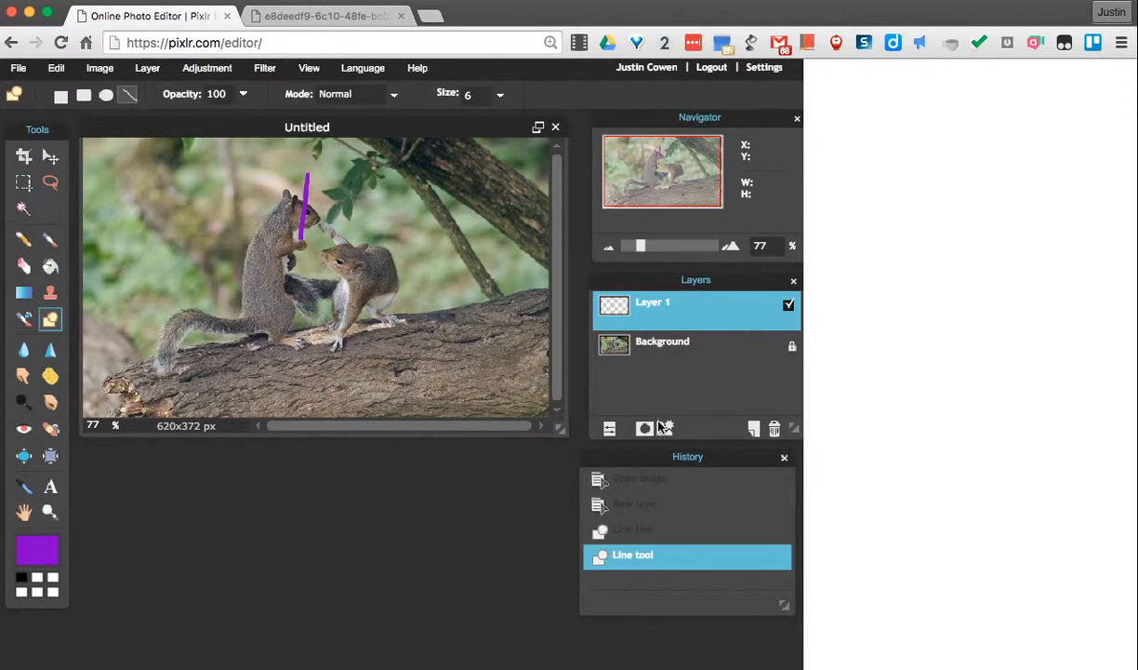
{"action": "mouse_move", "coordinate": [686, 495]}
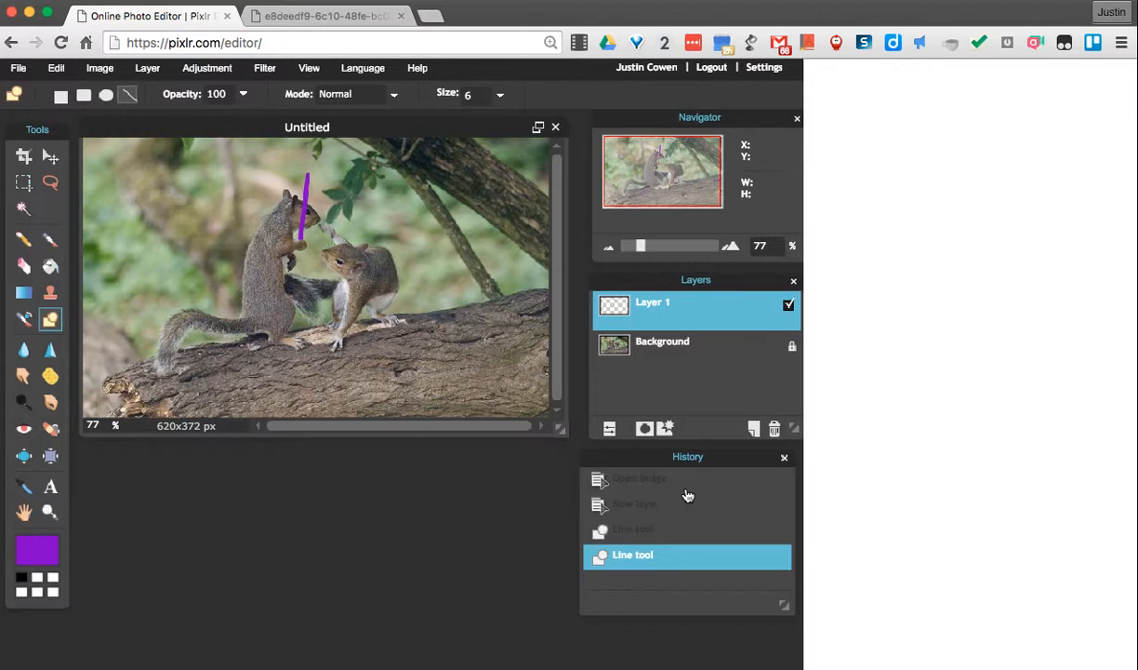
{"action": "mouse_move", "coordinate": [348, 305]}
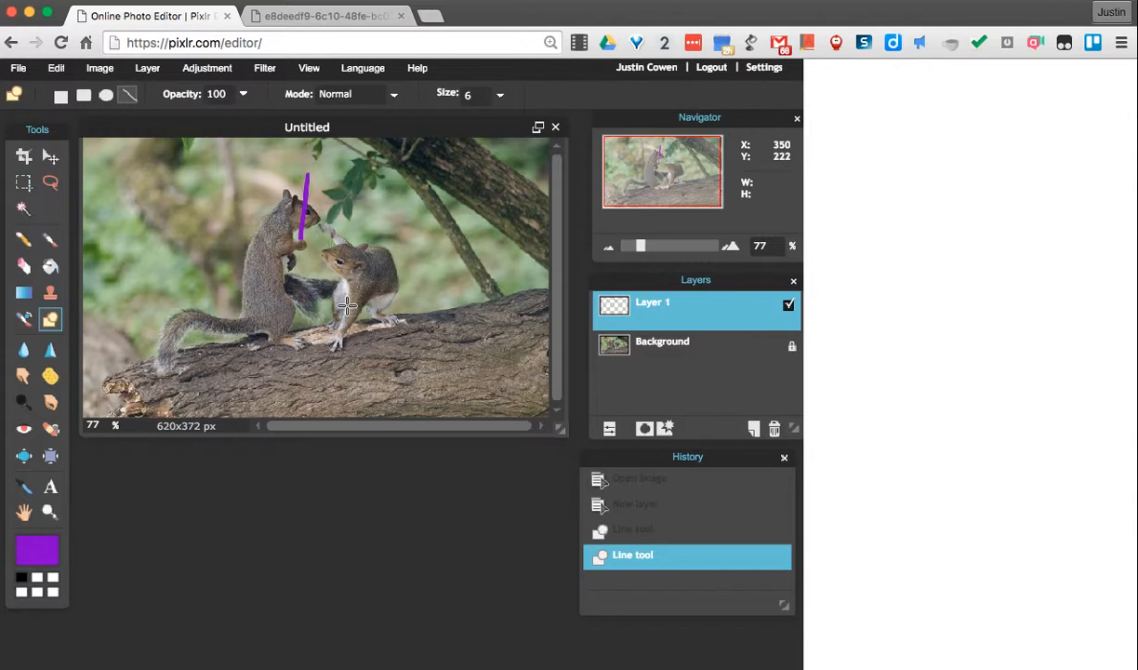
{"action": "mouse_move", "coordinate": [380, 259]}
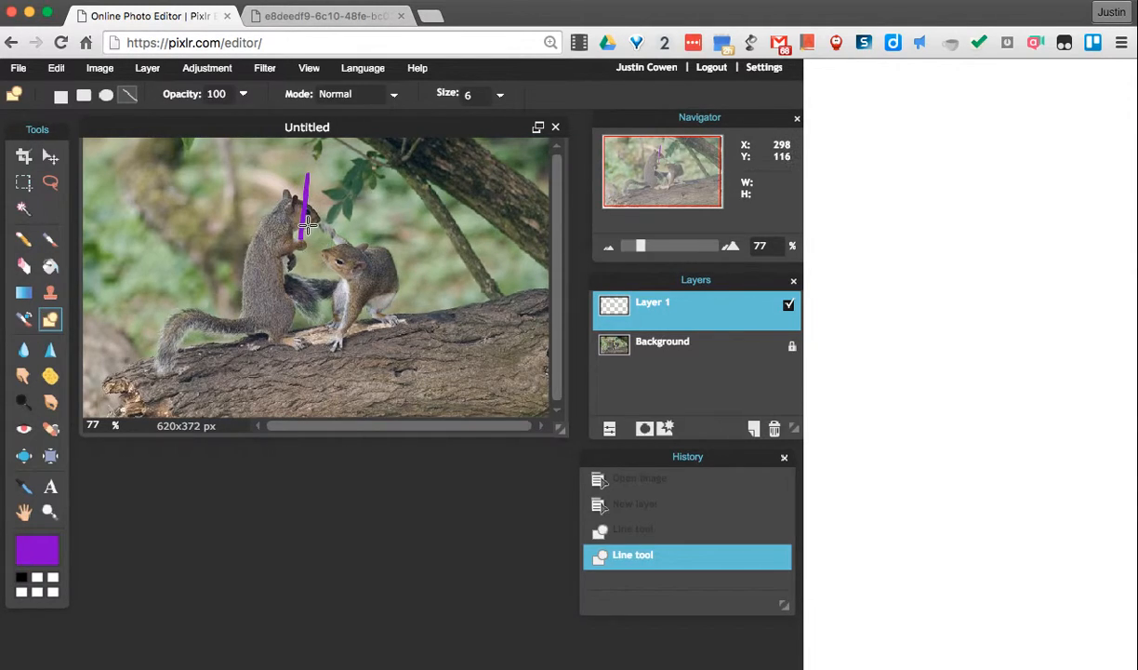
{"action": "mouse_move", "coordinate": [292, 235]}
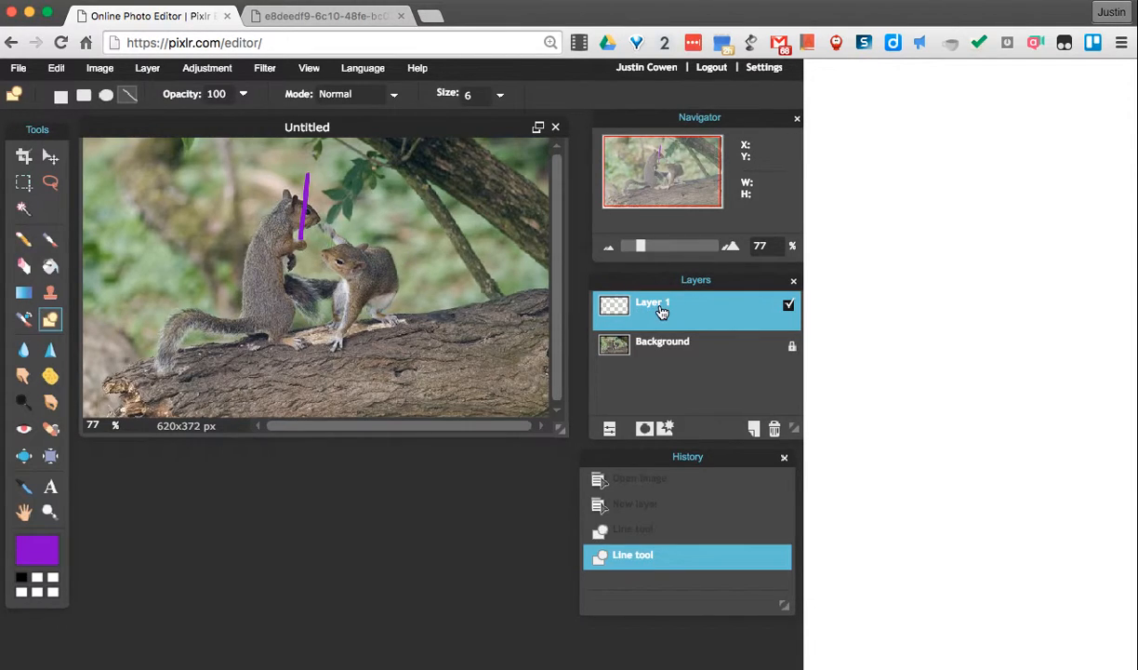
Open Layer 1's Layer styles and switch on Outer glow (opacity 100, hardness 2, size 6).
{"action": "right_click", "coordinate": [652, 307]}
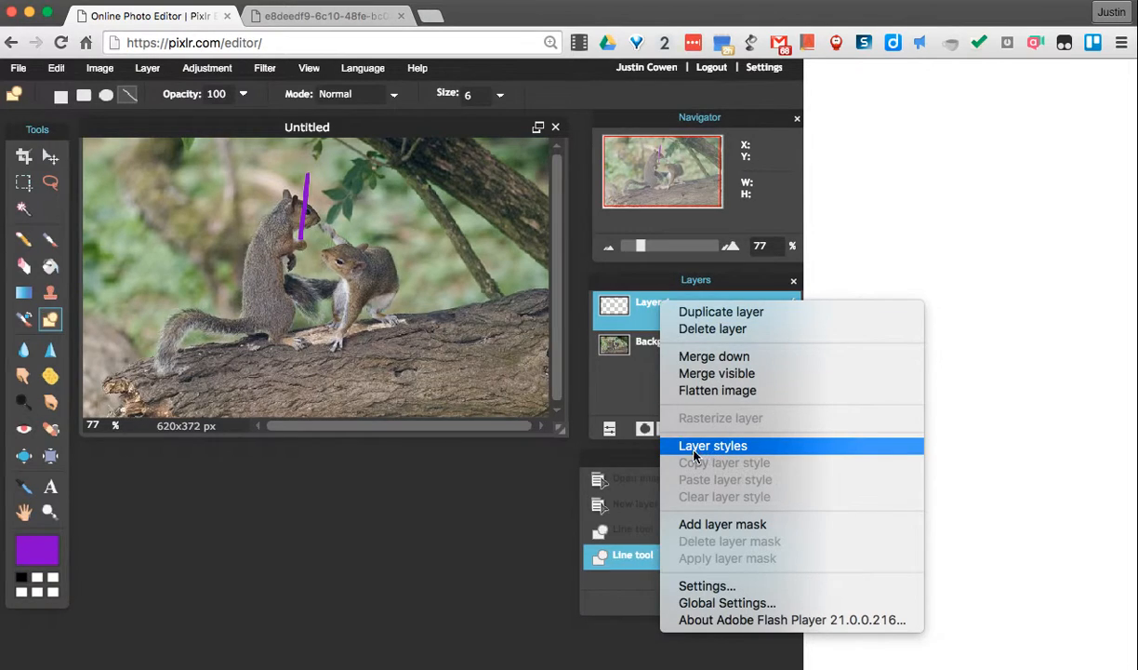
{"action": "mouse_move", "coordinate": [724, 454]}
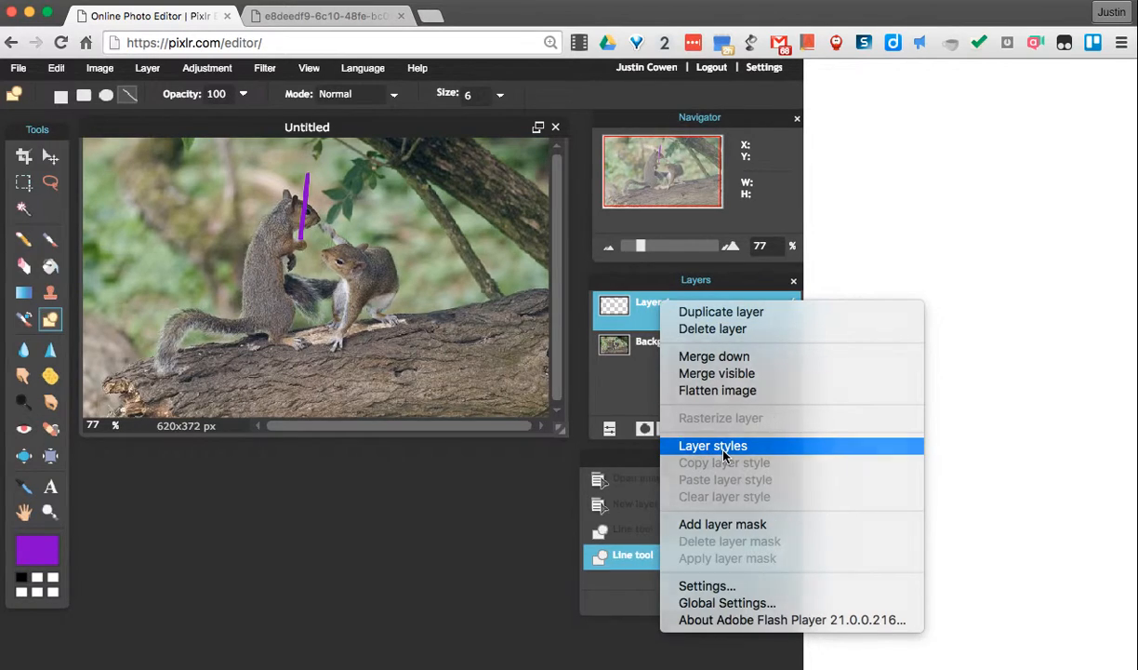
{"action": "left_click", "coordinate": [715, 445]}
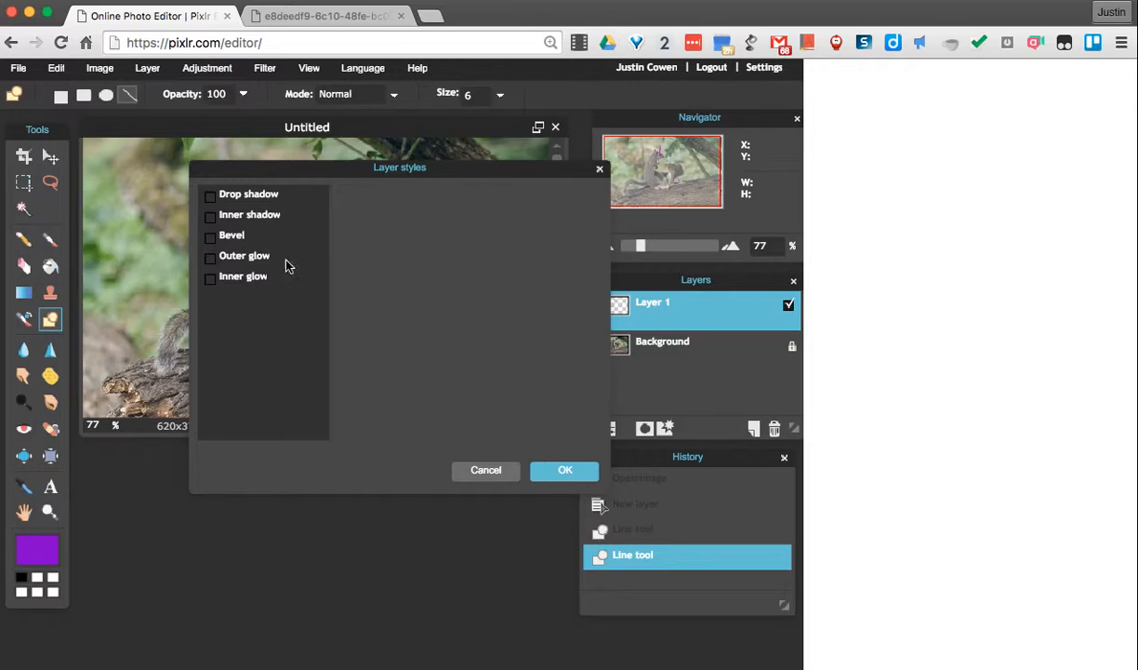
{"action": "mouse_move", "coordinate": [234, 290]}
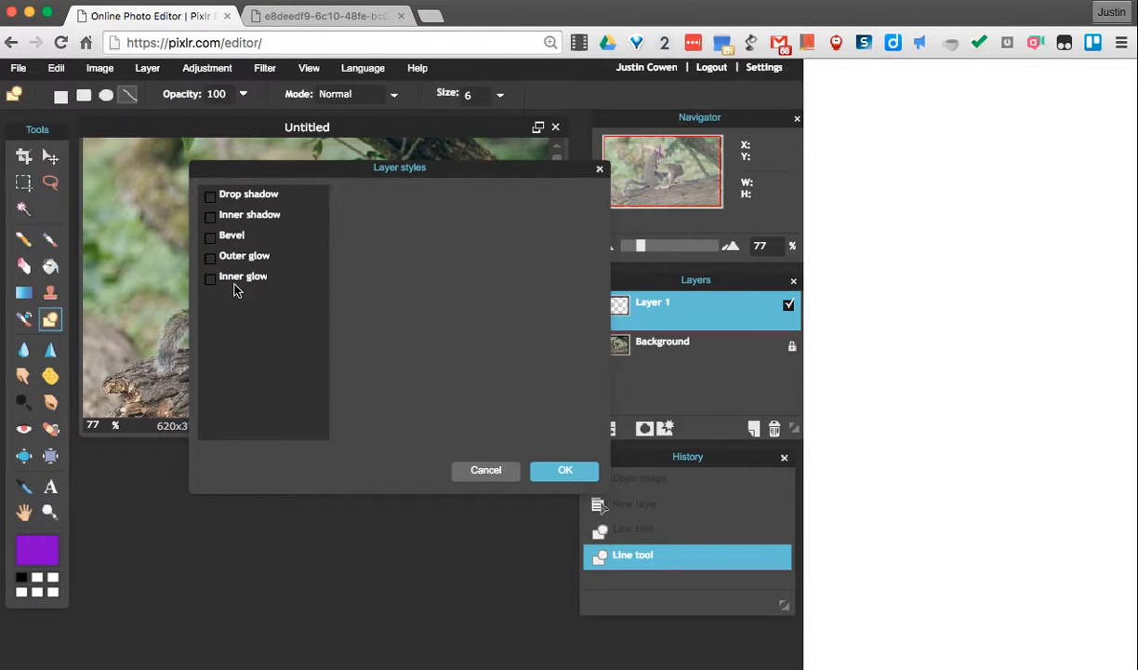
{"action": "mouse_move", "coordinate": [223, 266]}
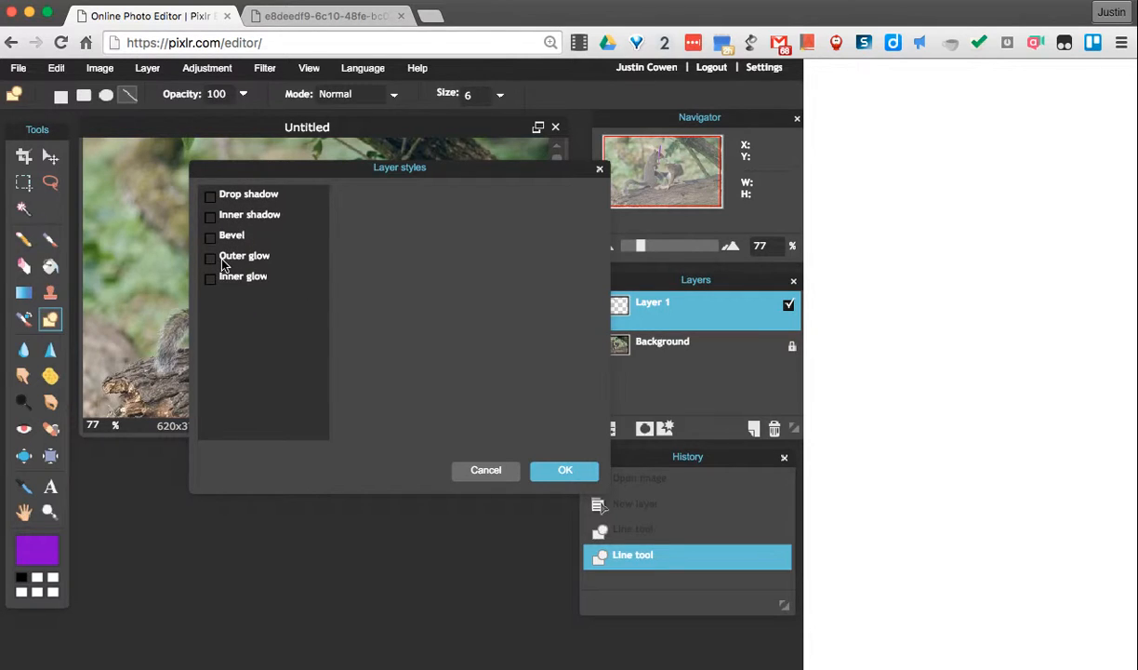
{"action": "left_click", "coordinate": [211, 255]}
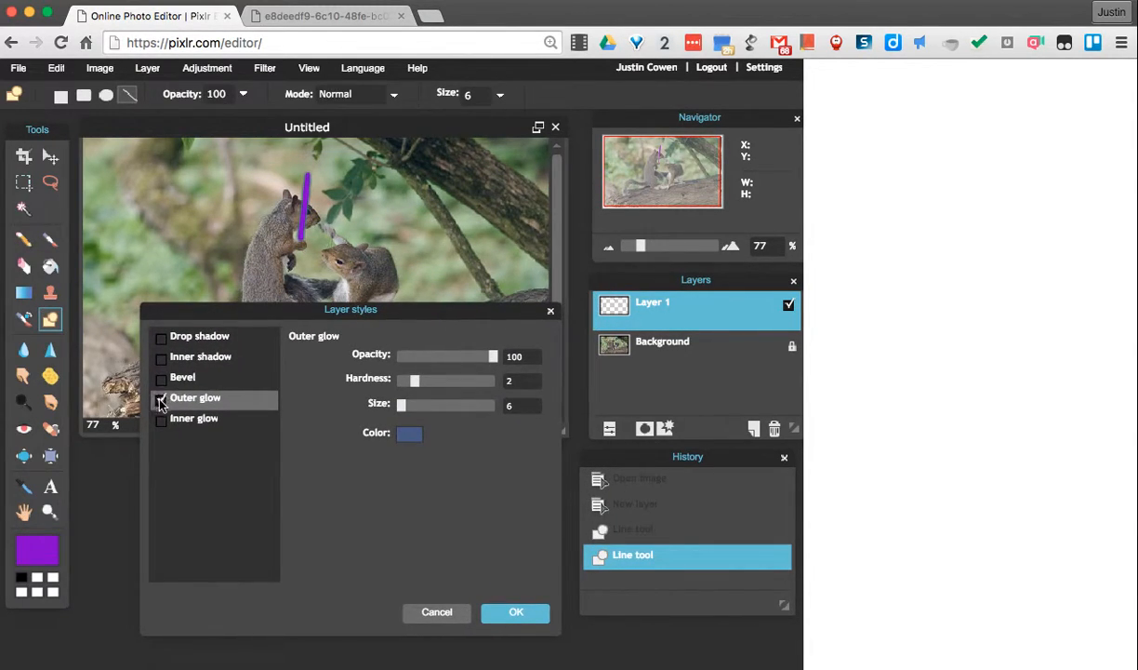
{"action": "left_click", "coordinate": [160, 398]}
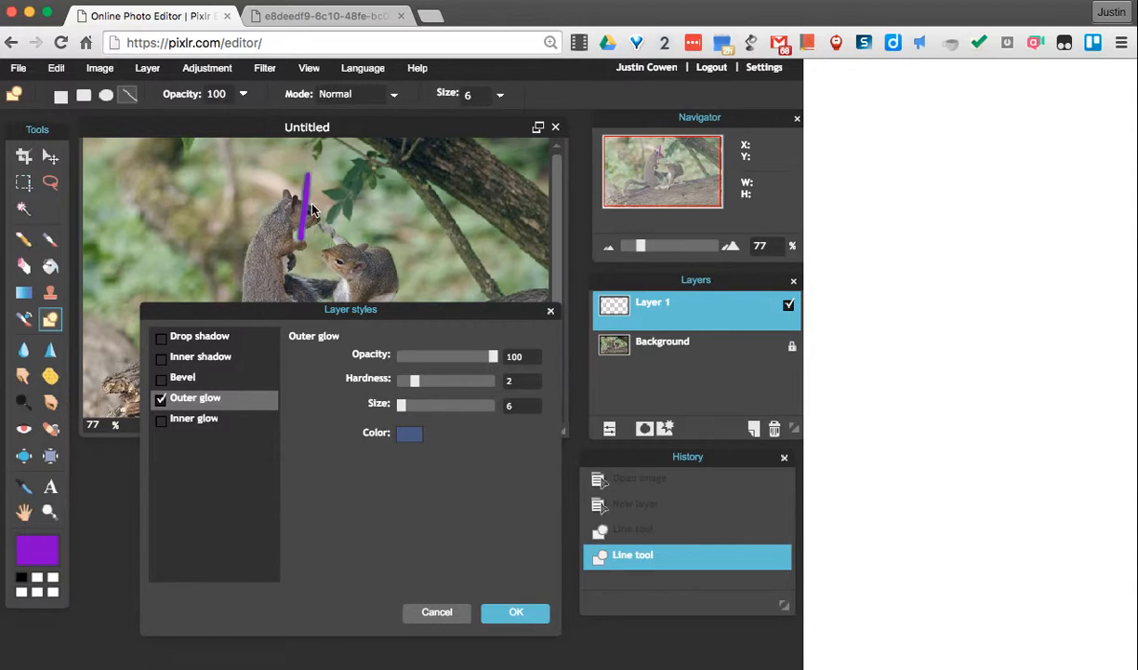
{"action": "mouse_move", "coordinate": [307, 238]}
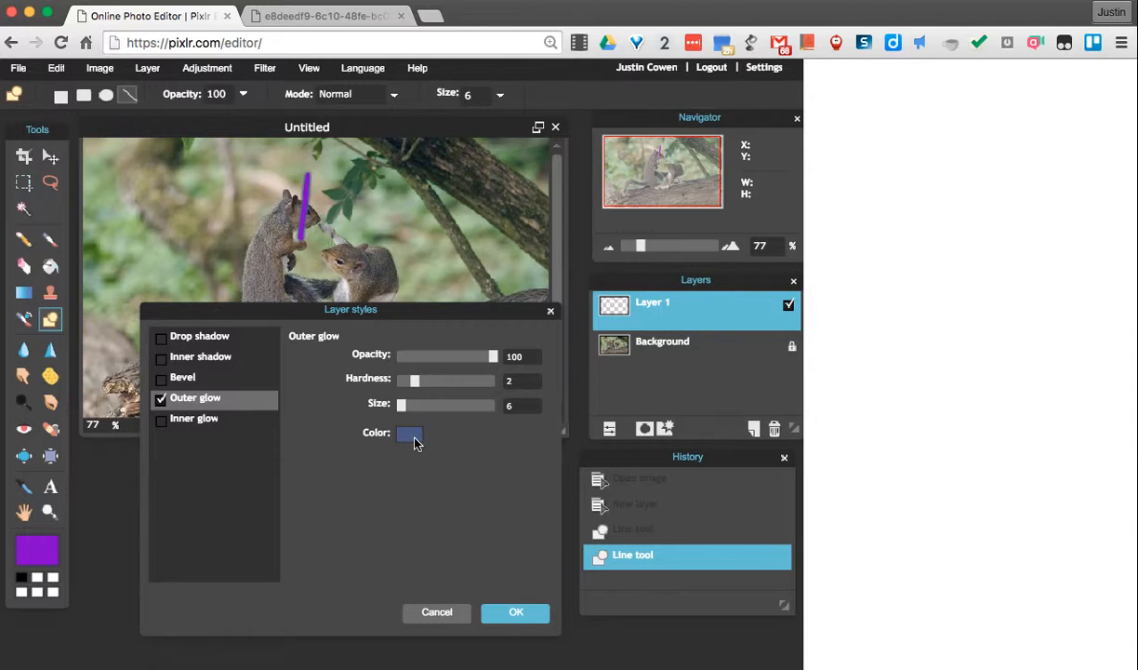
Give the outer glow a light purple colour from the Color selector.
{"action": "left_click", "coordinate": [409, 435]}
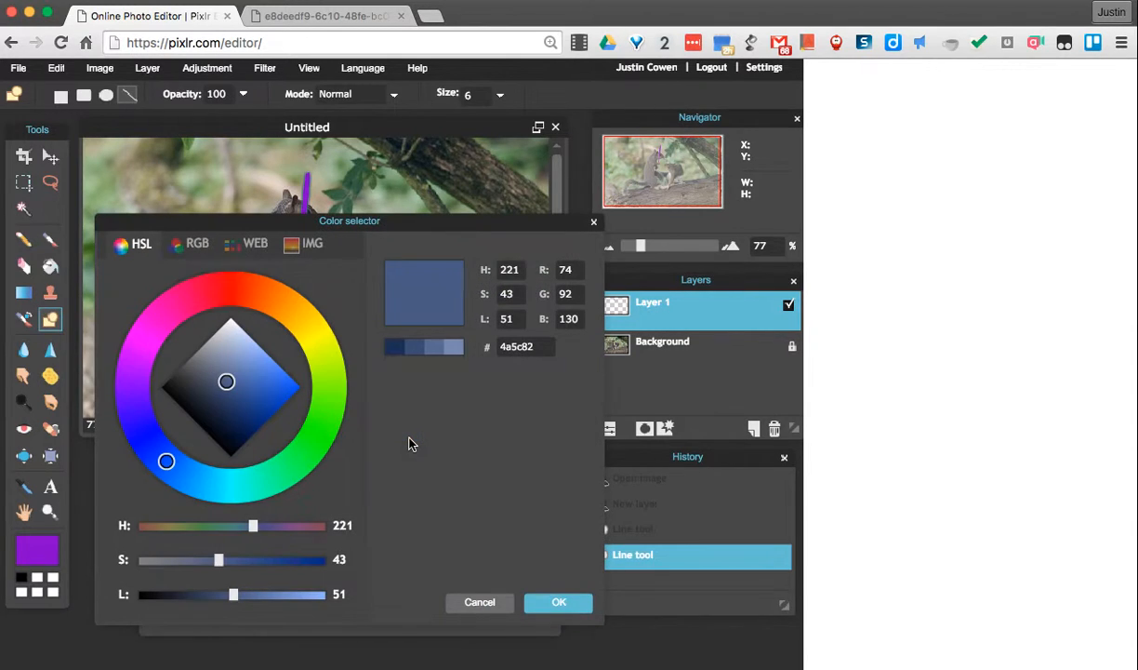
{"action": "left_click_drag", "start_coordinate": [350, 220], "coordinate": [357, 253]}
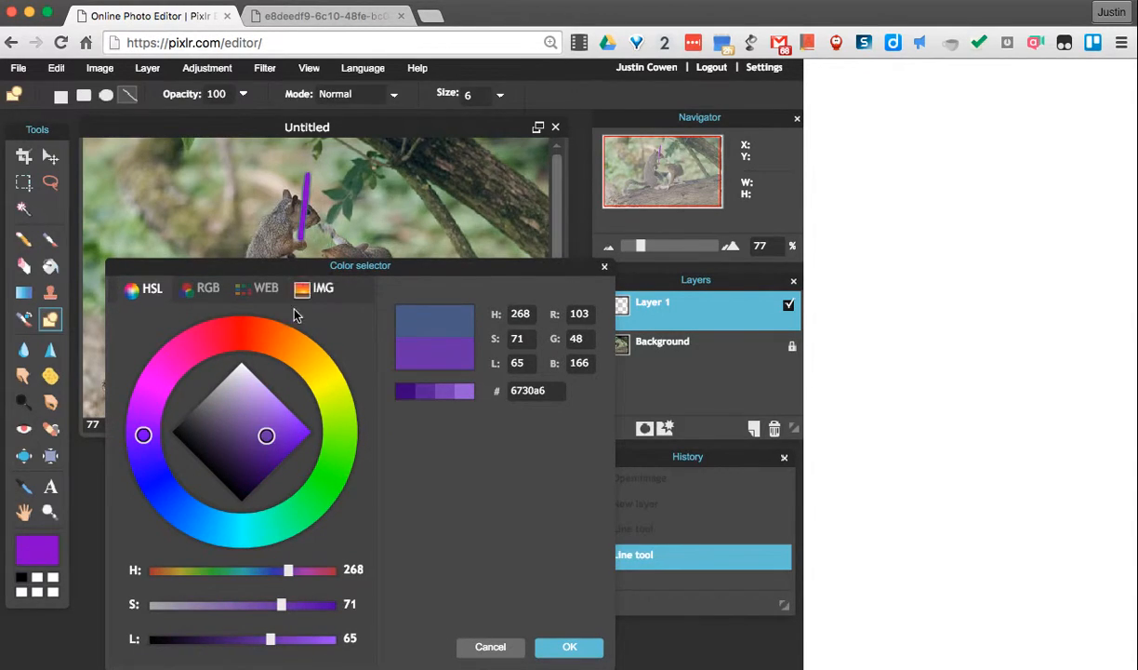
{"action": "mouse_move", "coordinate": [296, 360]}
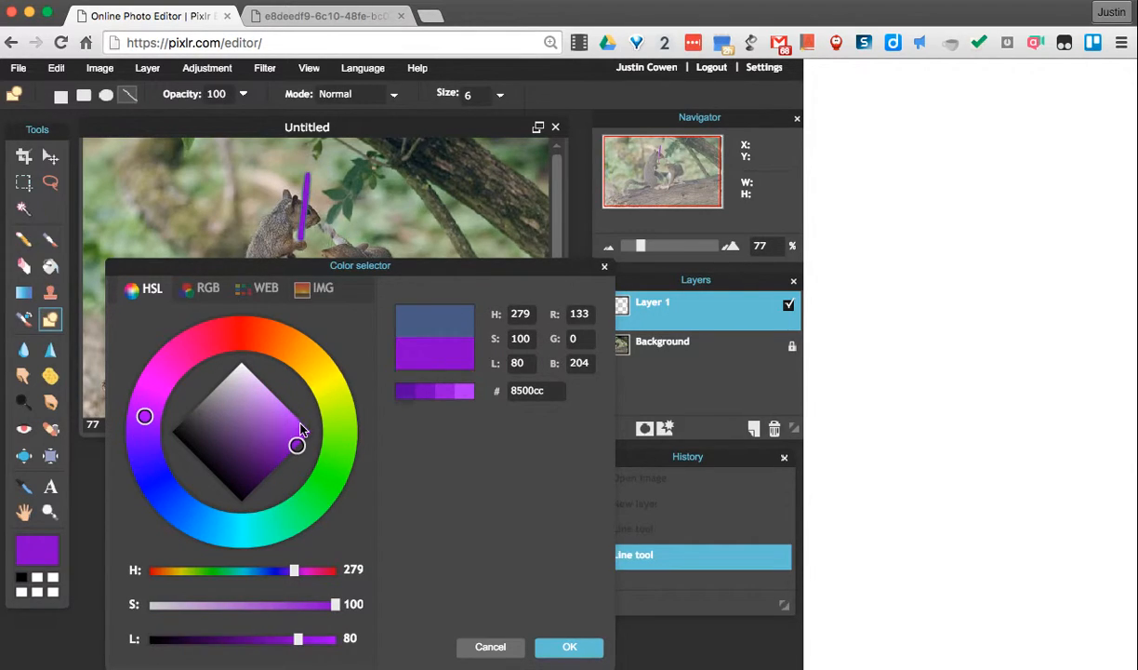
{"action": "mouse_move", "coordinate": [428, 402]}
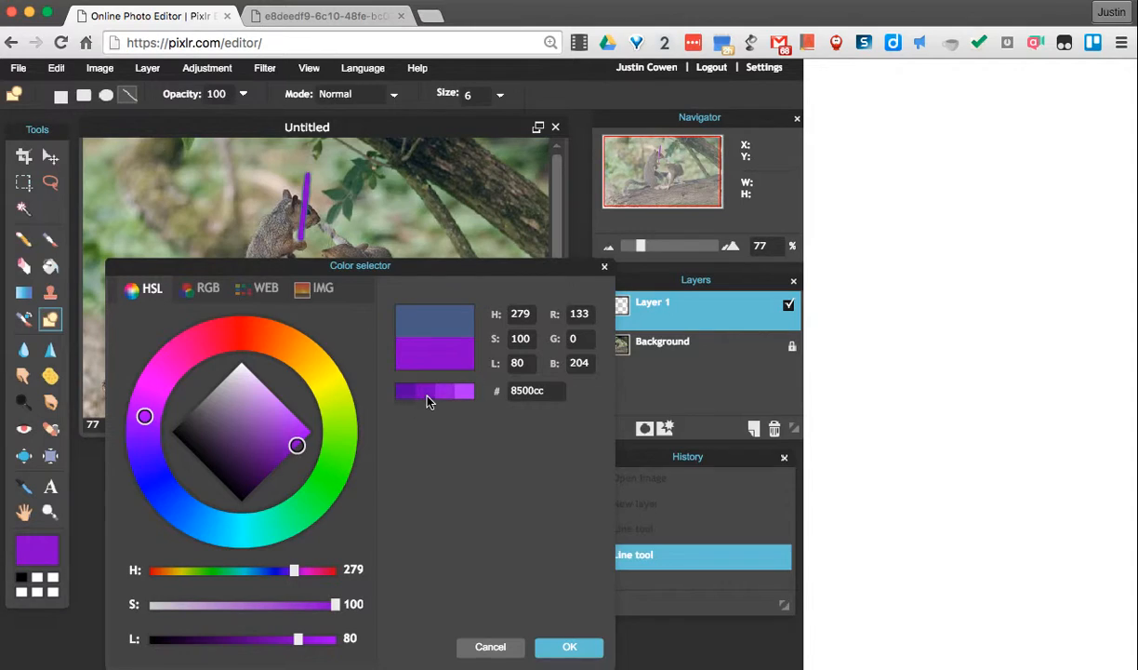
{"action": "mouse_move", "coordinate": [425, 399]}
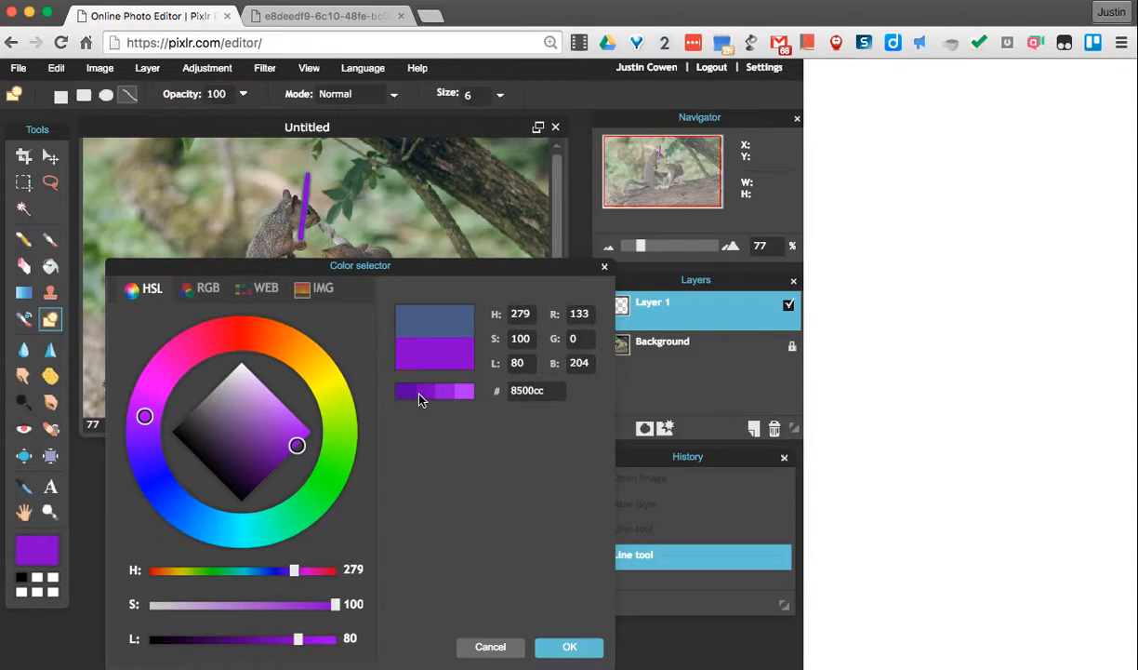
{"action": "left_click_drag", "start_coordinate": [297, 640], "coordinate": [286, 640]}
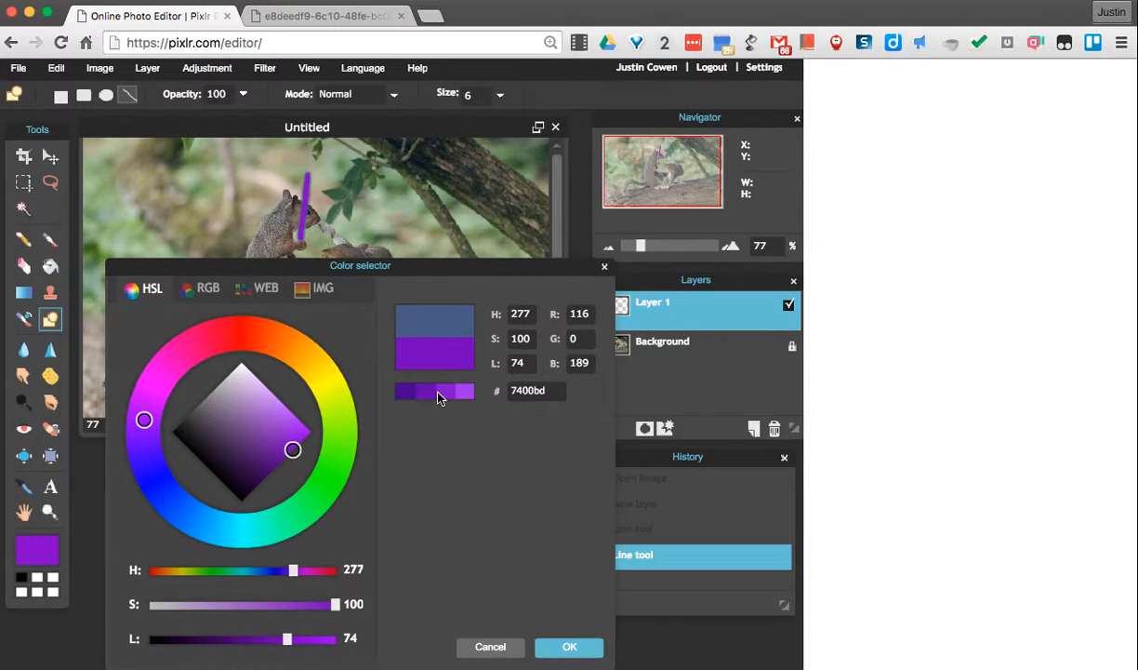
{"action": "left_click", "coordinate": [291, 439]}
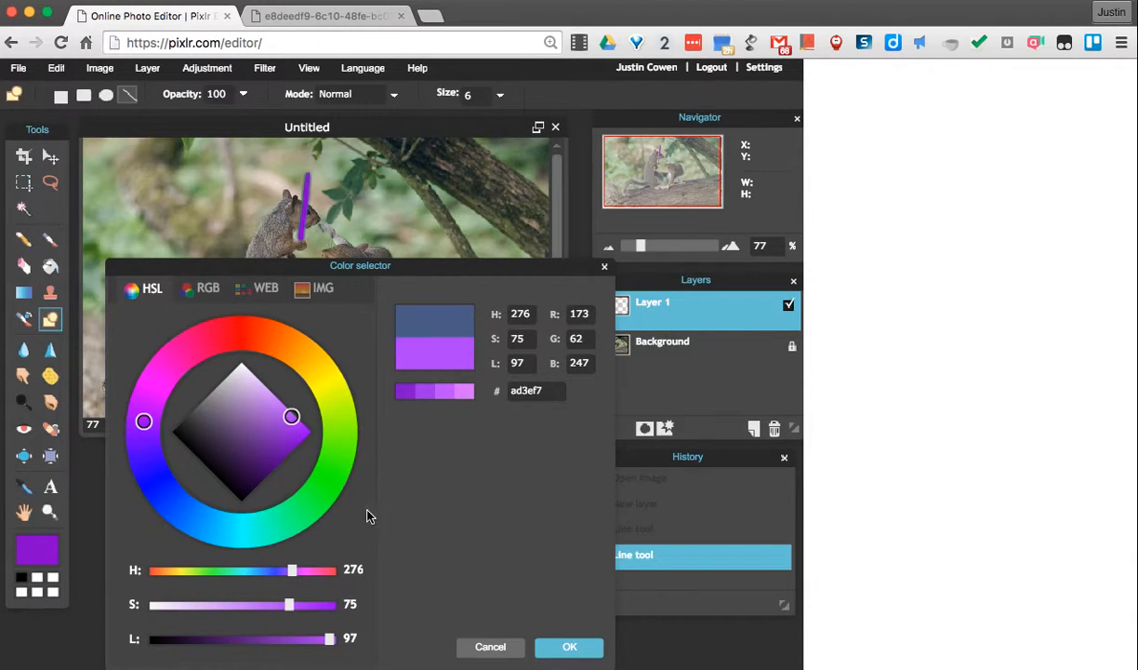
{"action": "left_click", "coordinate": [569, 647]}
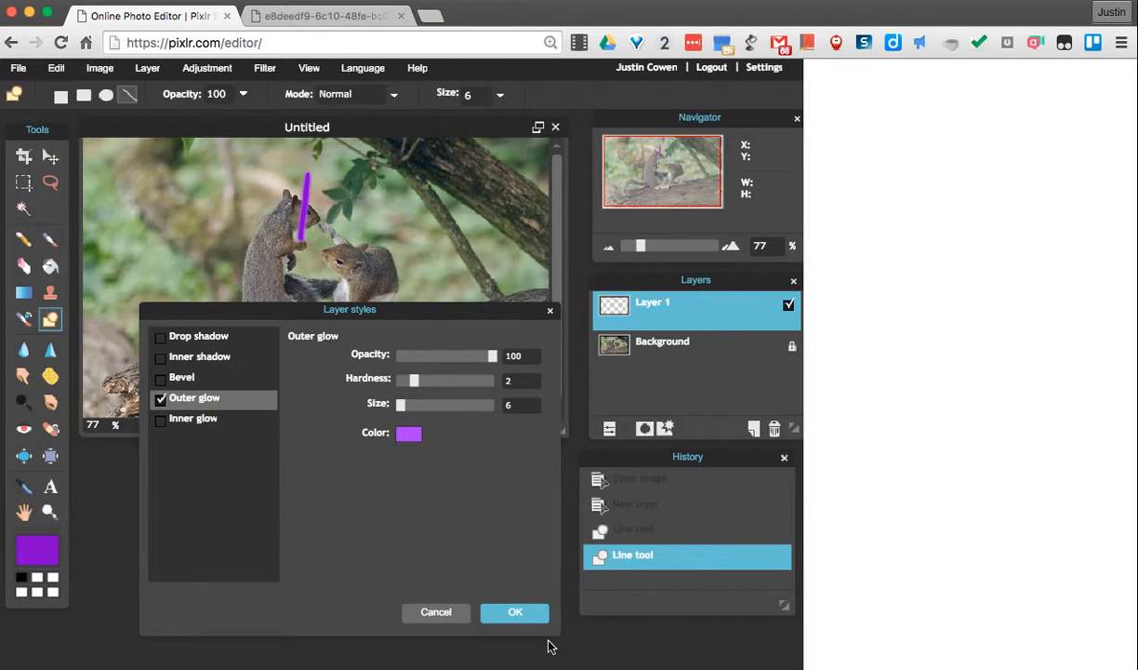
{"action": "mouse_move", "coordinate": [320, 283]}
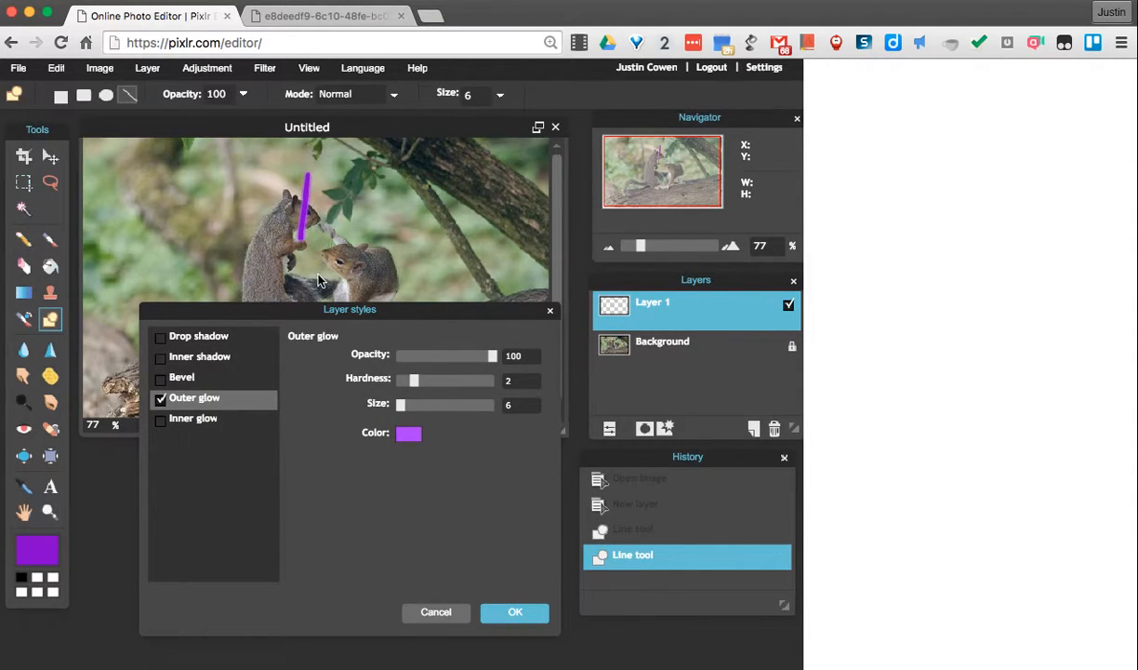
{"action": "mouse_move", "coordinate": [318, 196]}
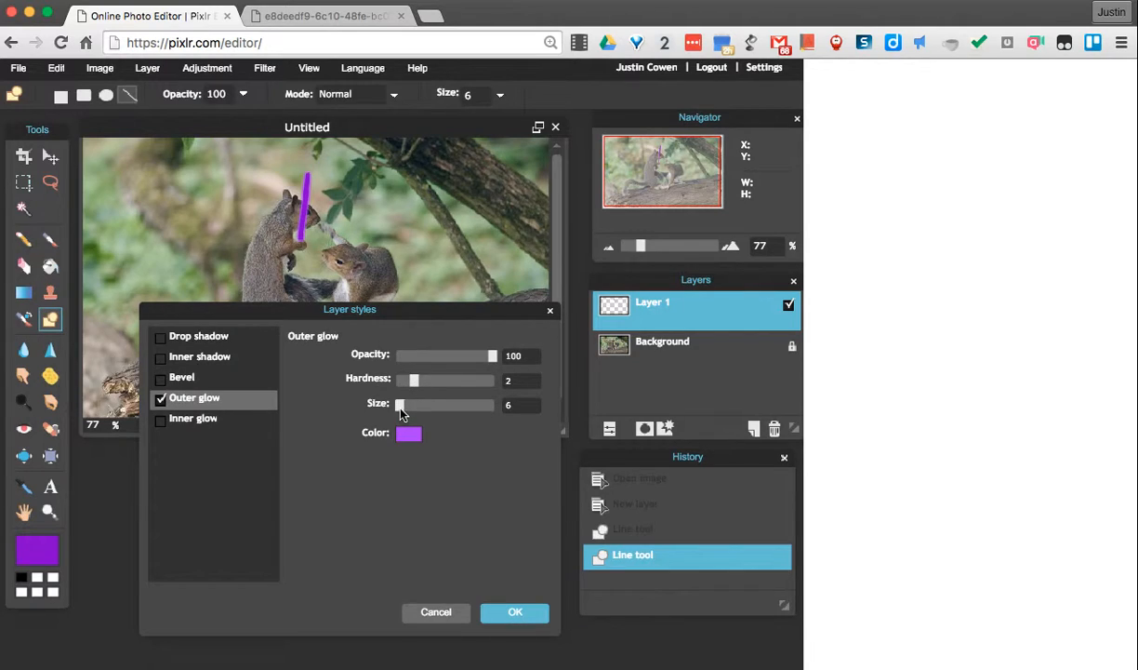
Widen the glow size toward 16 while trying higher and lower hardness.
{"action": "left_click_drag", "start_coordinate": [400, 406], "coordinate": [437, 406]}
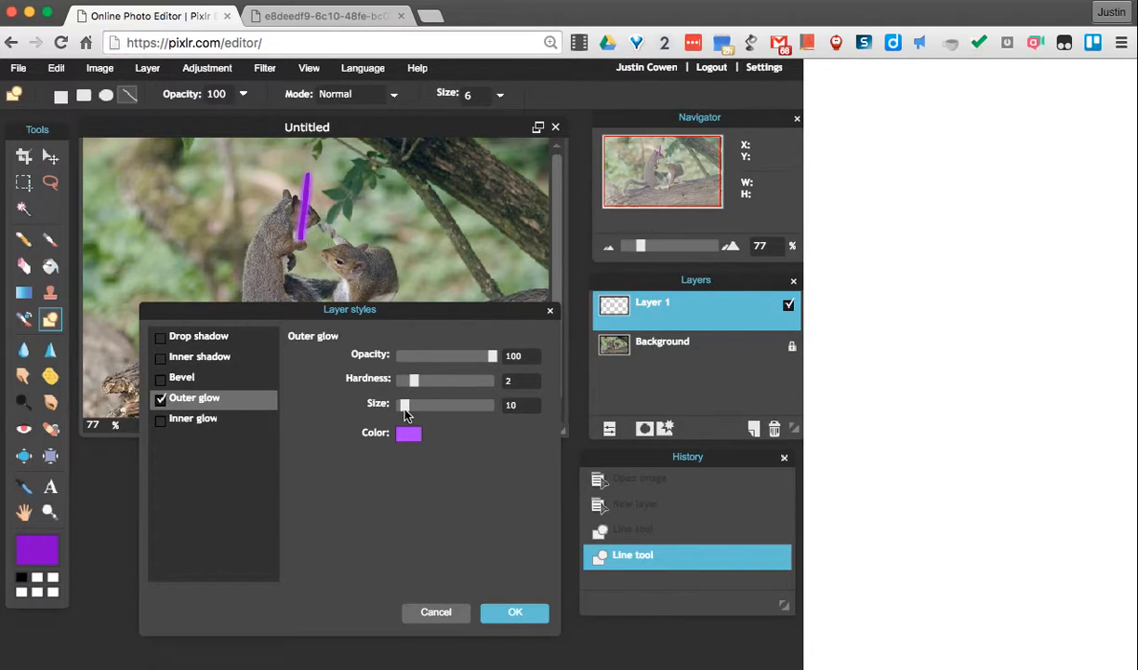
{"action": "left_click_drag", "start_coordinate": [412, 379], "coordinate": [431, 380]}
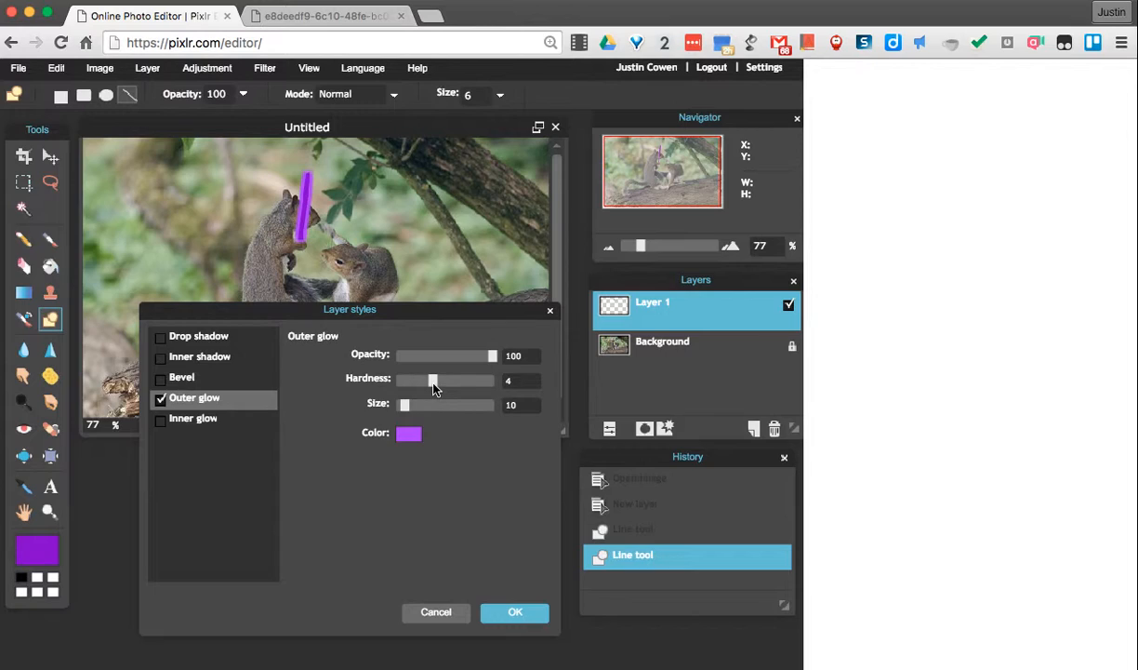
{"action": "left_click_drag", "start_coordinate": [431, 379], "coordinate": [408, 380]}
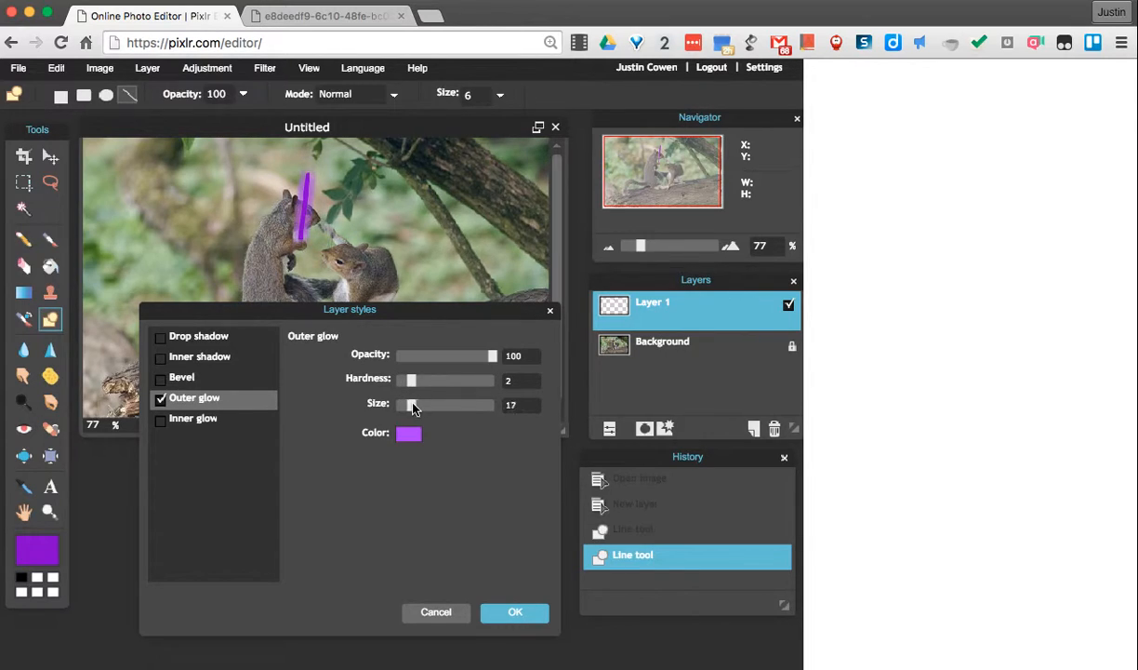
{"action": "left_click_drag", "start_coordinate": [413, 406], "coordinate": [402, 406]}
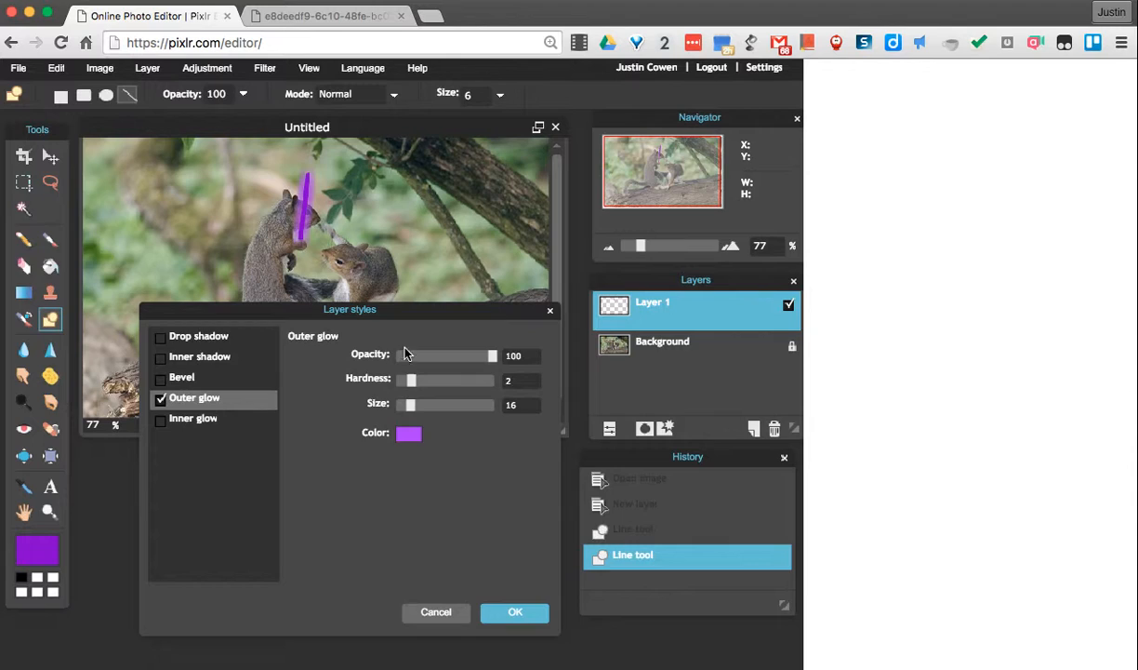
{"action": "mouse_move", "coordinate": [307, 214]}
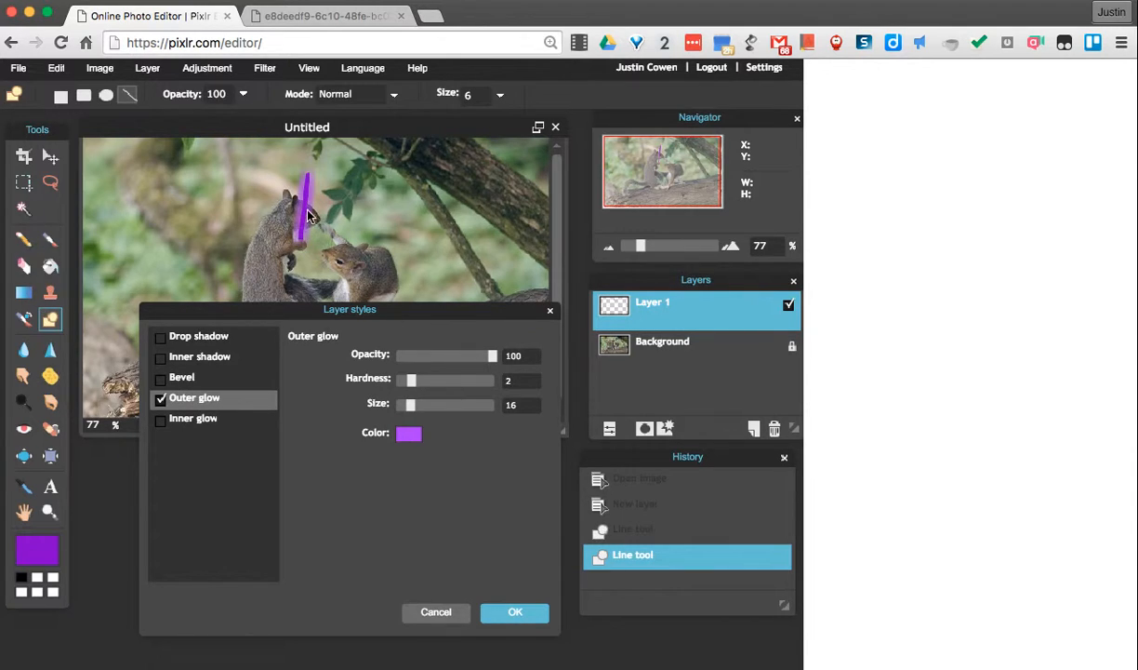
Switch the glow to a deeper purple and settle on hardness 1, size 10.
{"action": "left_click", "coordinate": [407, 432]}
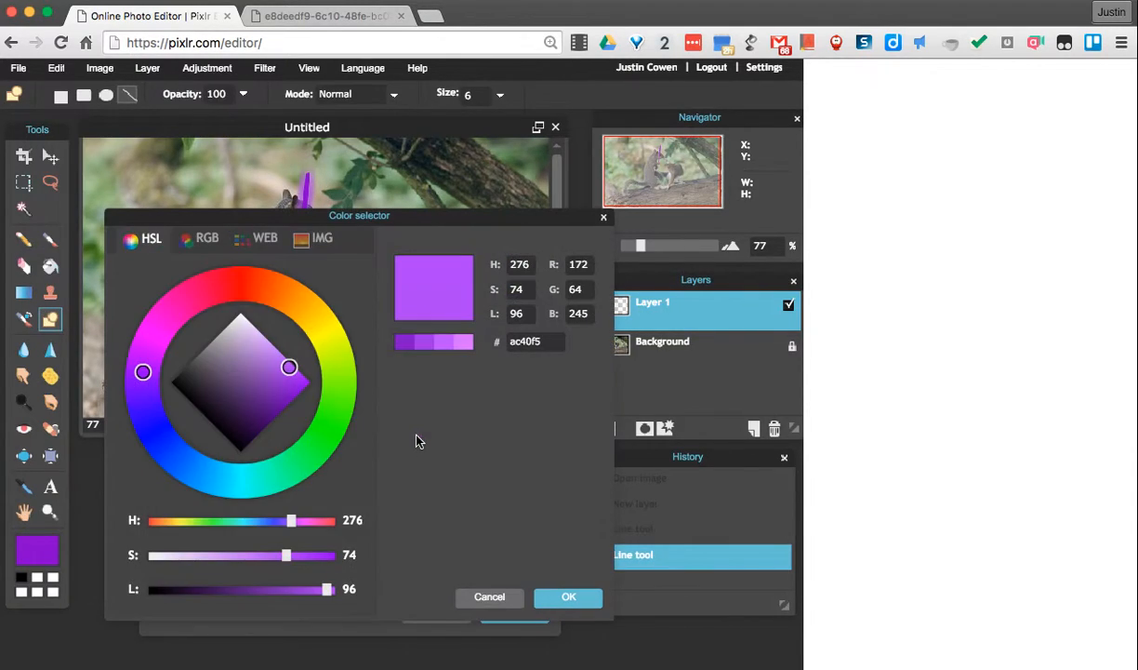
{"action": "left_click_drag", "start_coordinate": [288, 366], "coordinate": [288, 400]}
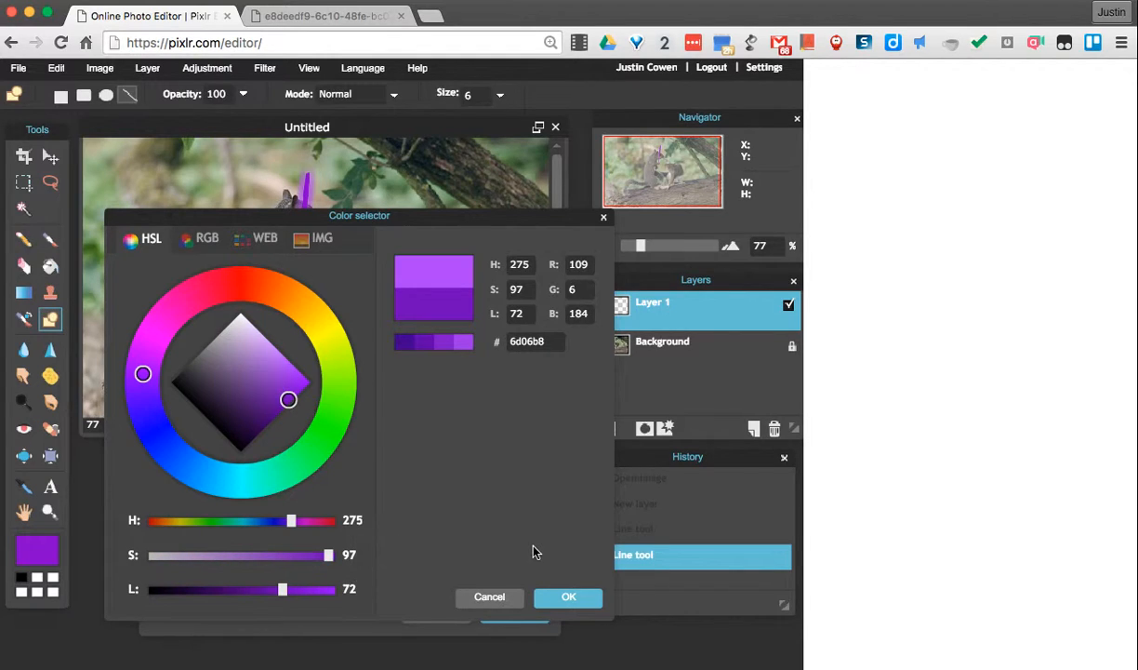
{"action": "left_click", "coordinate": [569, 595]}
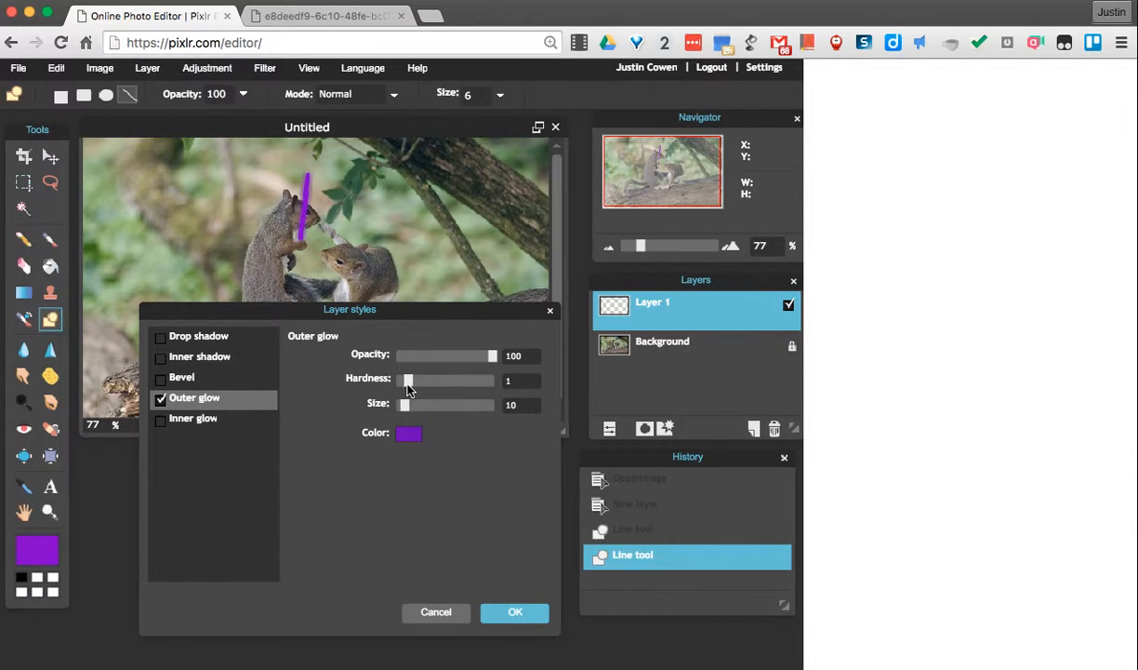
{"action": "left_click_drag", "start_coordinate": [406, 379], "coordinate": [417, 380]}
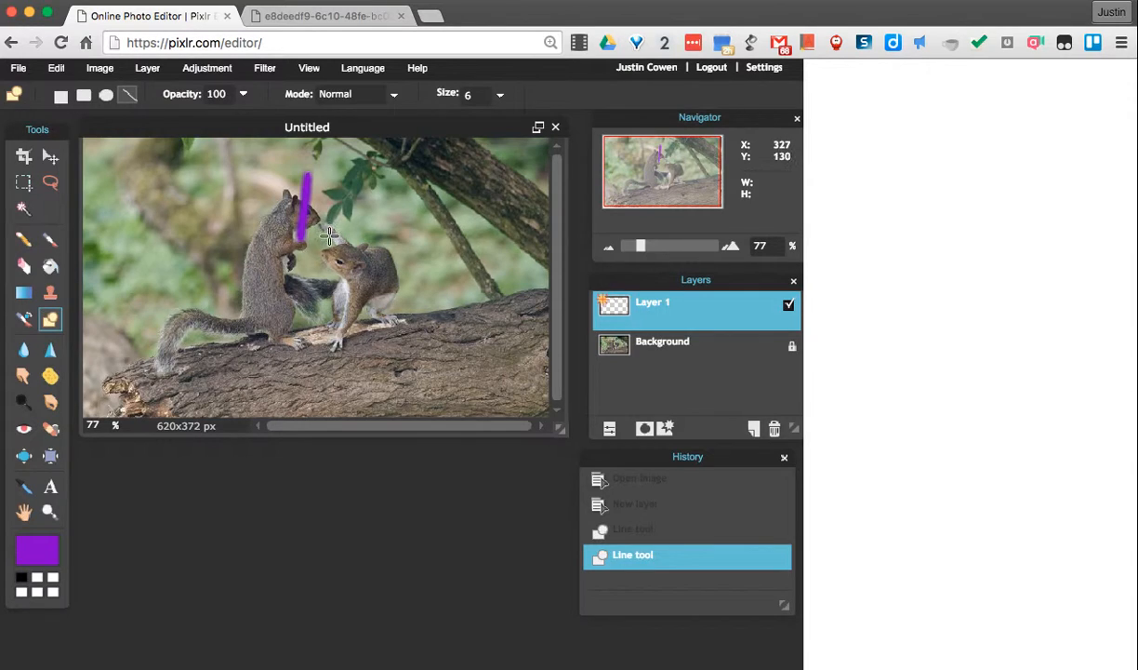
{"action": "mouse_move", "coordinate": [350, 334]}
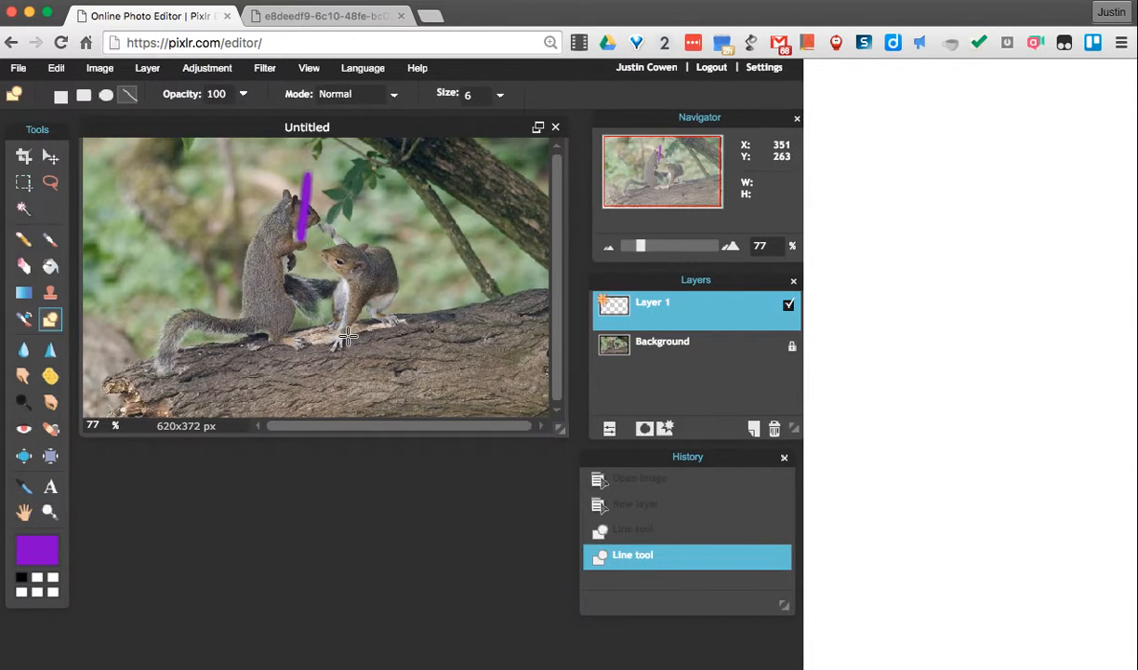
{"action": "mouse_move", "coordinate": [621, 391]}
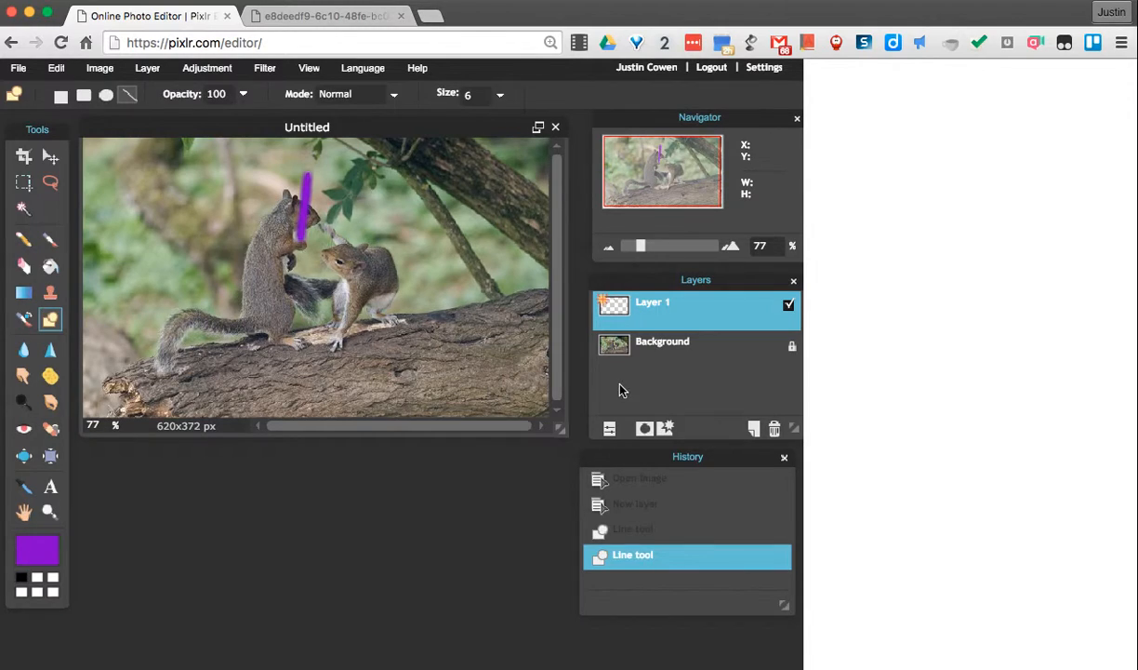
Add Layer 2, set the colour to red (cc000a) and draw a diagonal saber line above the right squirrel.
{"action": "left_click", "coordinate": [755, 428]}
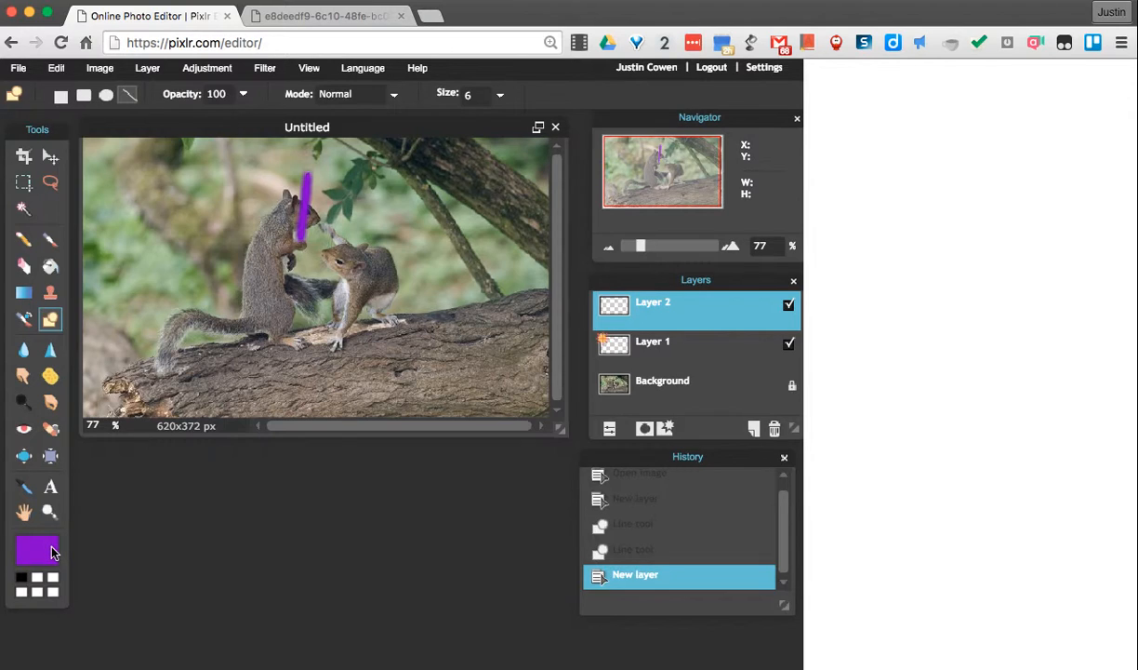
{"action": "left_click", "coordinate": [37, 551]}
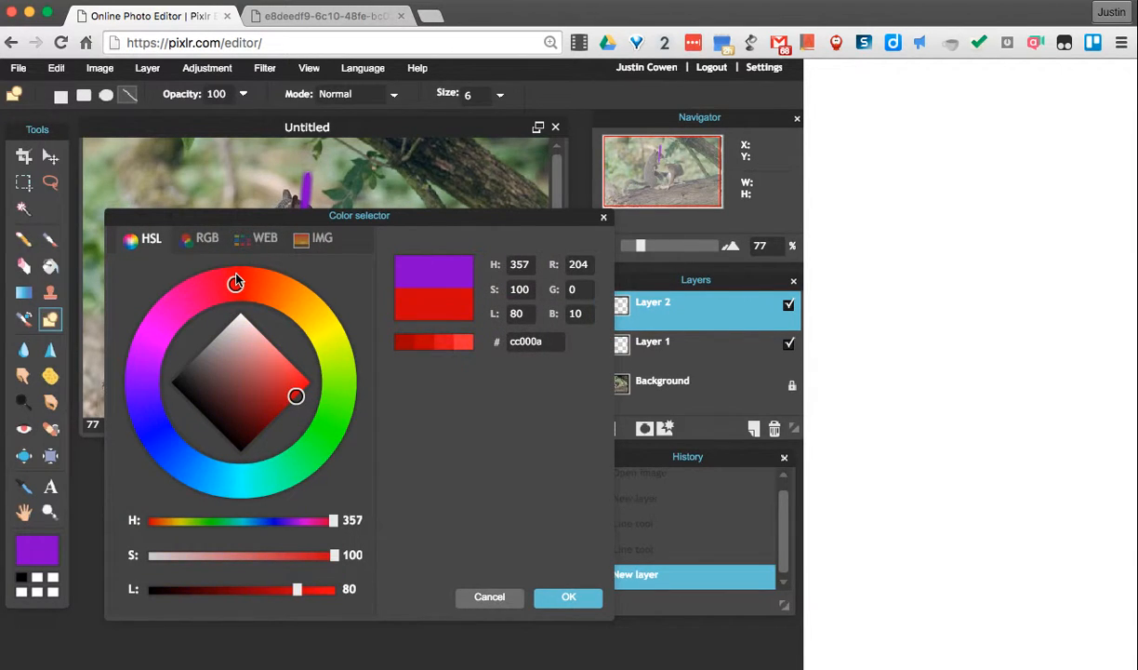
{"action": "mouse_move", "coordinate": [569, 595]}
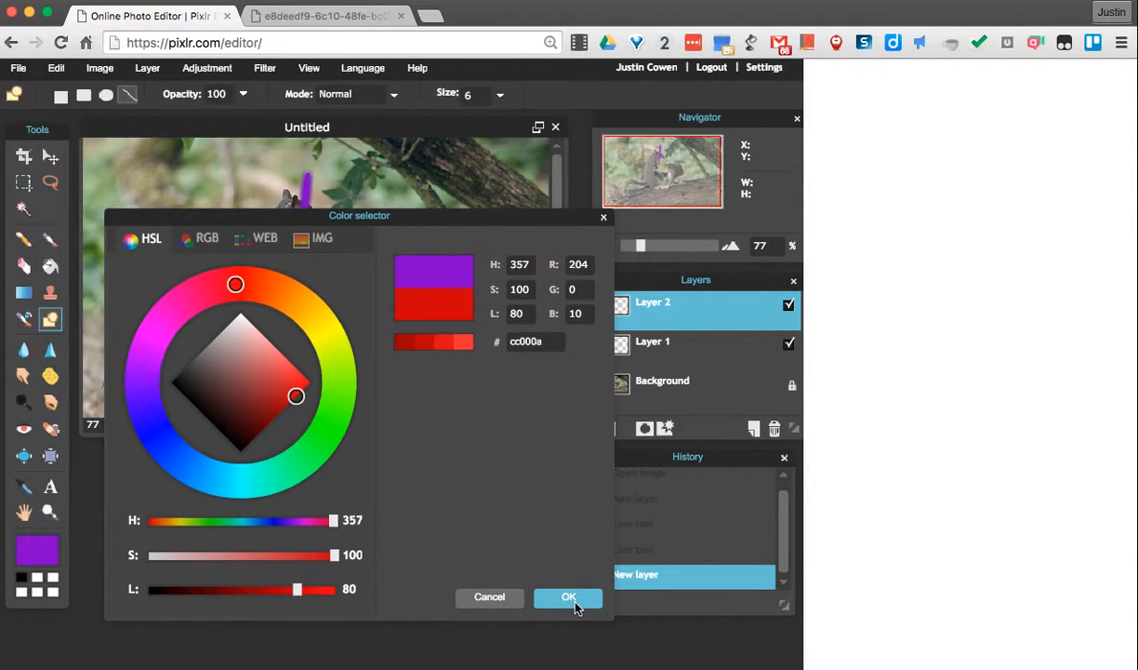
{"action": "left_click", "coordinate": [569, 595]}
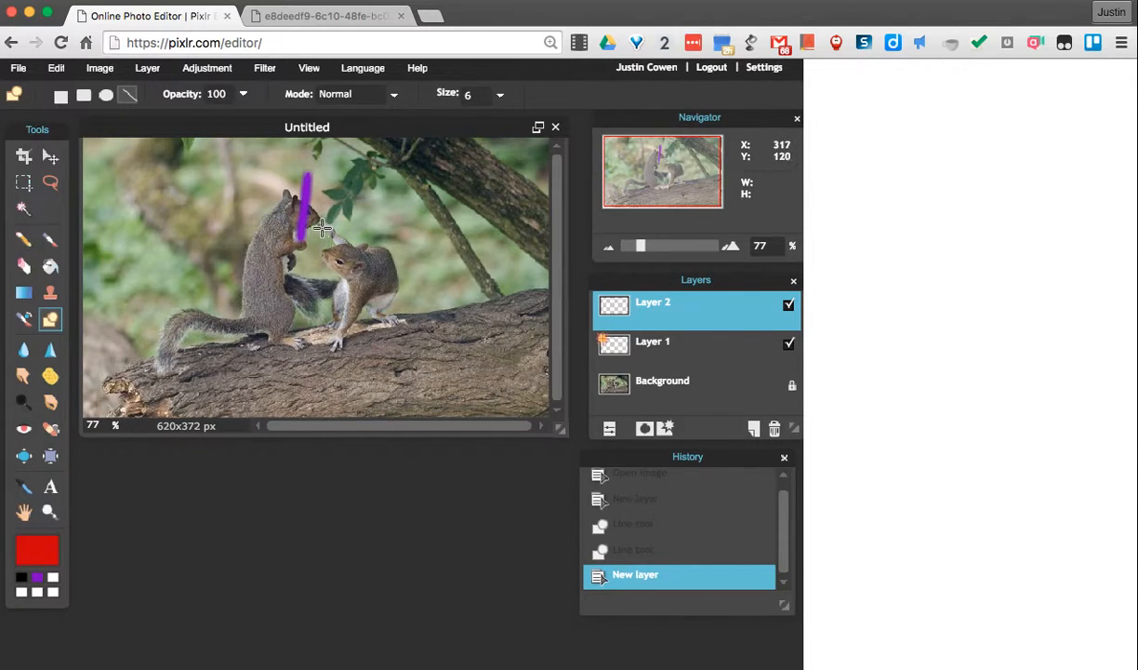
{"action": "mouse_move", "coordinate": [325, 227]}
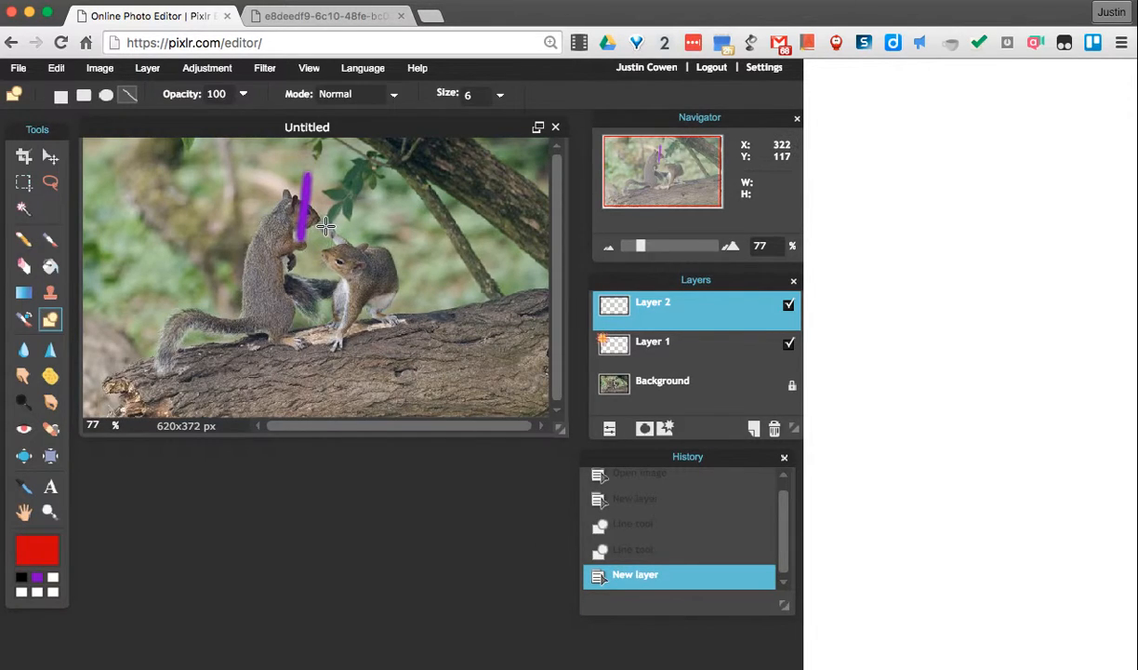
{"action": "mouse_move", "coordinate": [333, 203]}
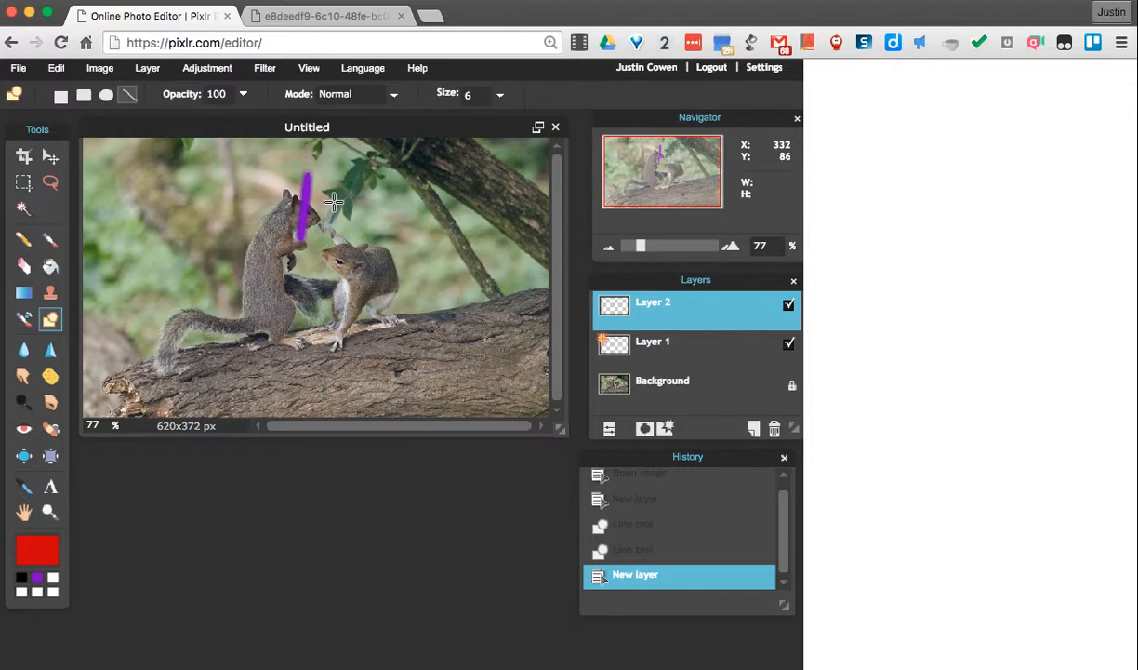
{"action": "mouse_move", "coordinate": [357, 167]}
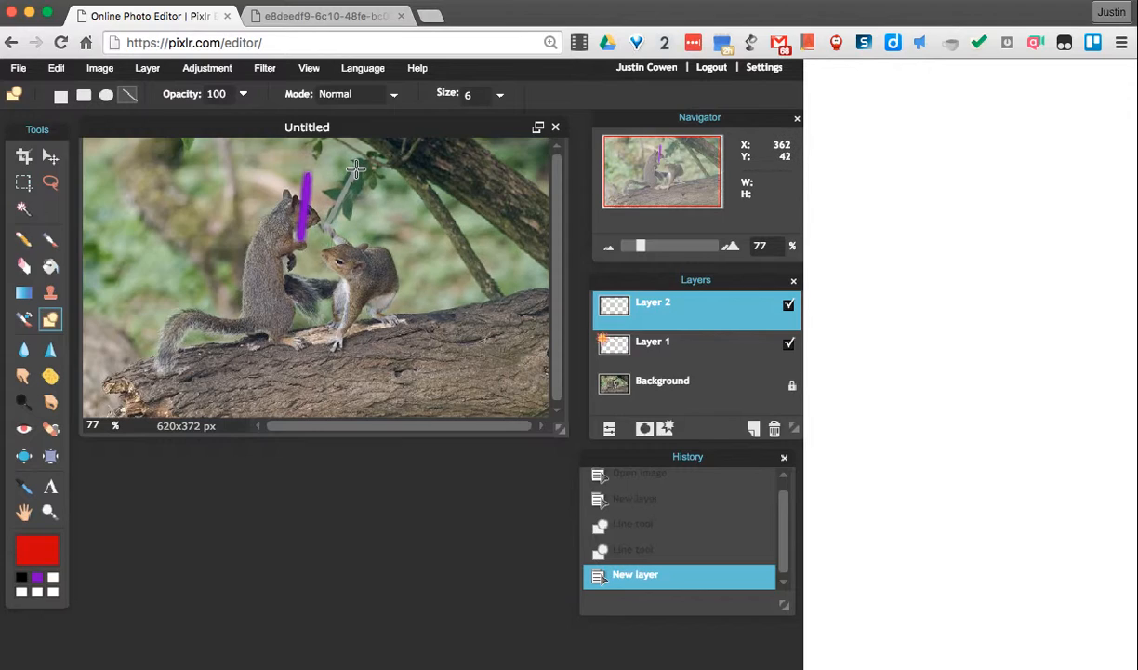
{"action": "left_click_drag", "start_coordinate": [344, 168], "coordinate": [316, 224]}
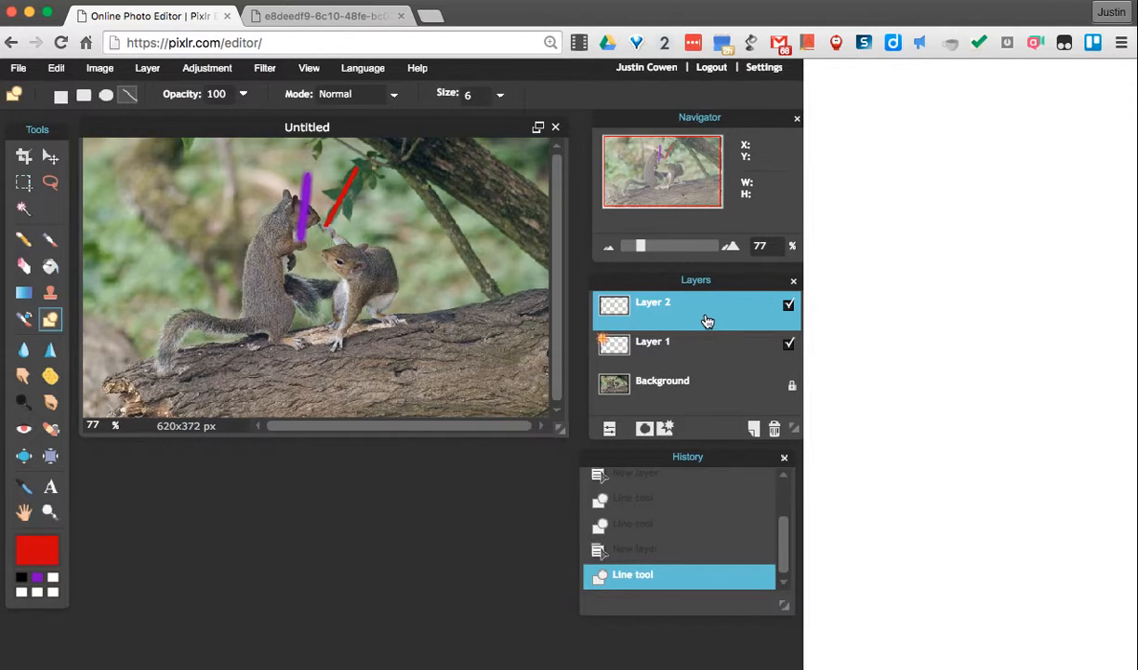
Open Layer 2's Layer styles and enable Outer glow.
{"action": "right_click", "coordinate": [707, 309]}
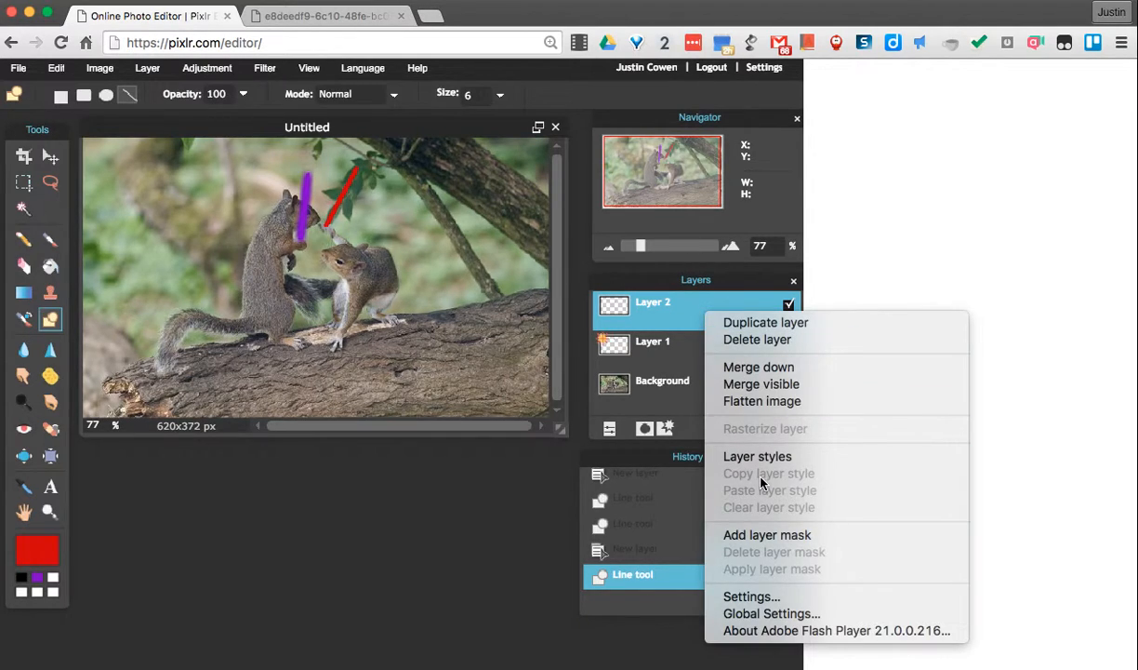
{"action": "left_click", "coordinate": [757, 456]}
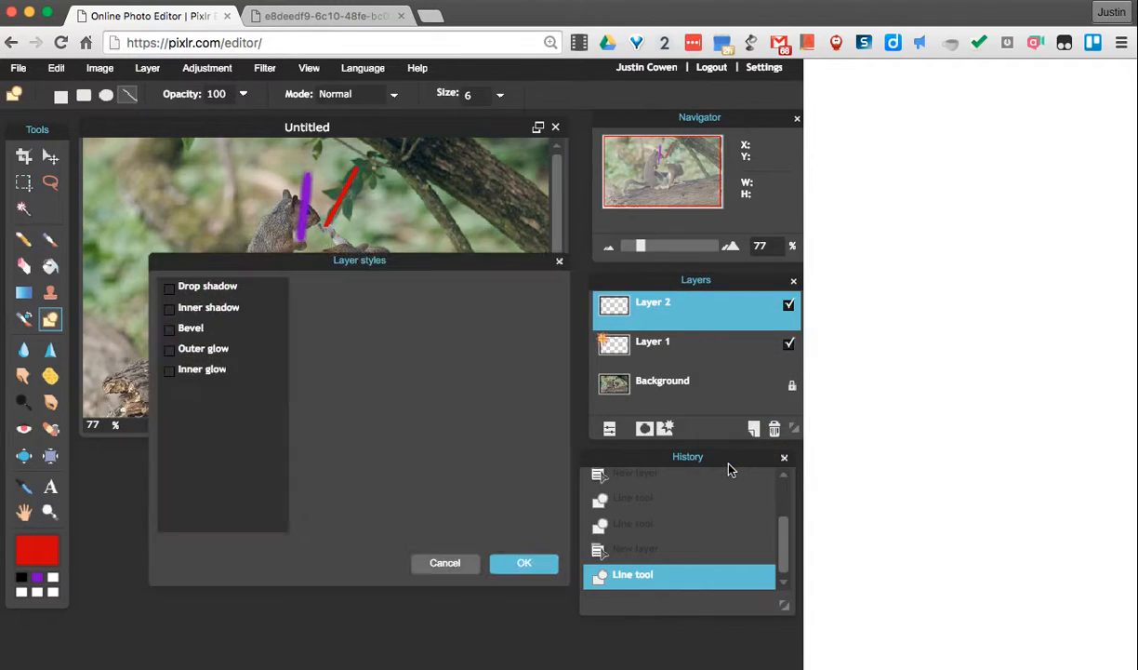
{"action": "left_click", "coordinate": [170, 348]}
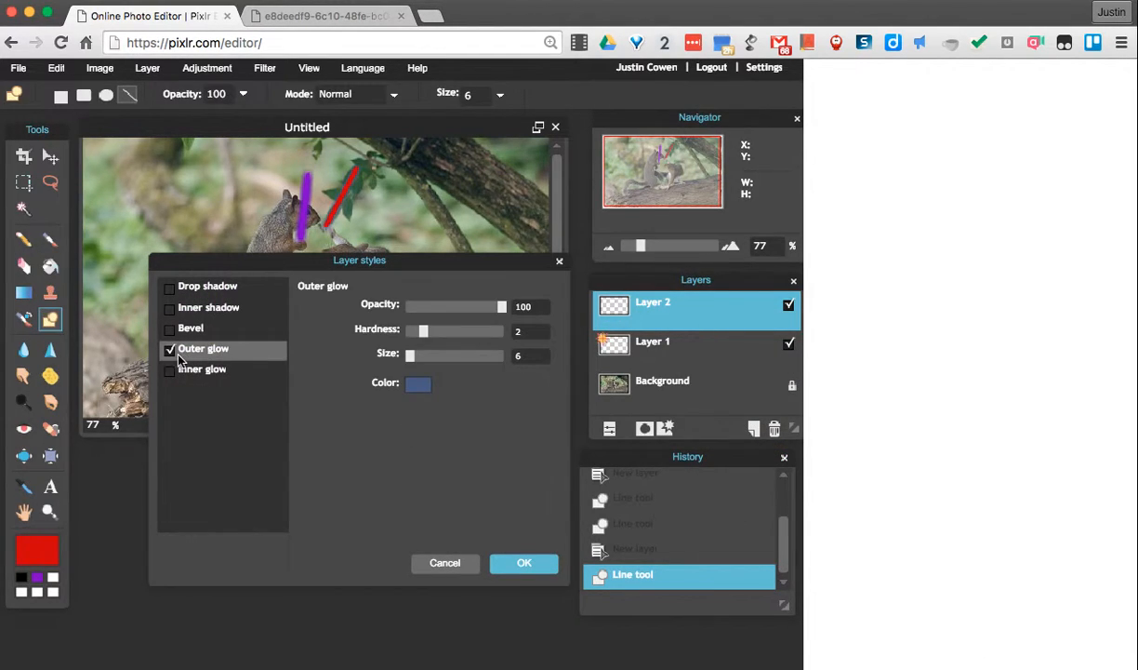
{"action": "left_click_drag", "start_coordinate": [361, 260], "coordinate": [320, 286]}
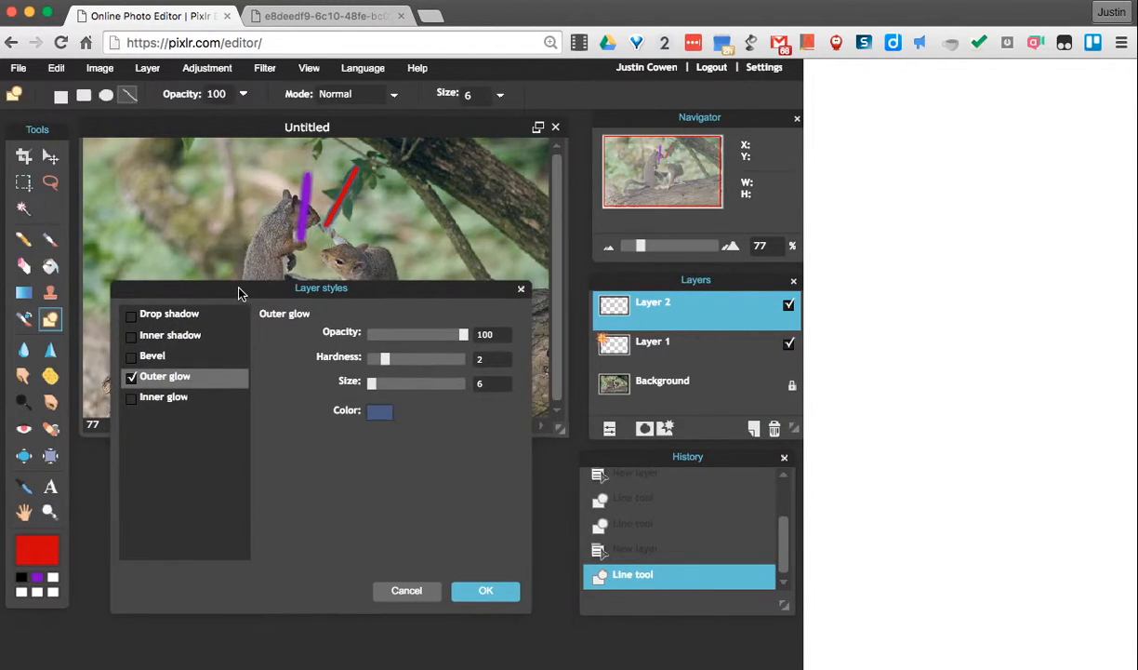
Make the glow dark red with size 14 and hardness 3, and apply it.
{"action": "left_click", "coordinate": [380, 411]}
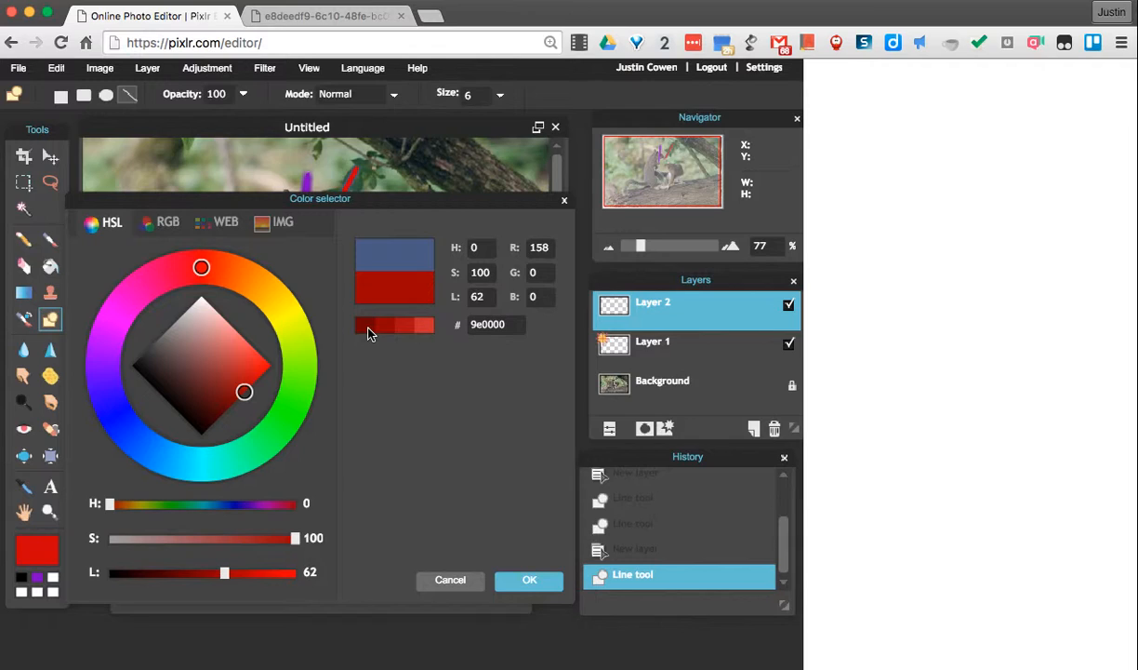
{"action": "left_click", "coordinate": [529, 580]}
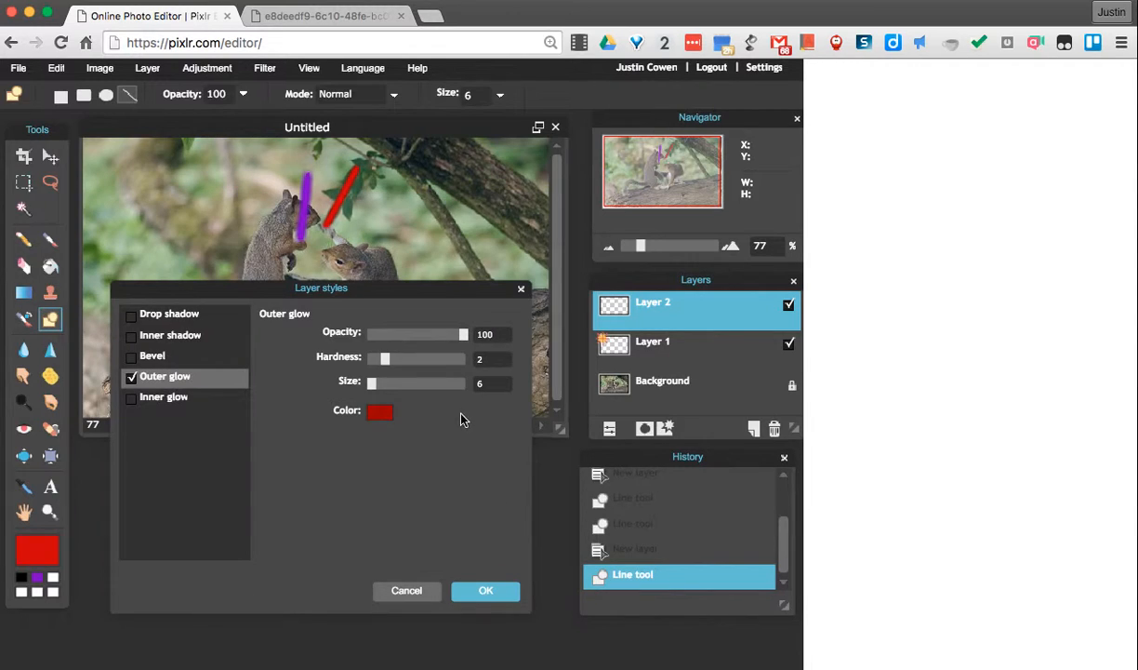
{"action": "mouse_move", "coordinate": [469, 372]}
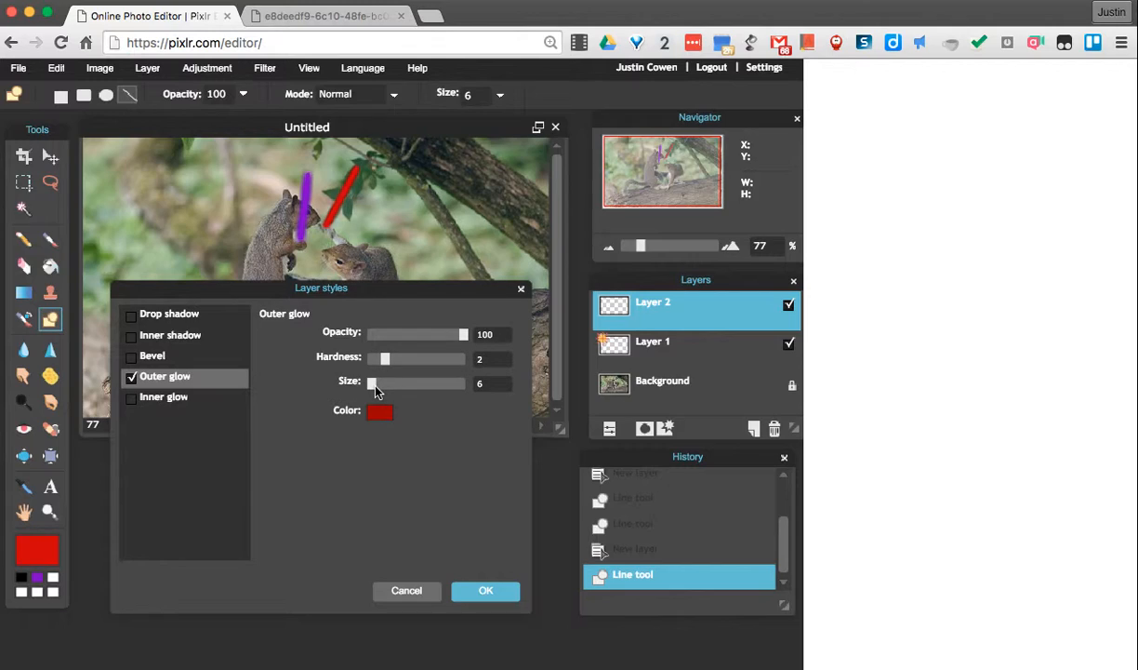
{"action": "left_click_drag", "start_coordinate": [372, 383], "coordinate": [380, 383]}
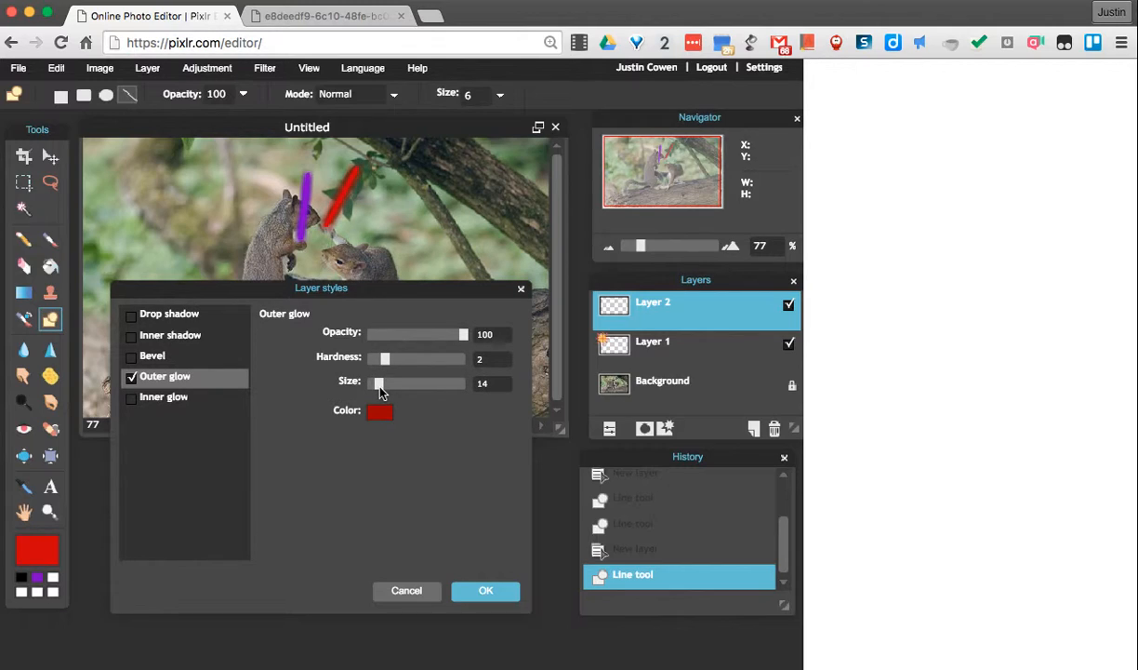
{"action": "left_click_drag", "start_coordinate": [376, 359], "coordinate": [391, 359]}
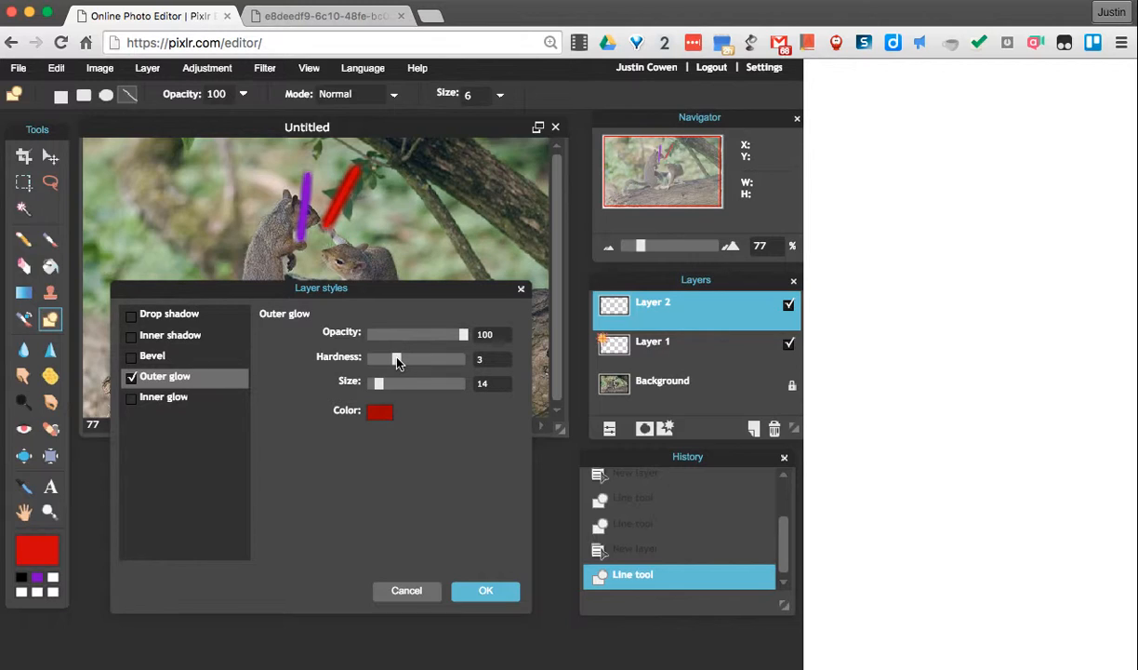
{"action": "mouse_move", "coordinate": [484, 592]}
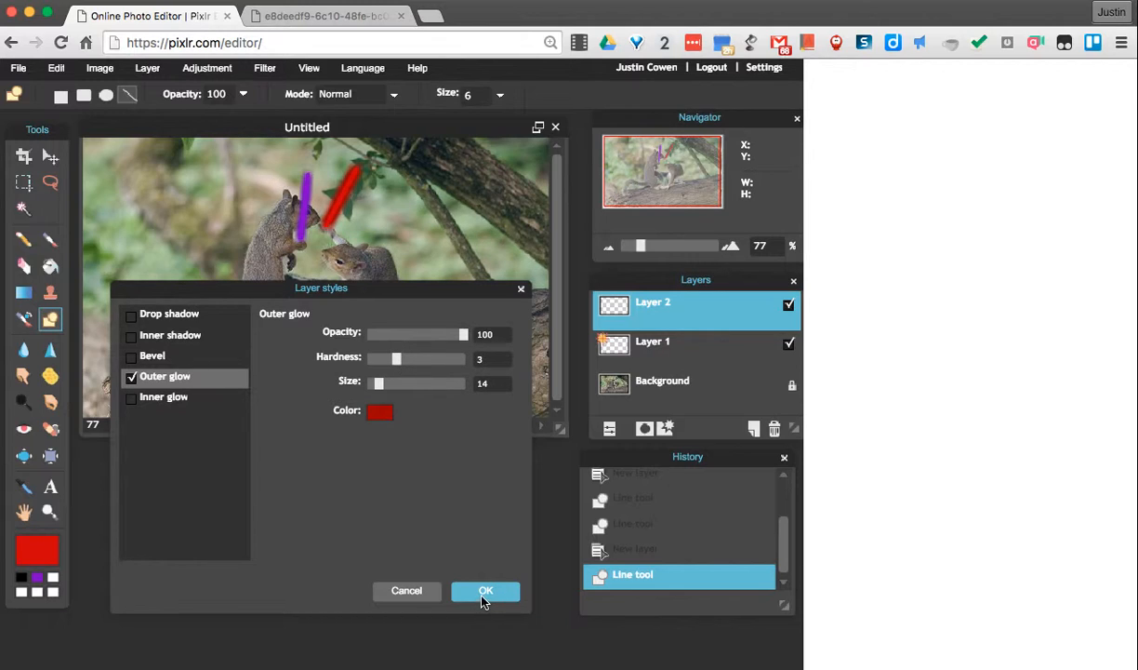
{"action": "left_click", "coordinate": [484, 592]}
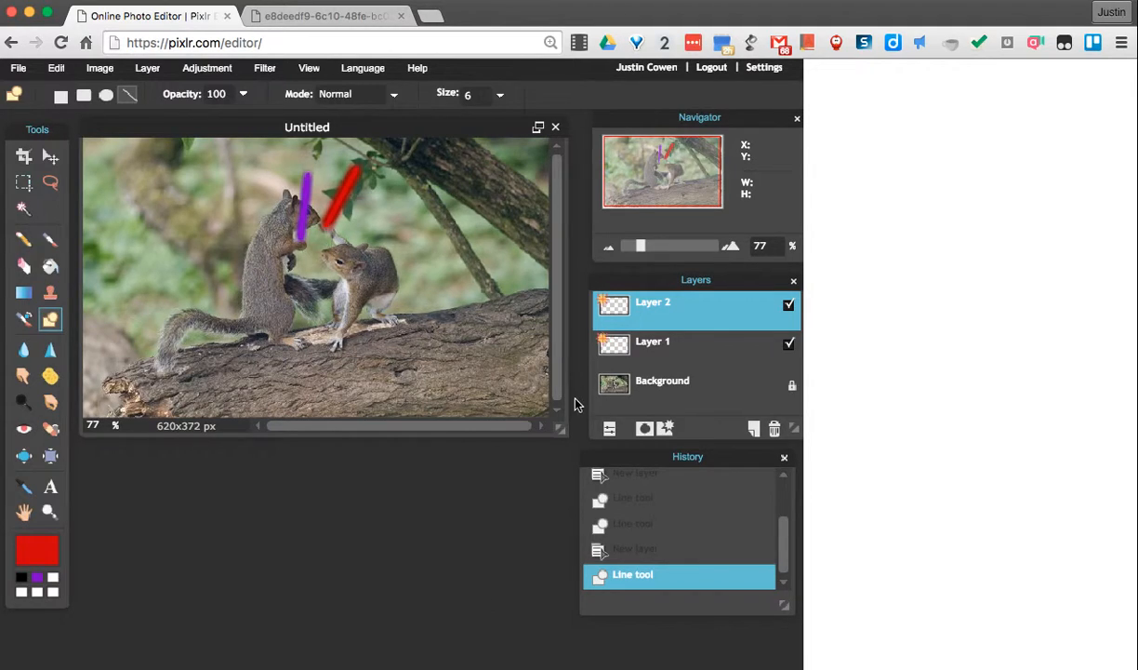
{"action": "mouse_move", "coordinate": [337, 344]}
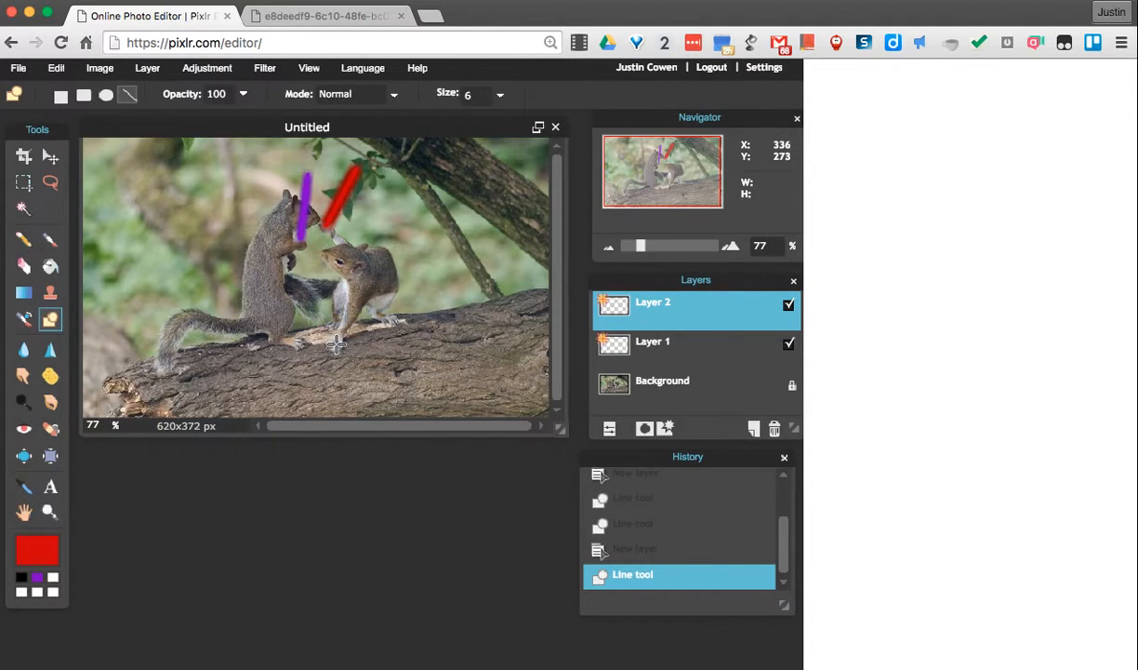
{"action": "mouse_move", "coordinate": [336, 339]}
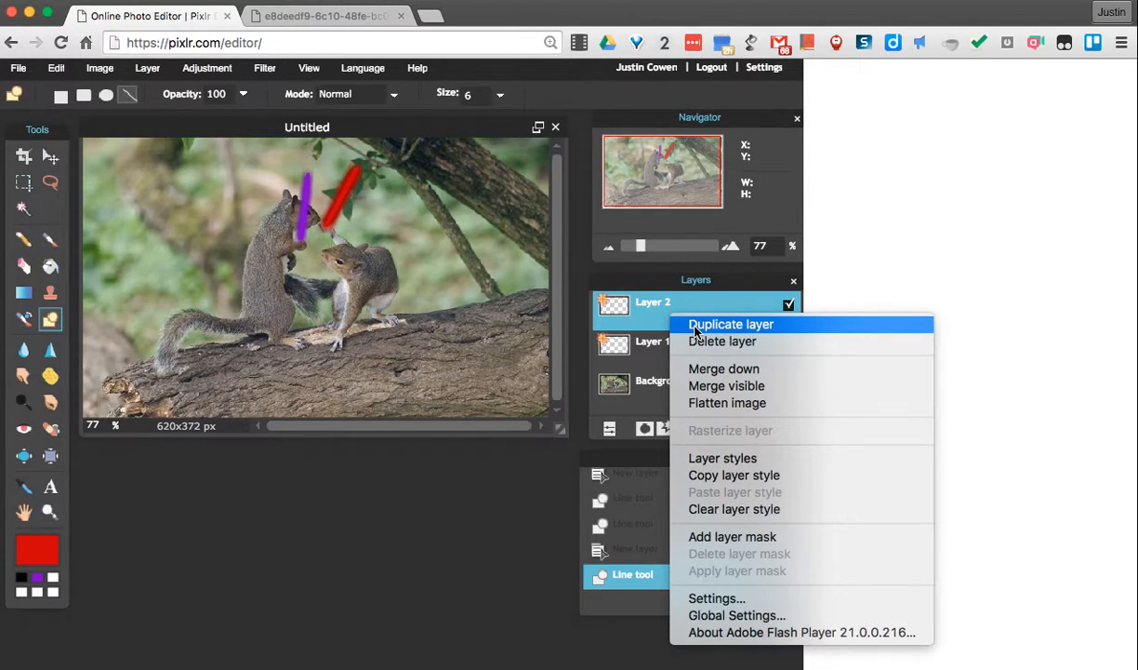
Duplicate the red saber layer and move the copy down near the right squirrel's paw.
{"action": "left_click", "coordinate": [731, 324]}
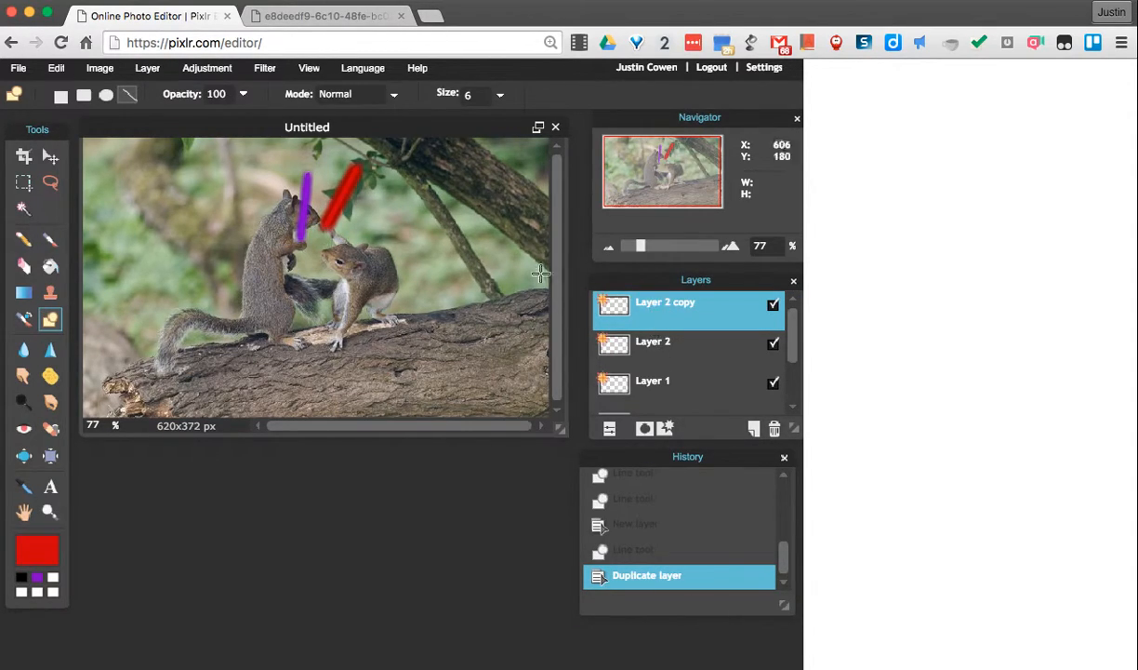
{"action": "left_click", "coordinate": [50, 156]}
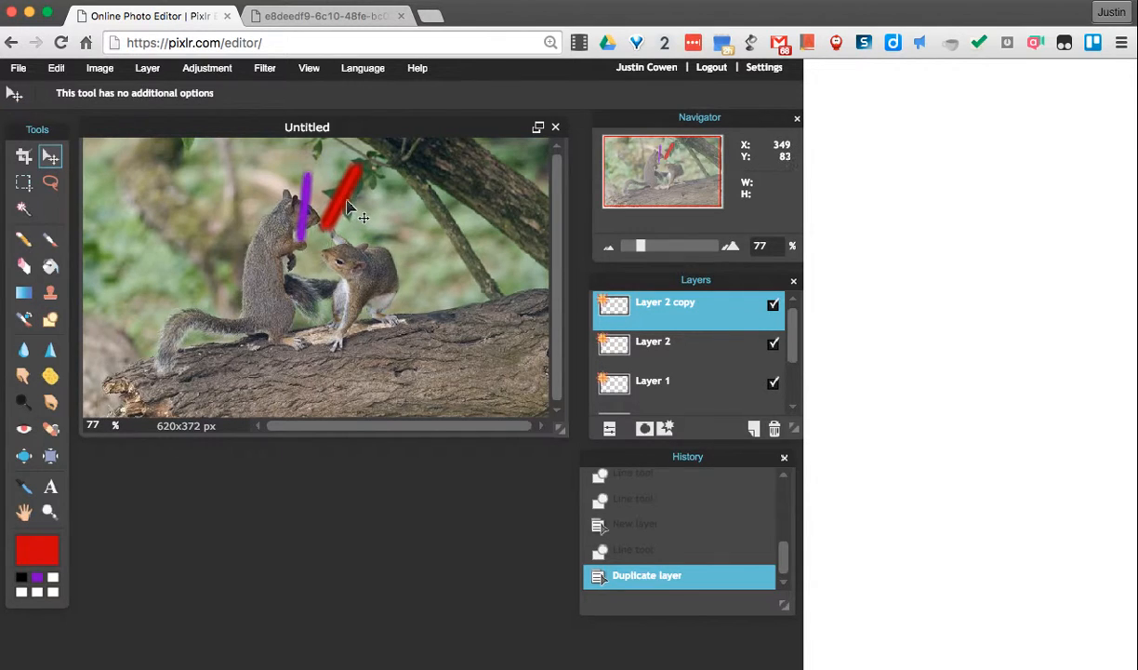
{"action": "mouse_move", "coordinate": [349, 236]}
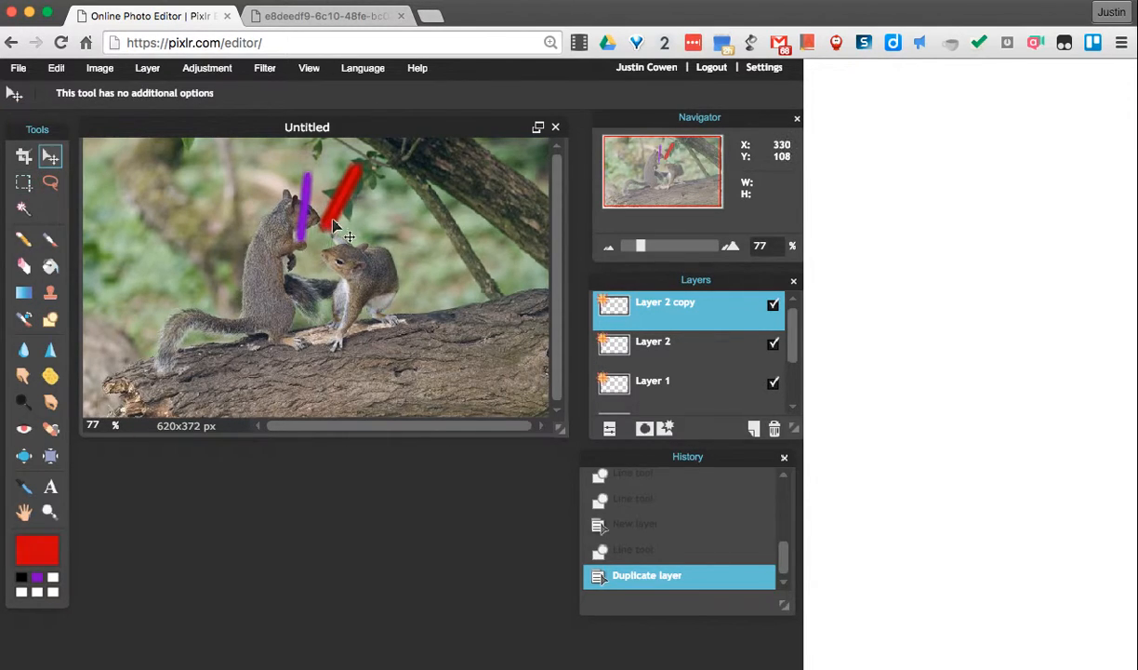
{"action": "left_click_drag", "start_coordinate": [335, 227], "coordinate": [356, 344]}
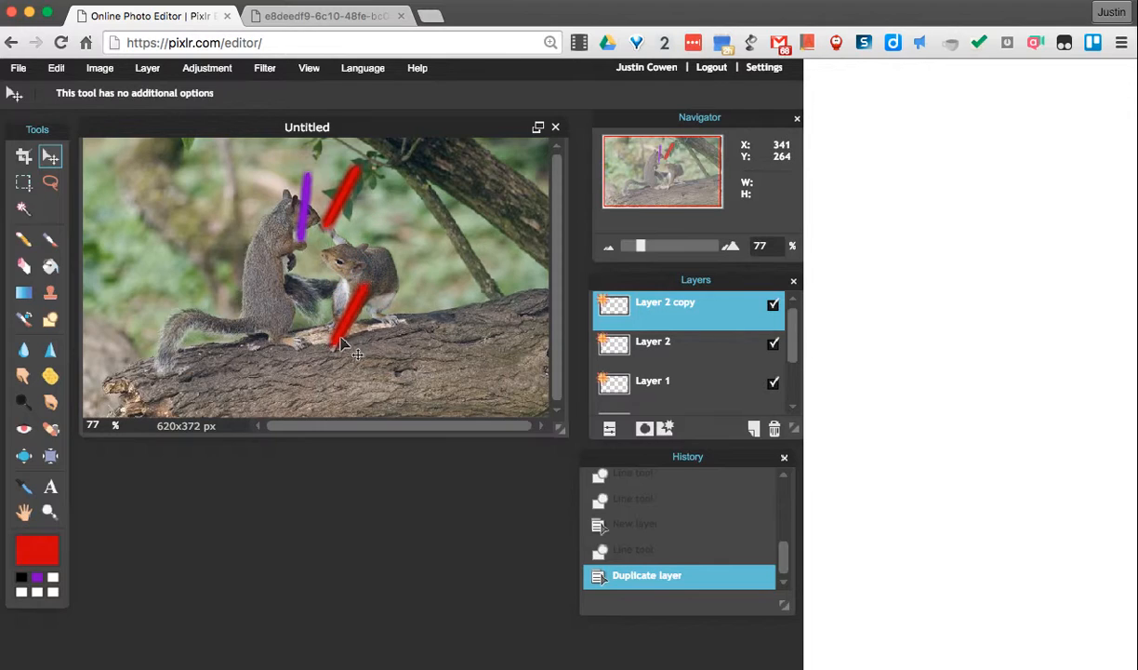
Free-transform the copied red saber to a near-horizontal angle and place it at the squirrel's paw.
{"action": "left_click", "coordinate": [56, 67]}
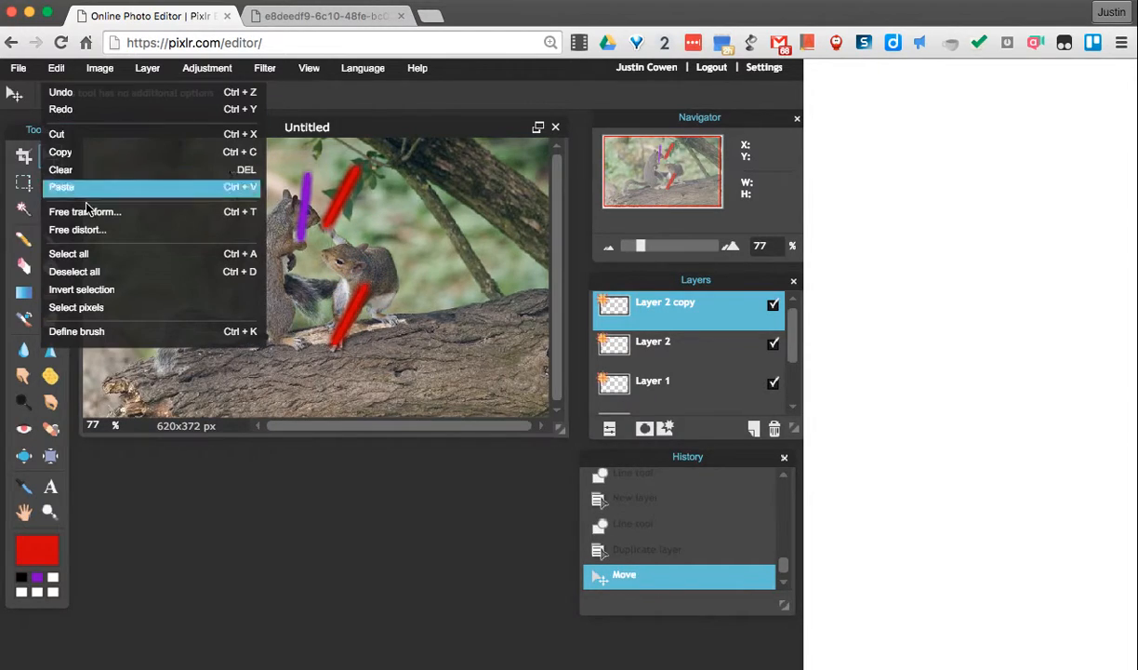
{"action": "left_click", "coordinate": [62, 186]}
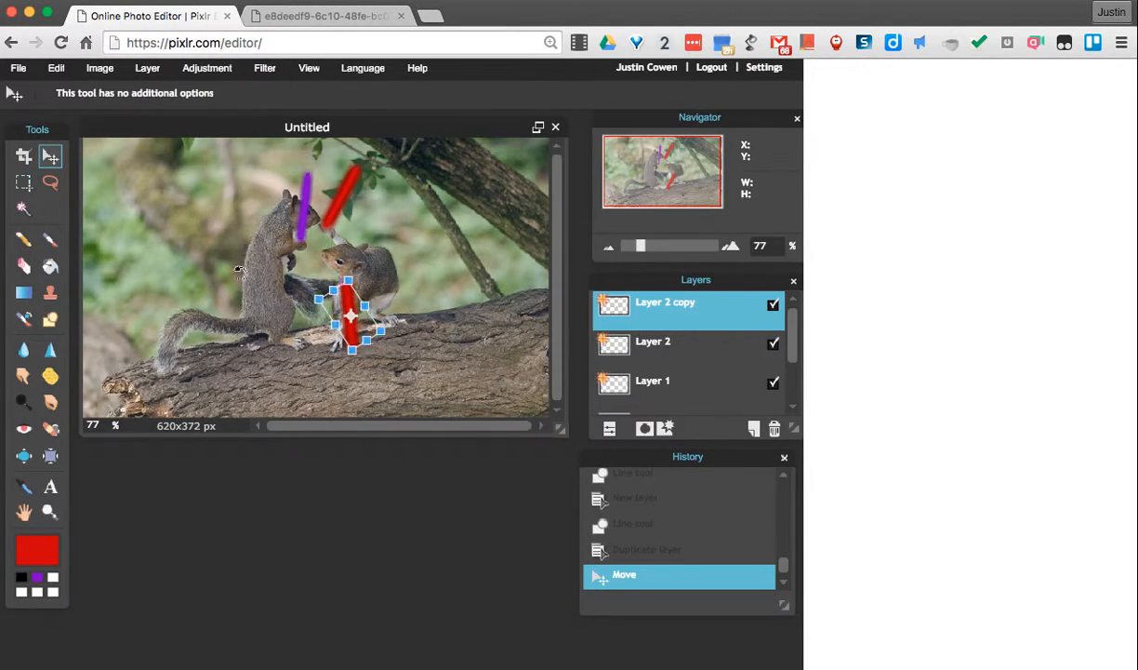
{"action": "left_click_drag", "start_coordinate": [349, 320], "coordinate": [352, 320]}
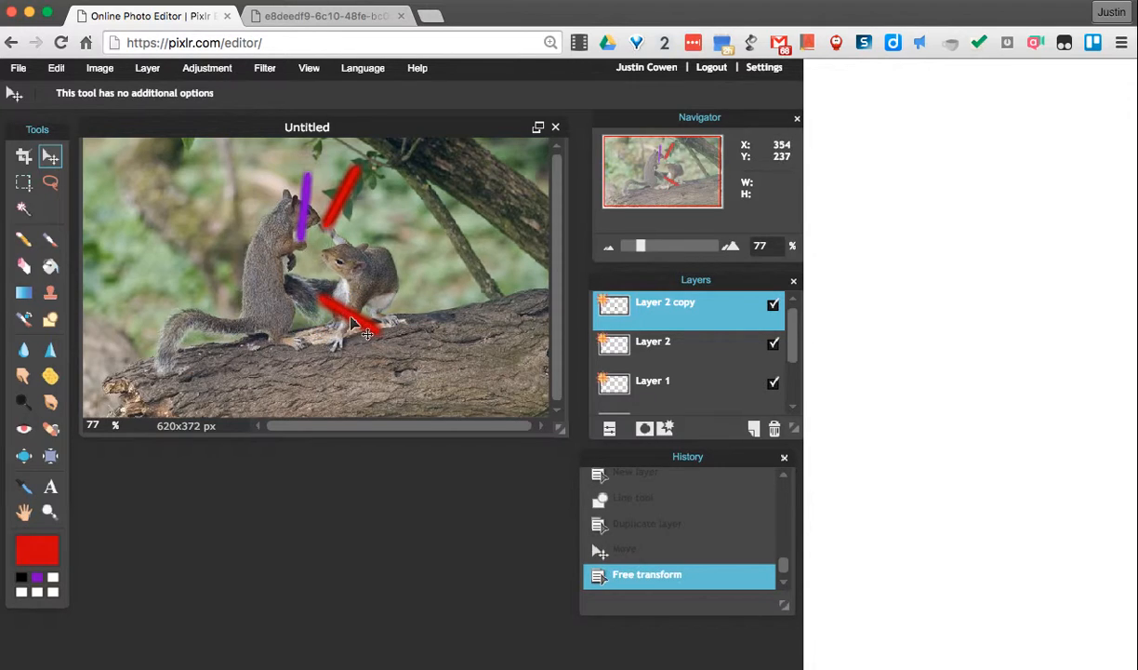
{"action": "left_click_drag", "start_coordinate": [363, 307], "coordinate": [298, 334]}
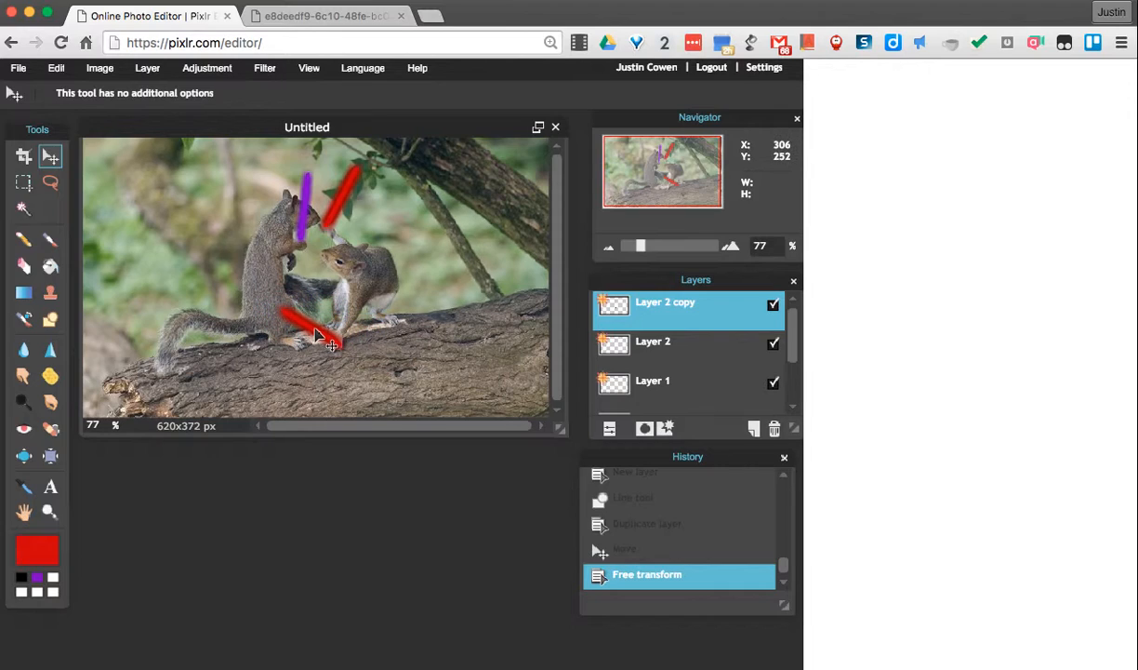
{"action": "mouse_move", "coordinate": [316, 338]}
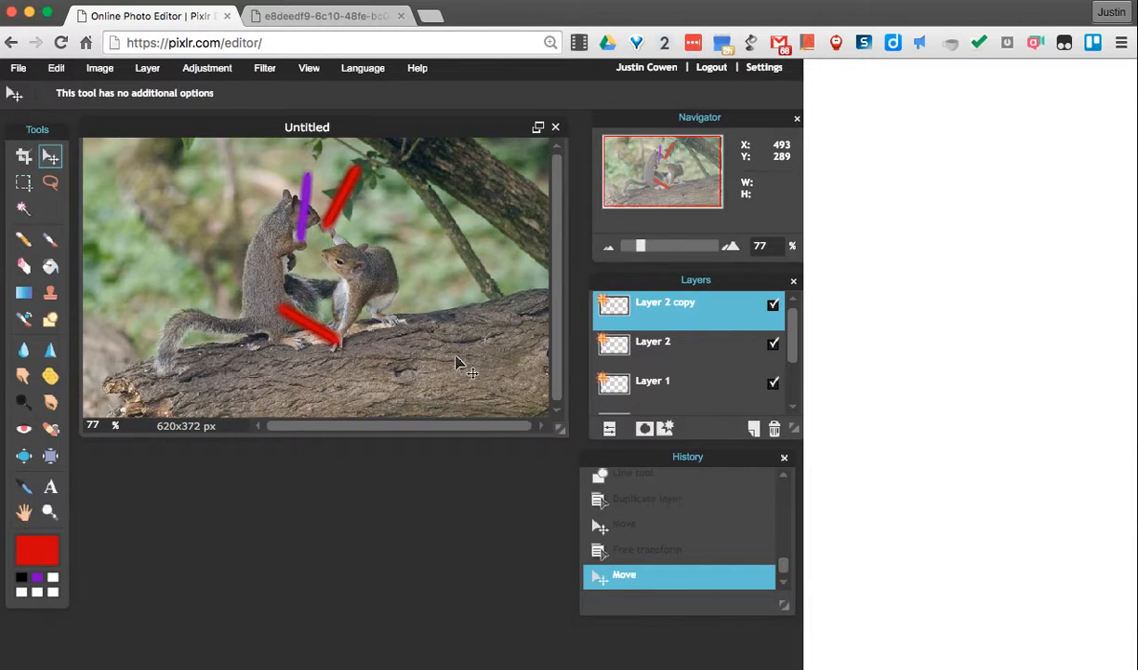
{"action": "mouse_move", "coordinate": [344, 361]}
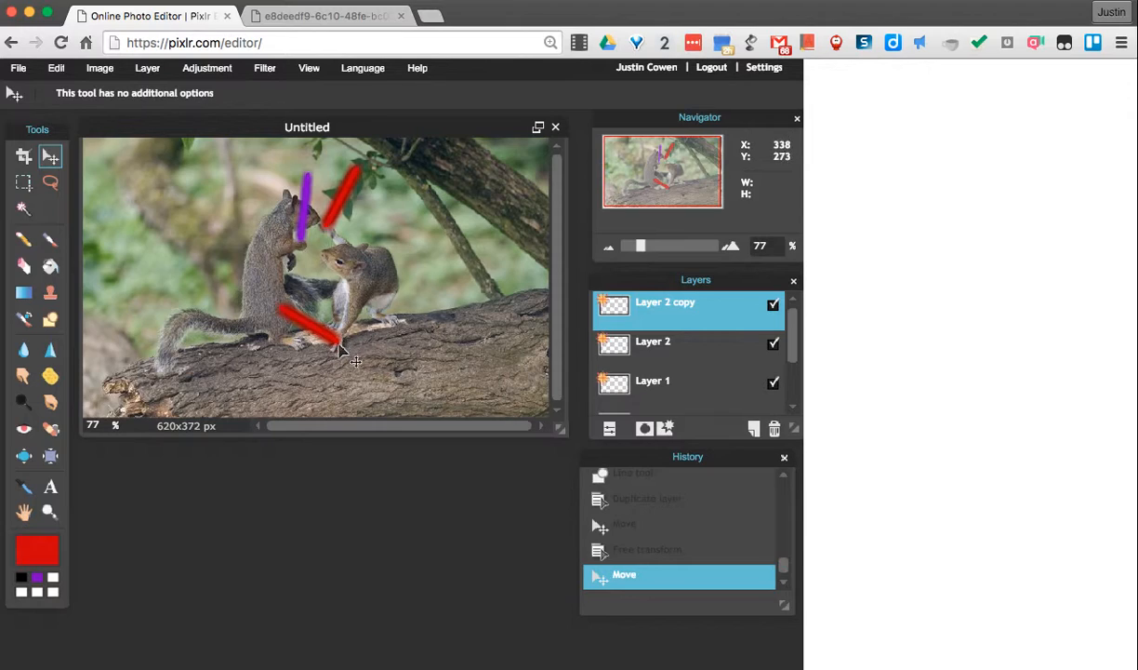
{"action": "mouse_move", "coordinate": [51, 509]}
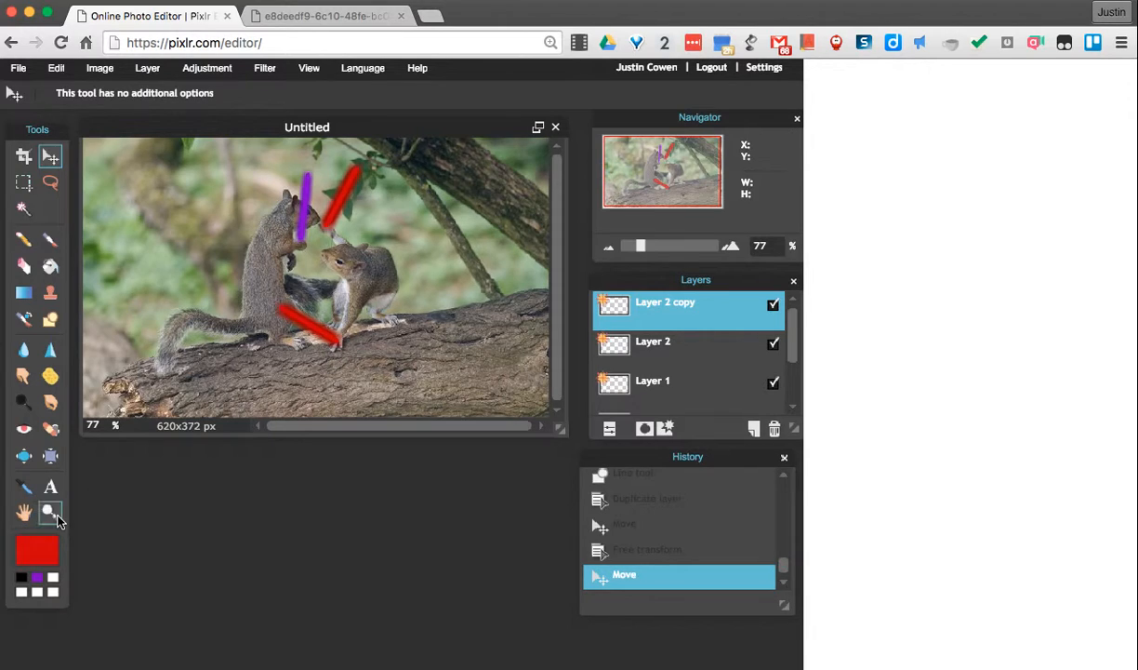
Zoom in on the paw and lower the Layer 2 copy opacity to 43.
{"action": "left_click", "coordinate": [51, 512]}
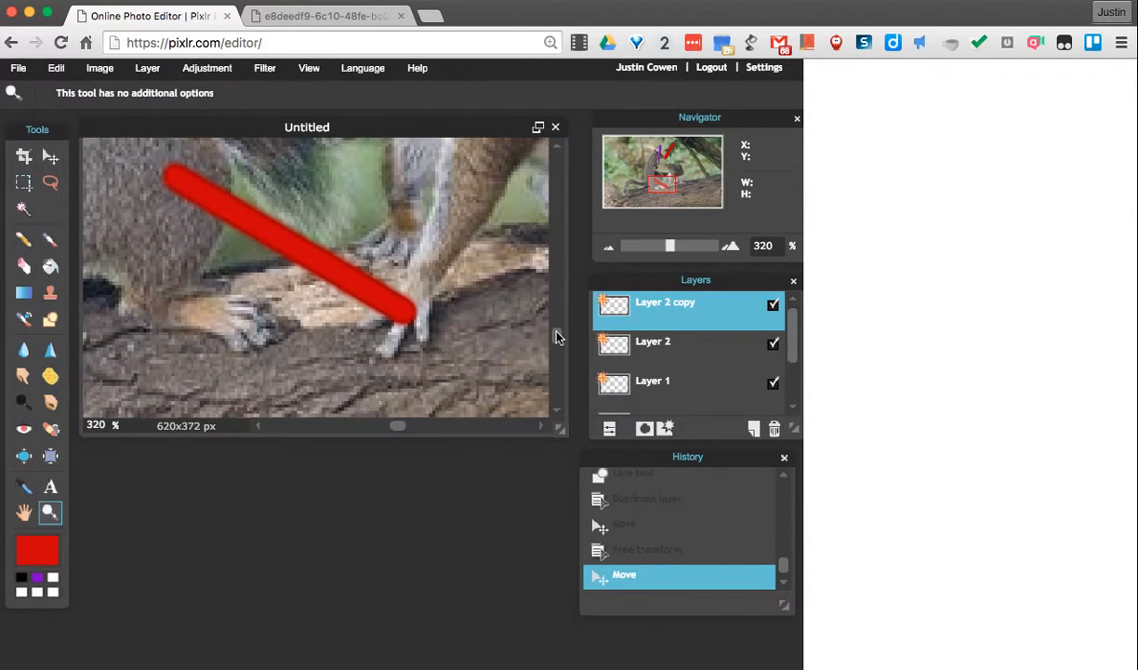
{"action": "mouse_move", "coordinate": [672, 324]}
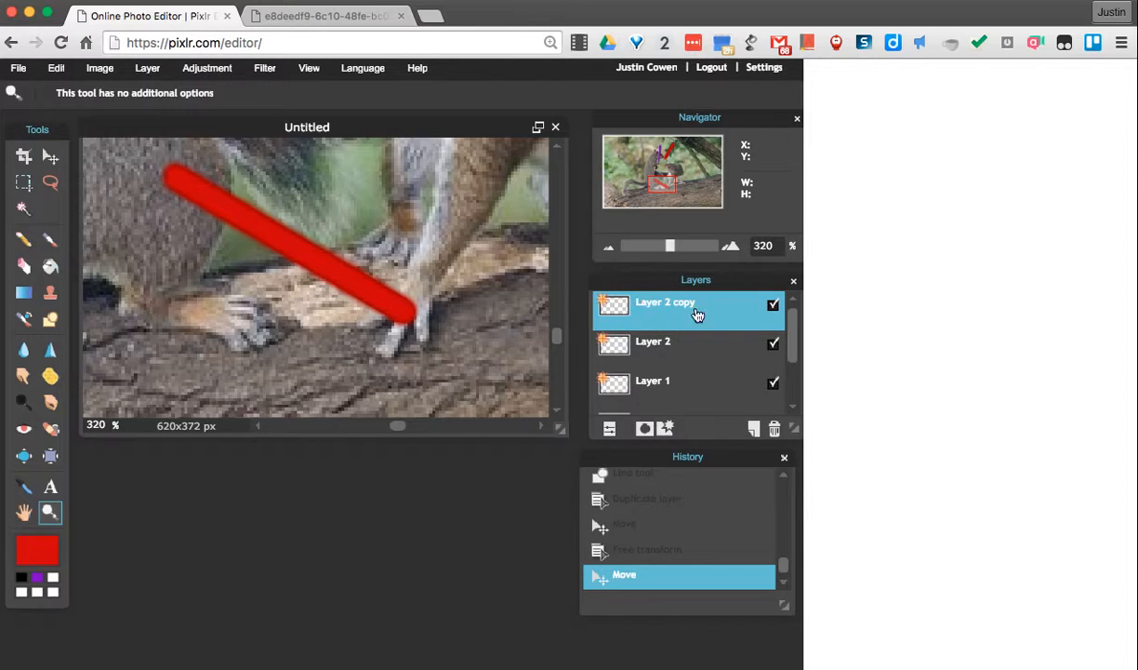
{"action": "mouse_move", "coordinate": [677, 324]}
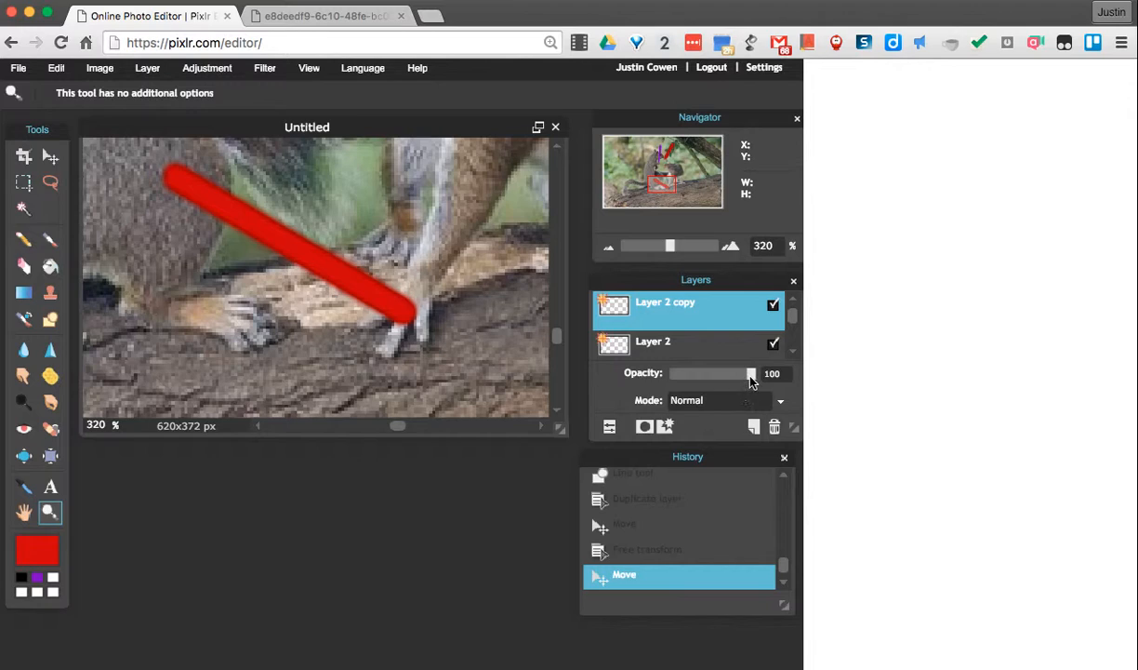
{"action": "left_click_drag", "start_coordinate": [751, 372], "coordinate": [710, 372]}
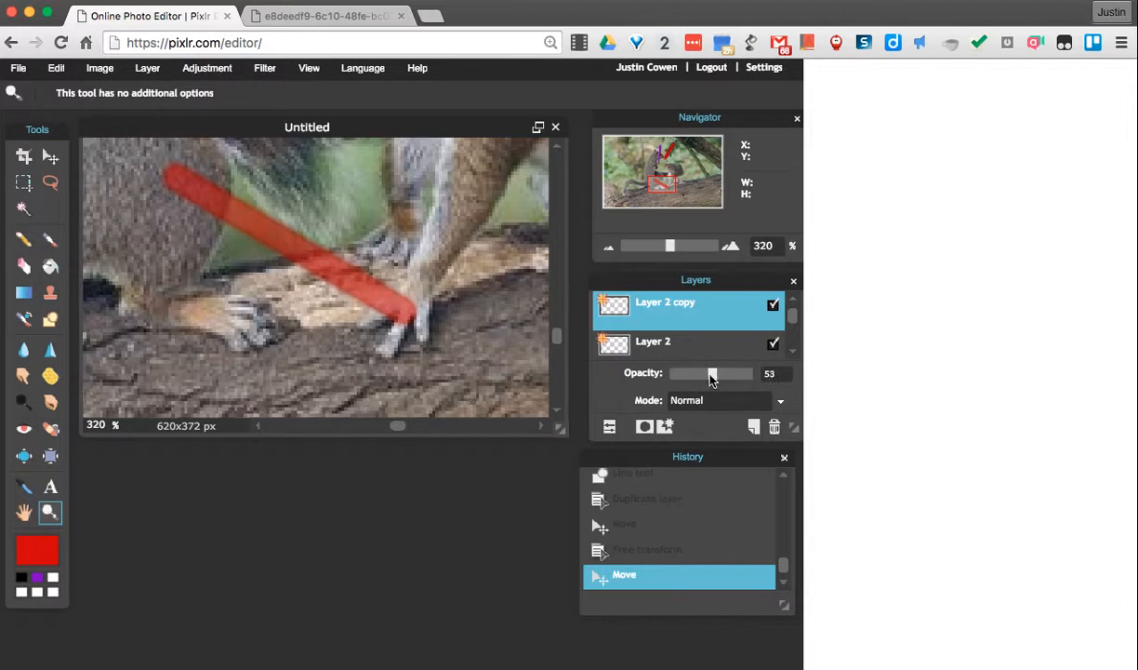
{"action": "left_click_drag", "start_coordinate": [714, 372], "coordinate": [703, 372]}
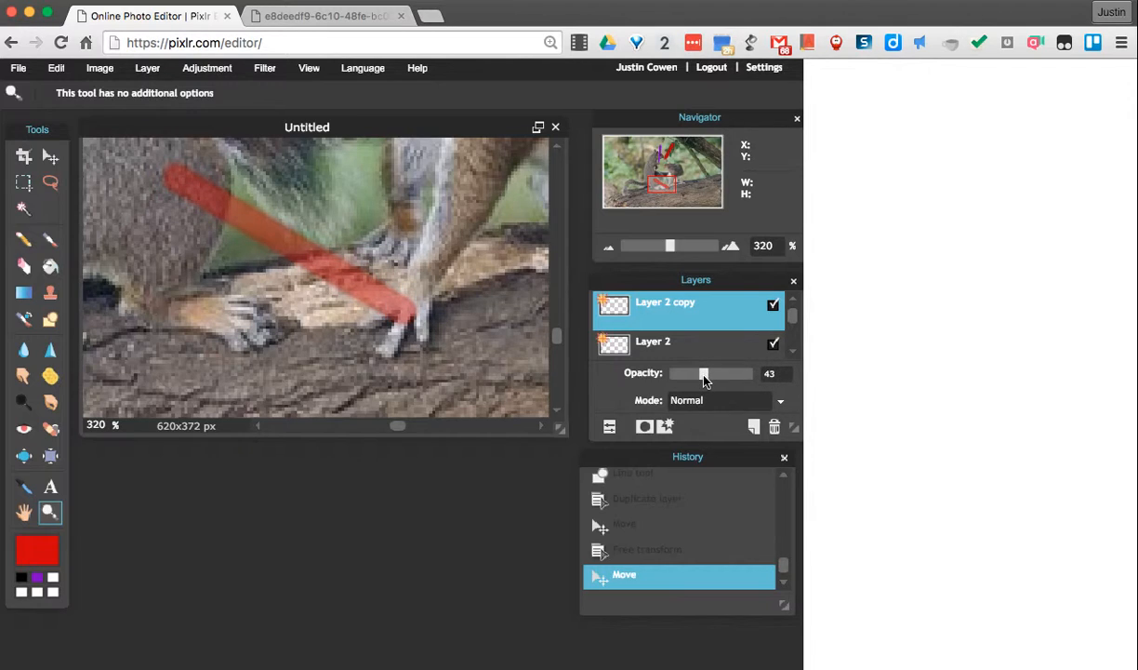
{"action": "mouse_move", "coordinate": [395, 328]}
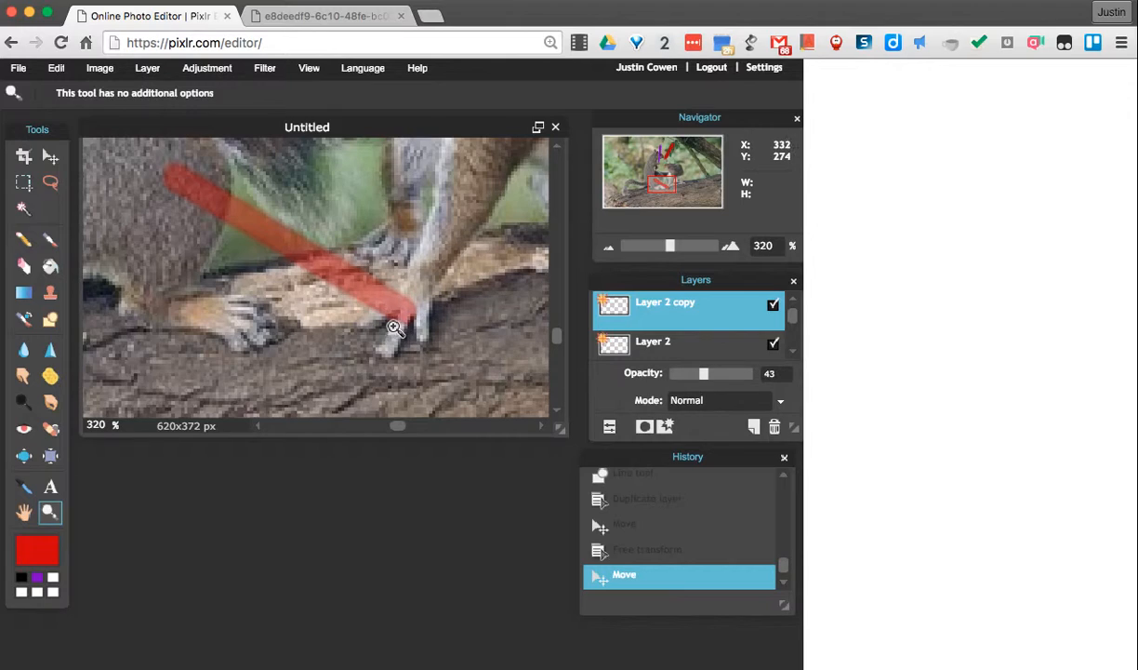
{"action": "mouse_move", "coordinate": [168, 324]}
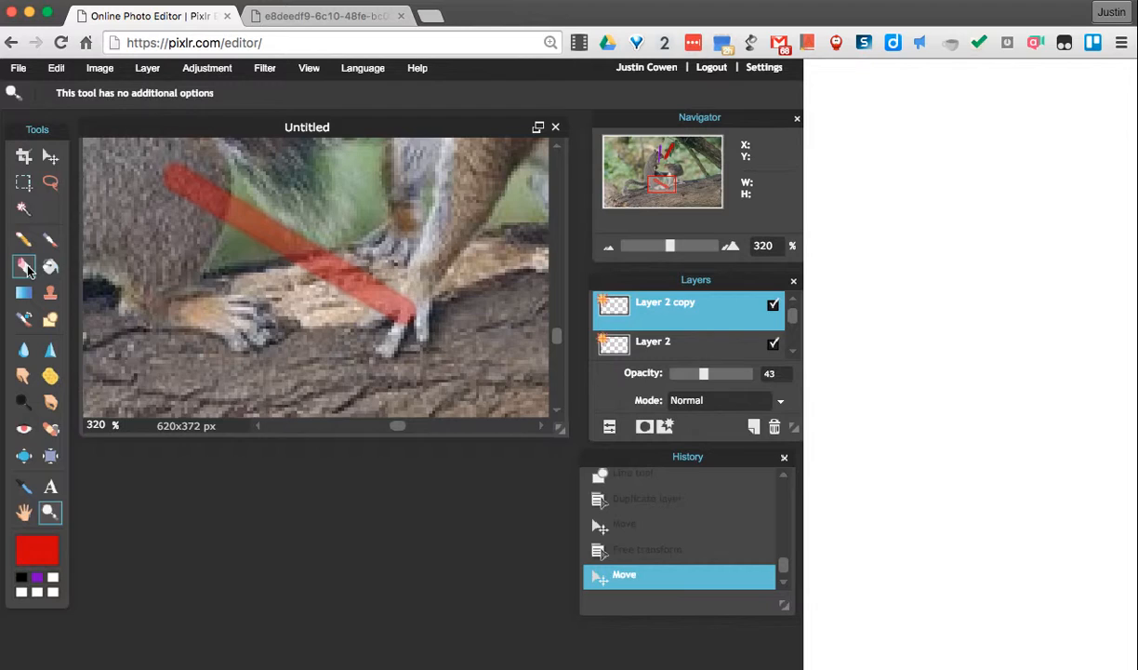
Erase the red saber's tip where it overlaps the toes, using a small eraser brush.
{"action": "left_click", "coordinate": [23, 268]}
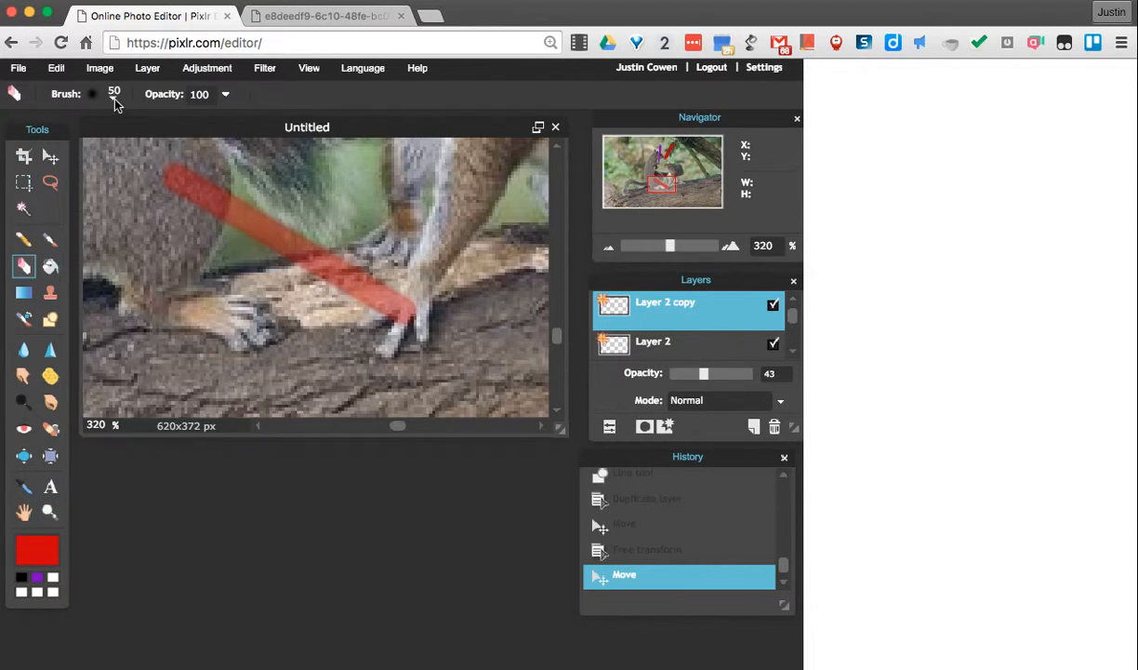
{"action": "left_click", "coordinate": [93, 93]}
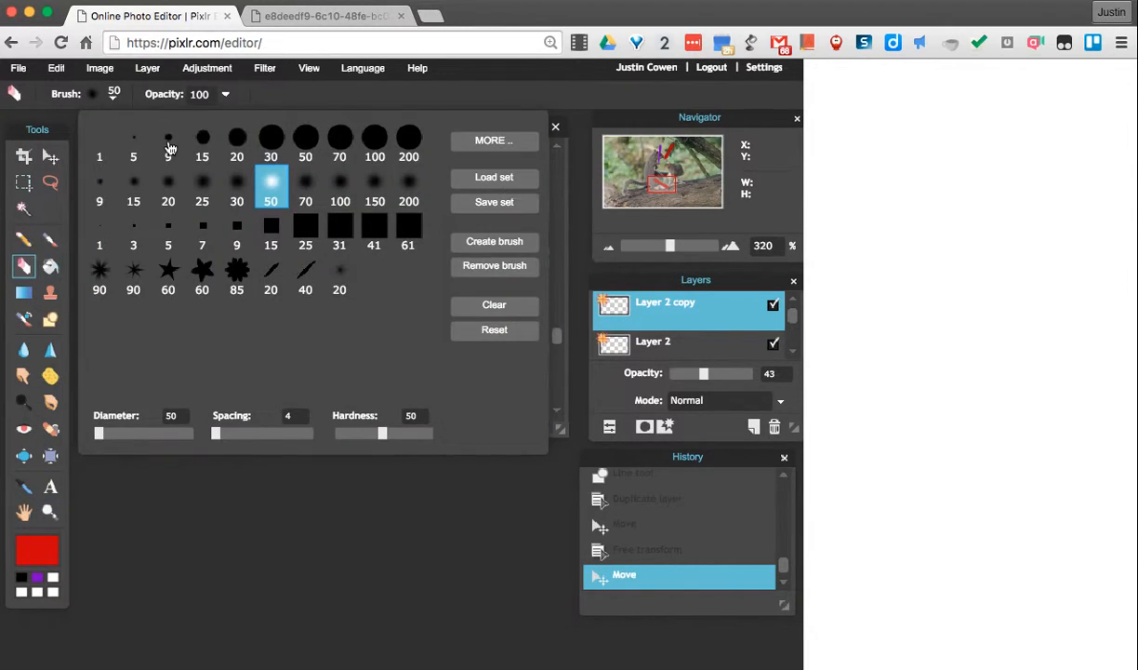
{"action": "left_click", "coordinate": [134, 140]}
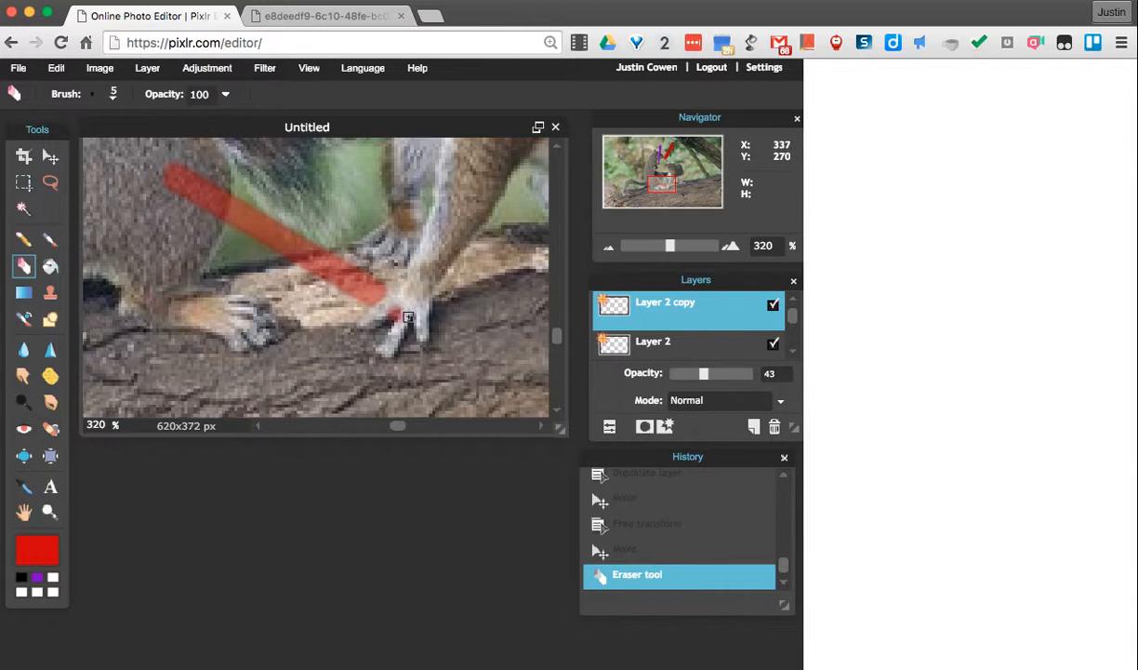
{"action": "left_click", "coordinate": [387, 319]}
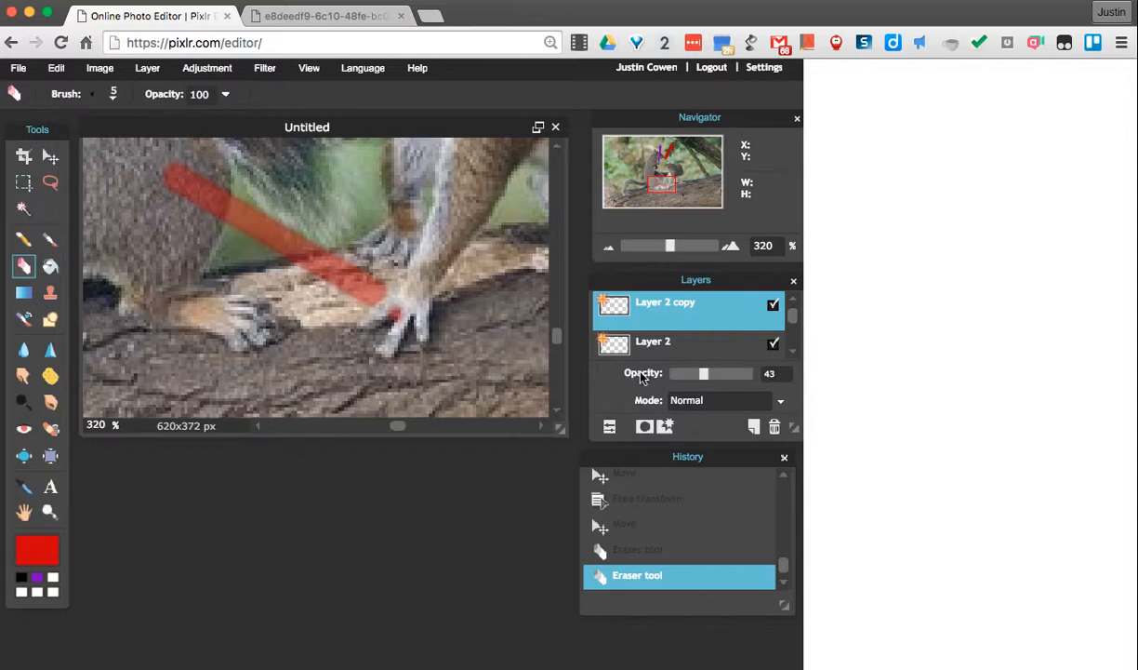
{"action": "mouse_move", "coordinate": [380, 305]}
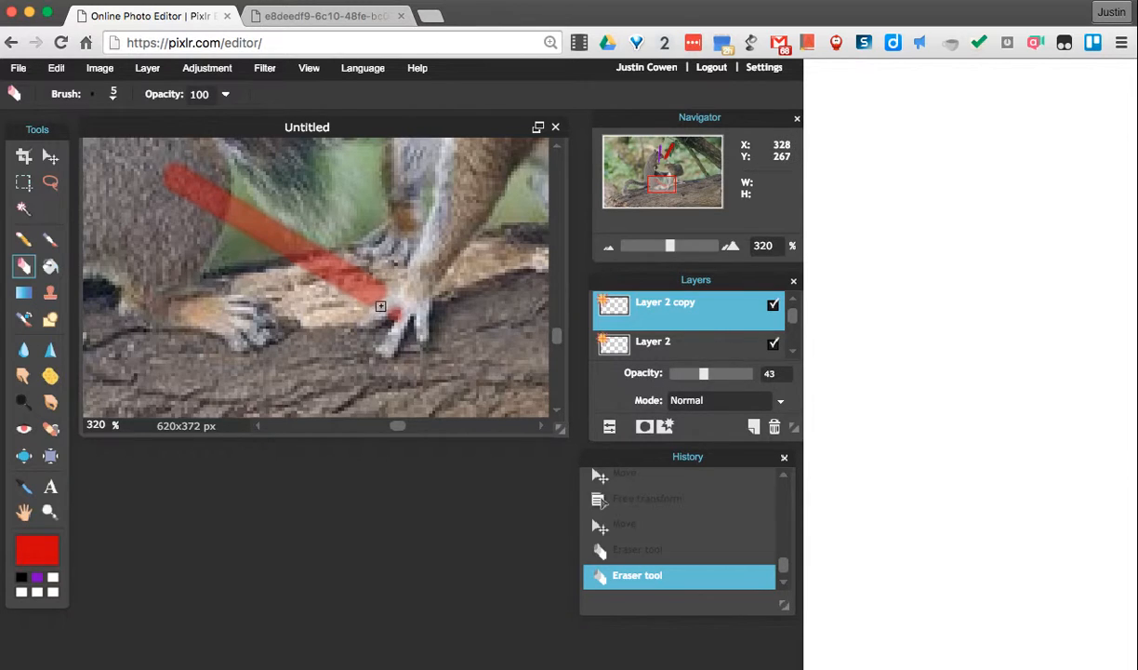
{"action": "mouse_move", "coordinate": [699, 361]}
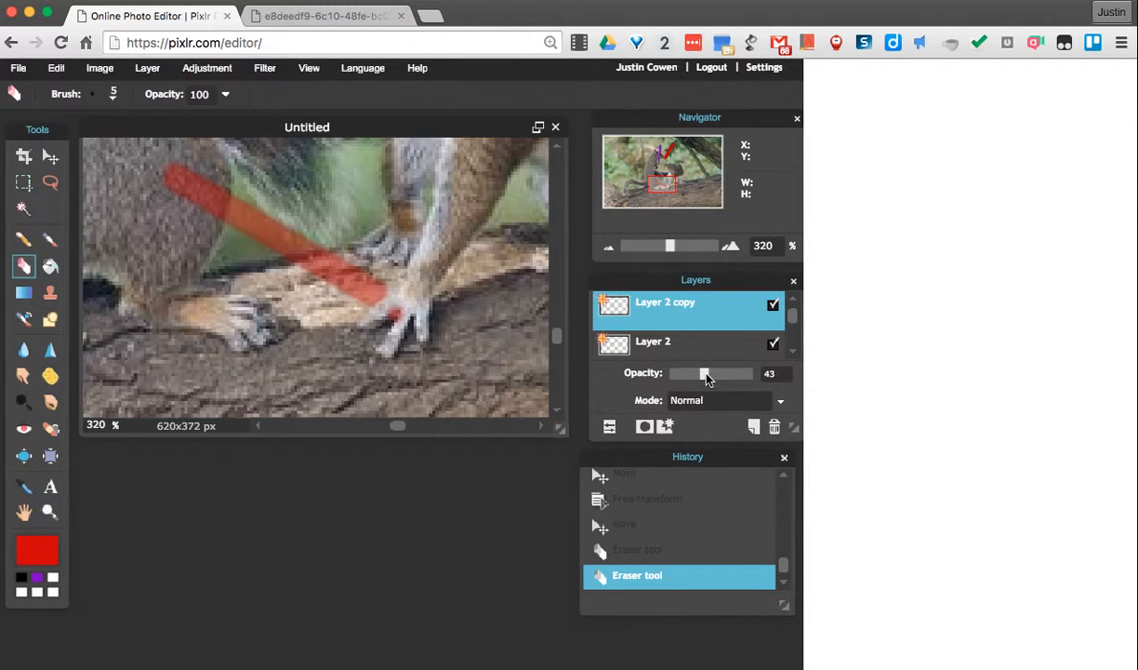
Restore the saber layer to 100 opacity and zoom out to the whole image.
{"action": "left_click_drag", "start_coordinate": [703, 372], "coordinate": [751, 372]}
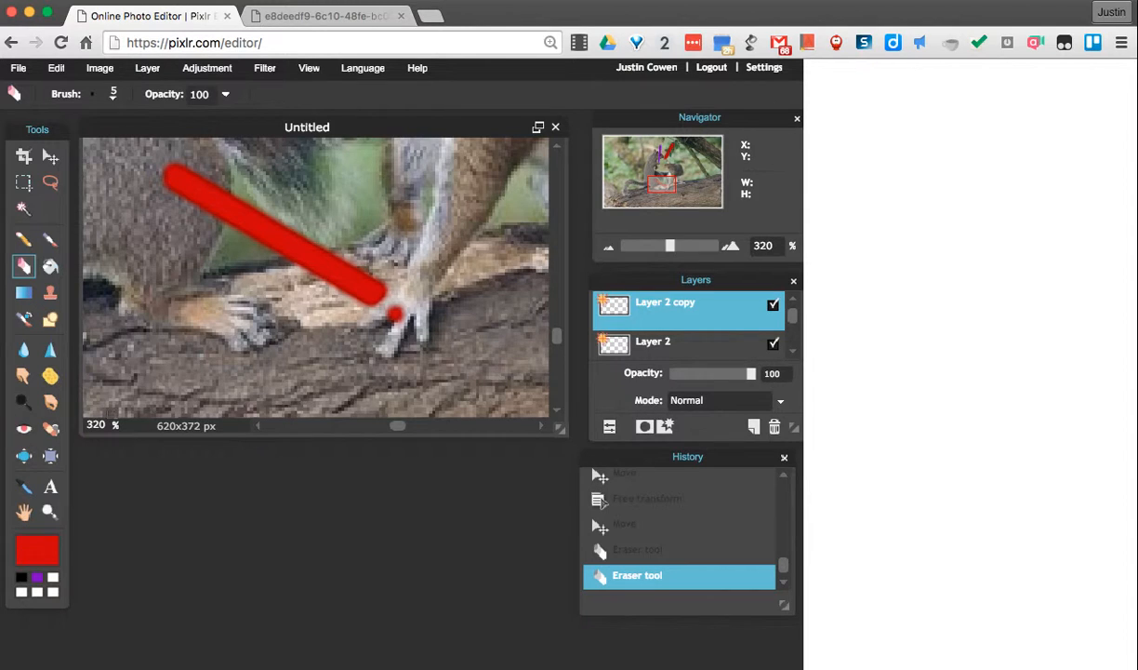
{"action": "left_click", "coordinate": [48, 511]}
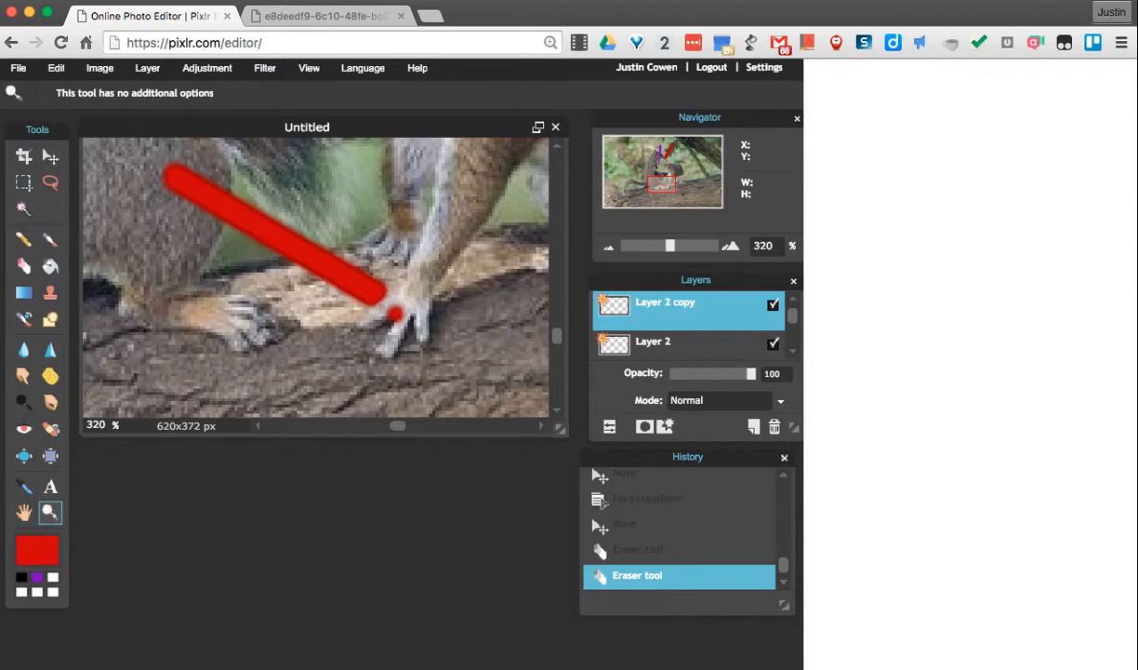
{"action": "mouse_move", "coordinate": [229, 324]}
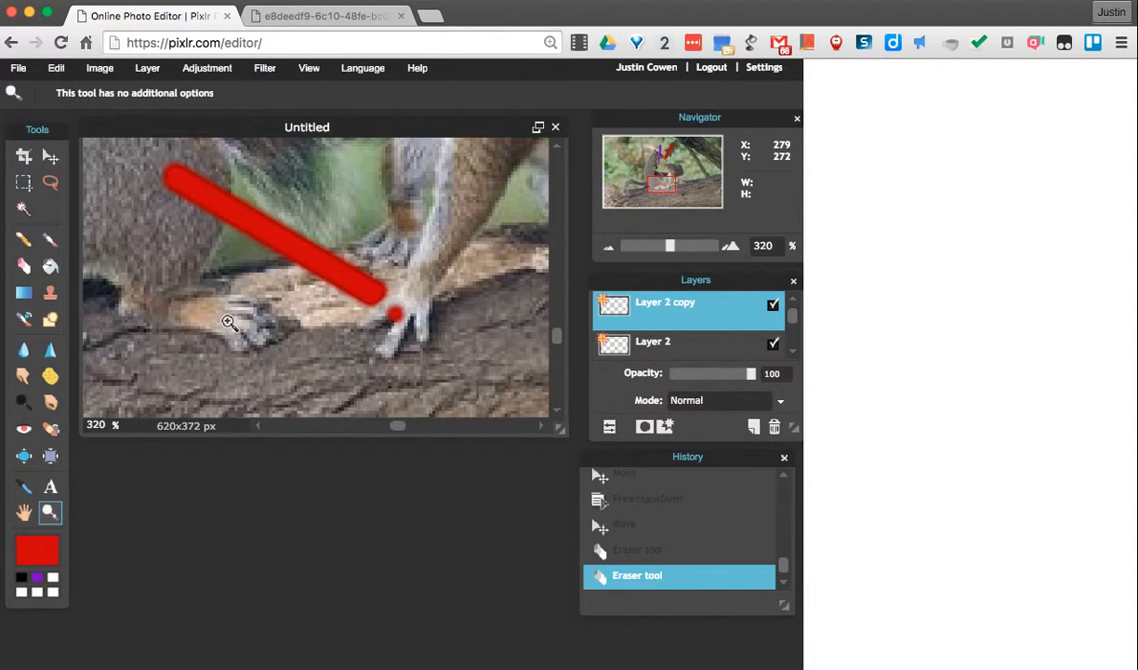
{"action": "mouse_move", "coordinate": [262, 302]}
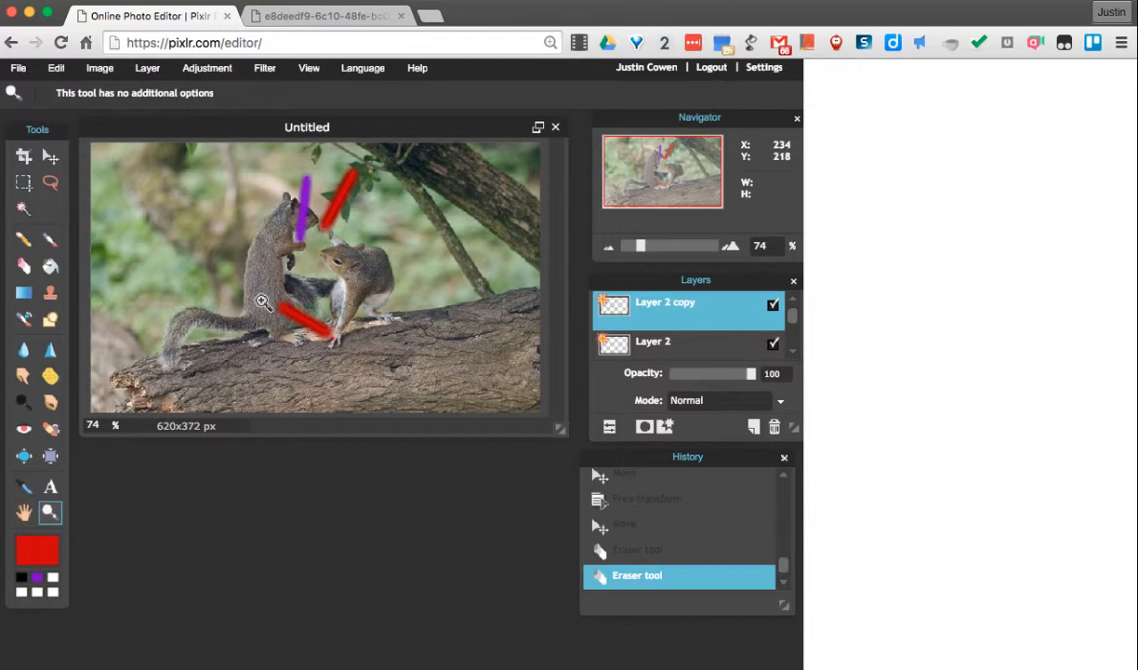
{"action": "mouse_move", "coordinate": [395, 331]}
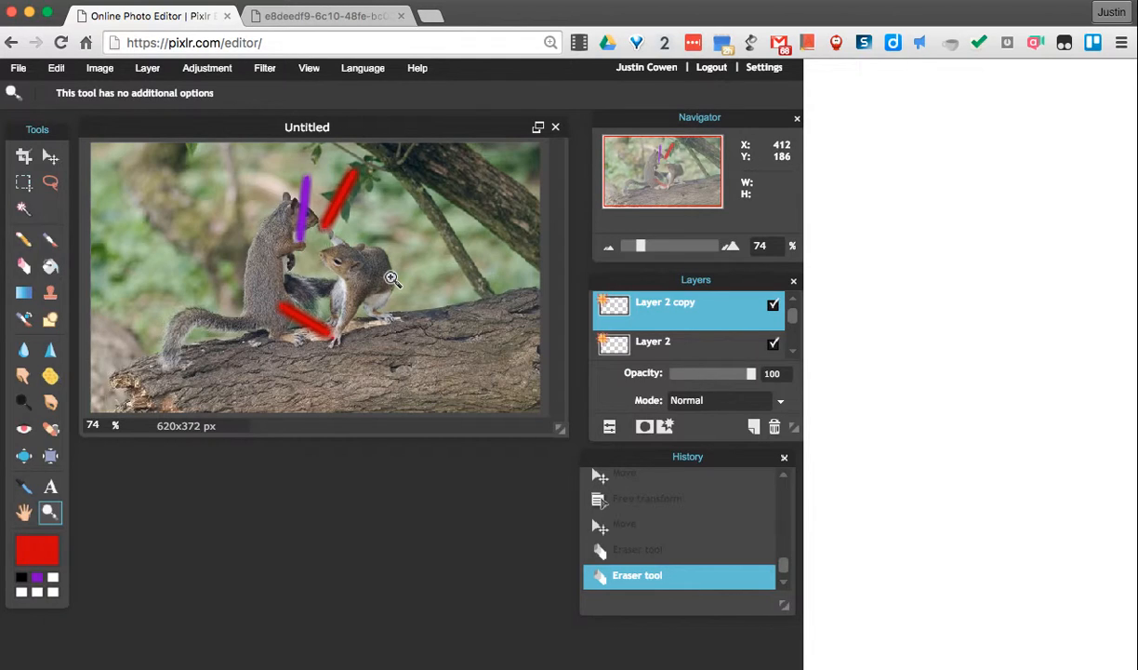
Start File > Save and set the format to PXD (Layered Pixlr image).
{"action": "left_click", "coordinate": [19, 67]}
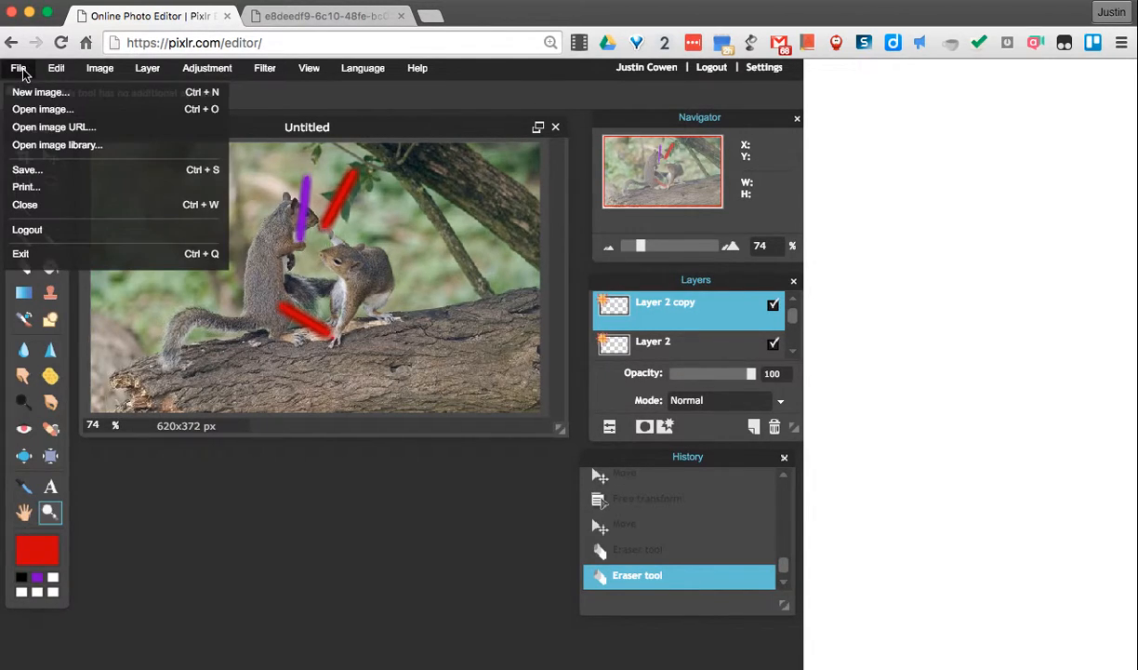
{"action": "left_click", "coordinate": [26, 170]}
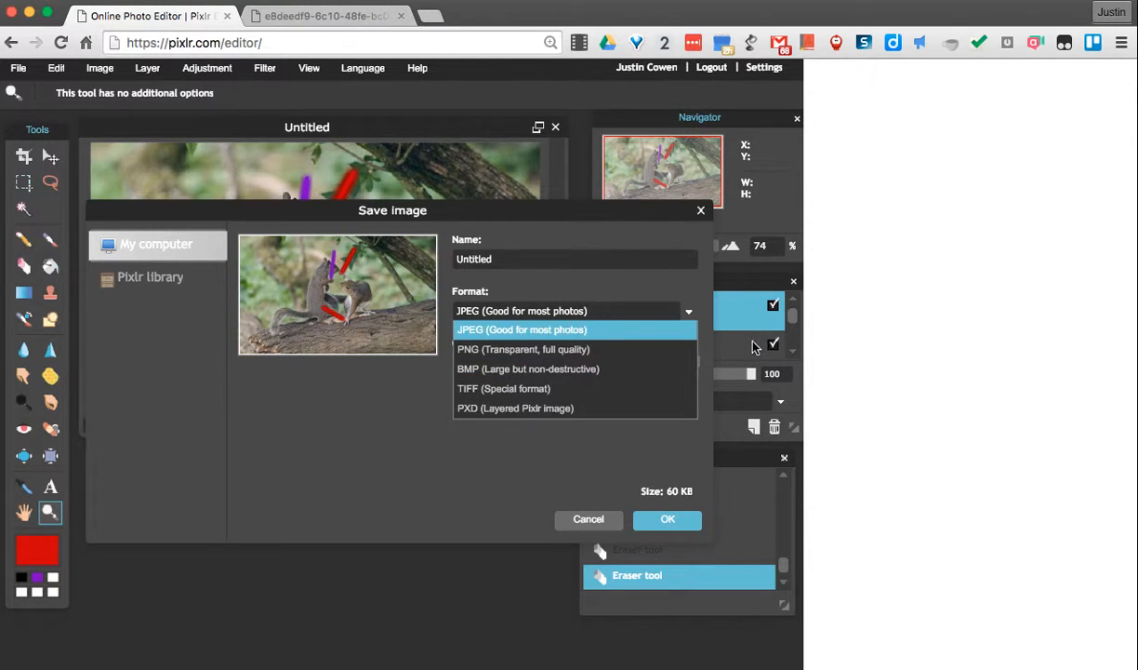
{"action": "mouse_move", "coordinate": [558, 413]}
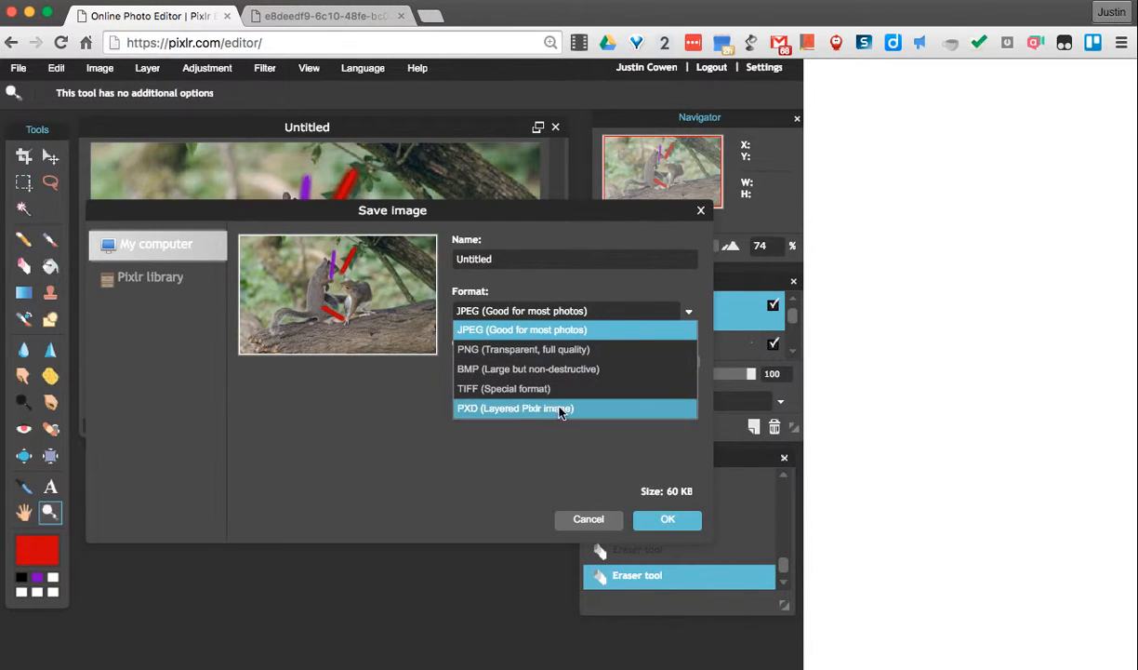
{"action": "mouse_move", "coordinate": [487, 417]}
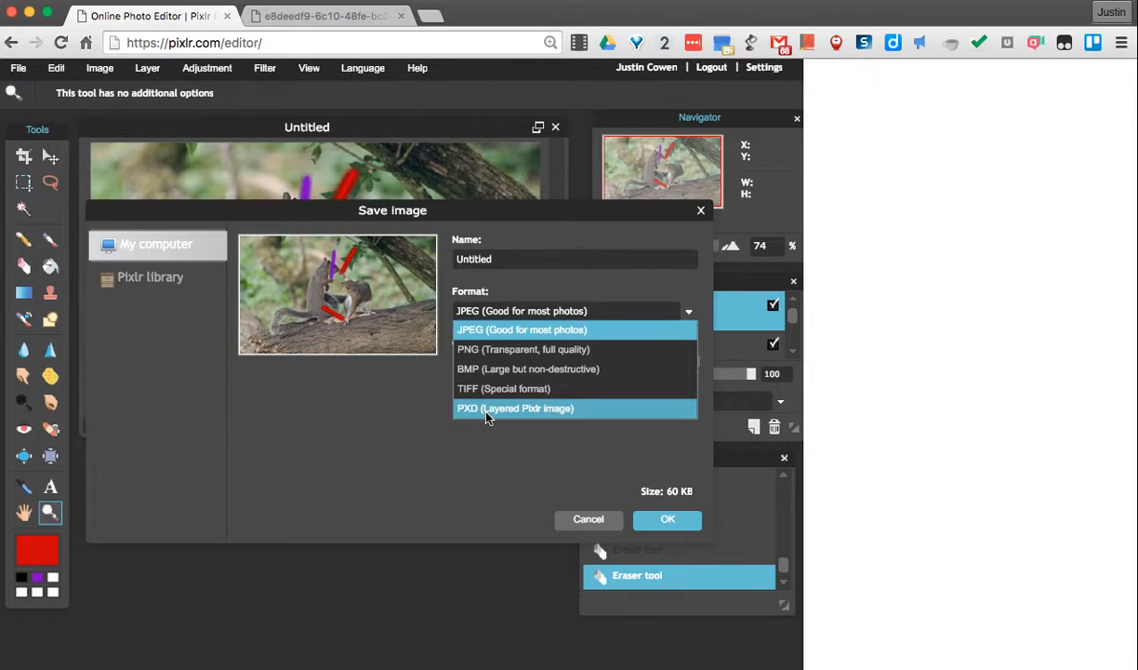
{"action": "left_click", "coordinate": [515, 409]}
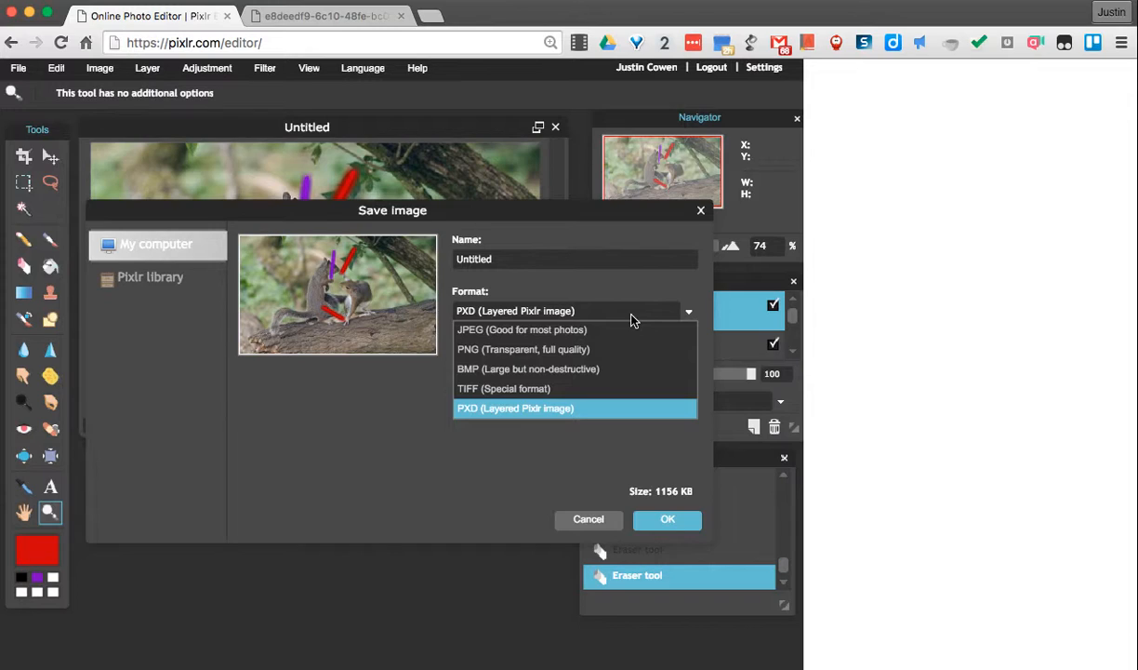
{"action": "mouse_move", "coordinate": [525, 350]}
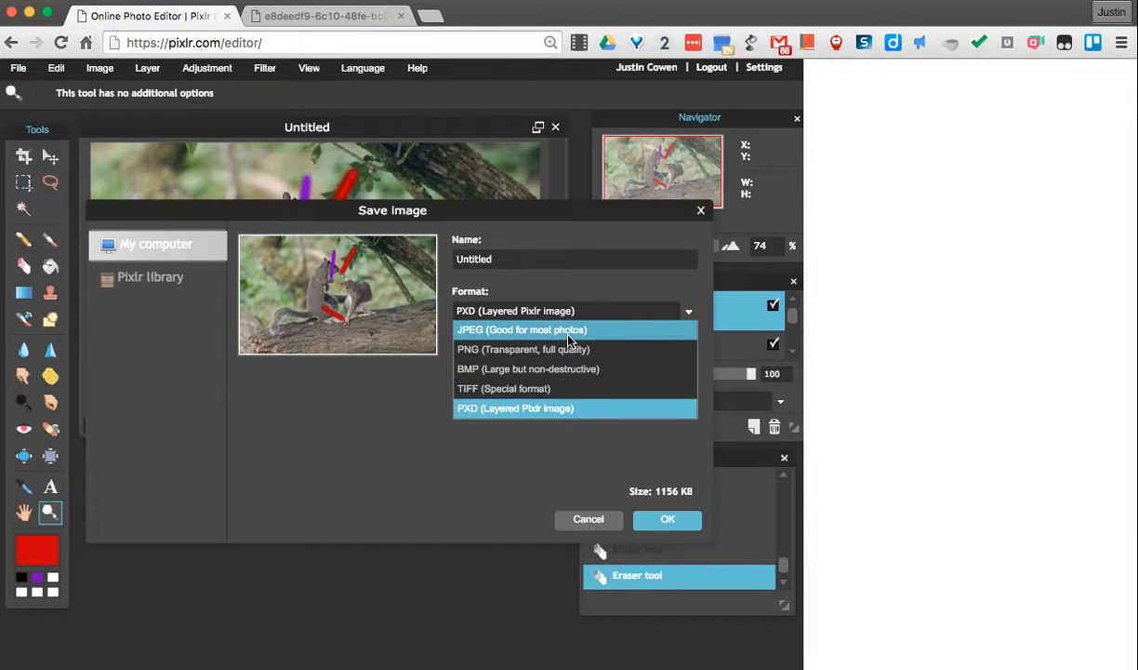
{"action": "mouse_move", "coordinate": [475, 465]}
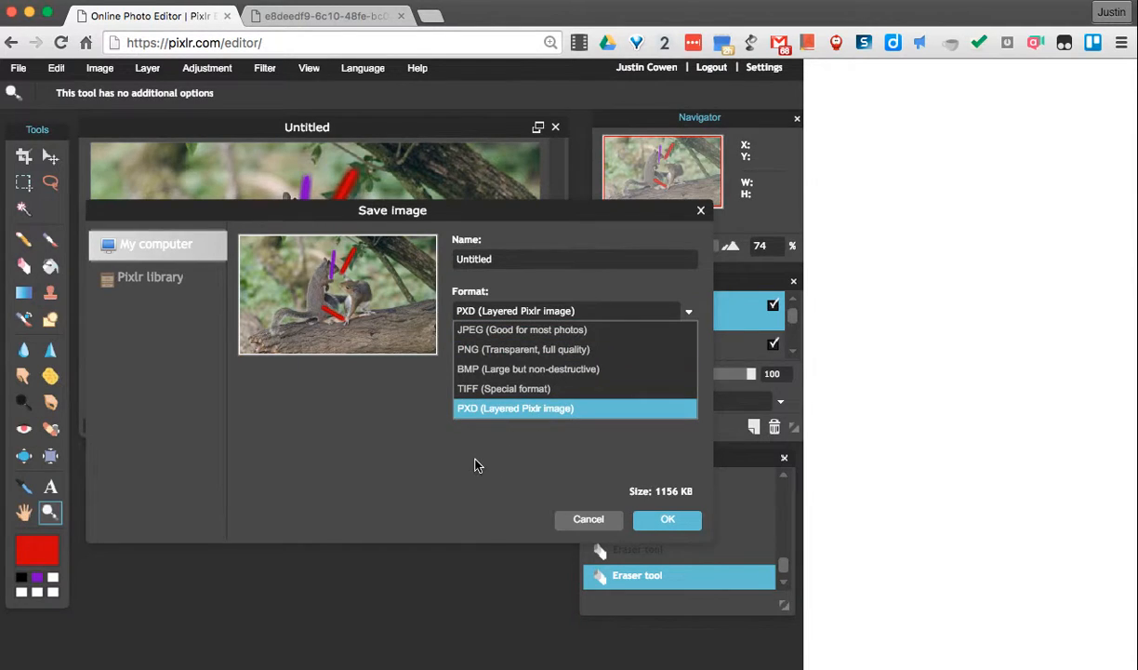
{"action": "left_click", "coordinate": [513, 407]}
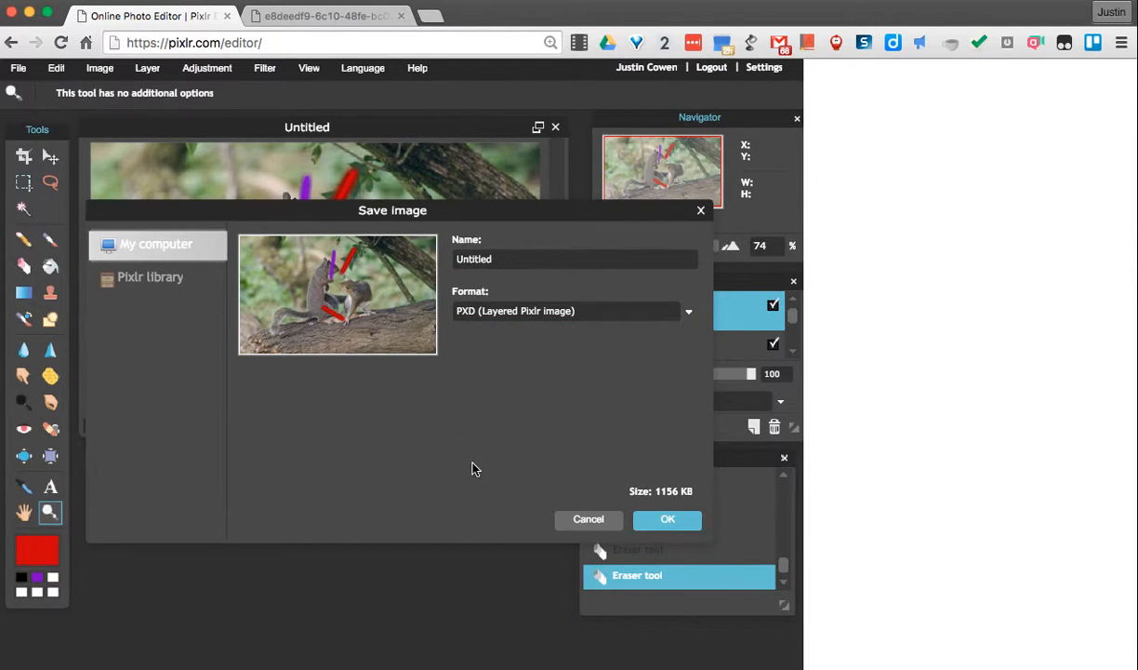